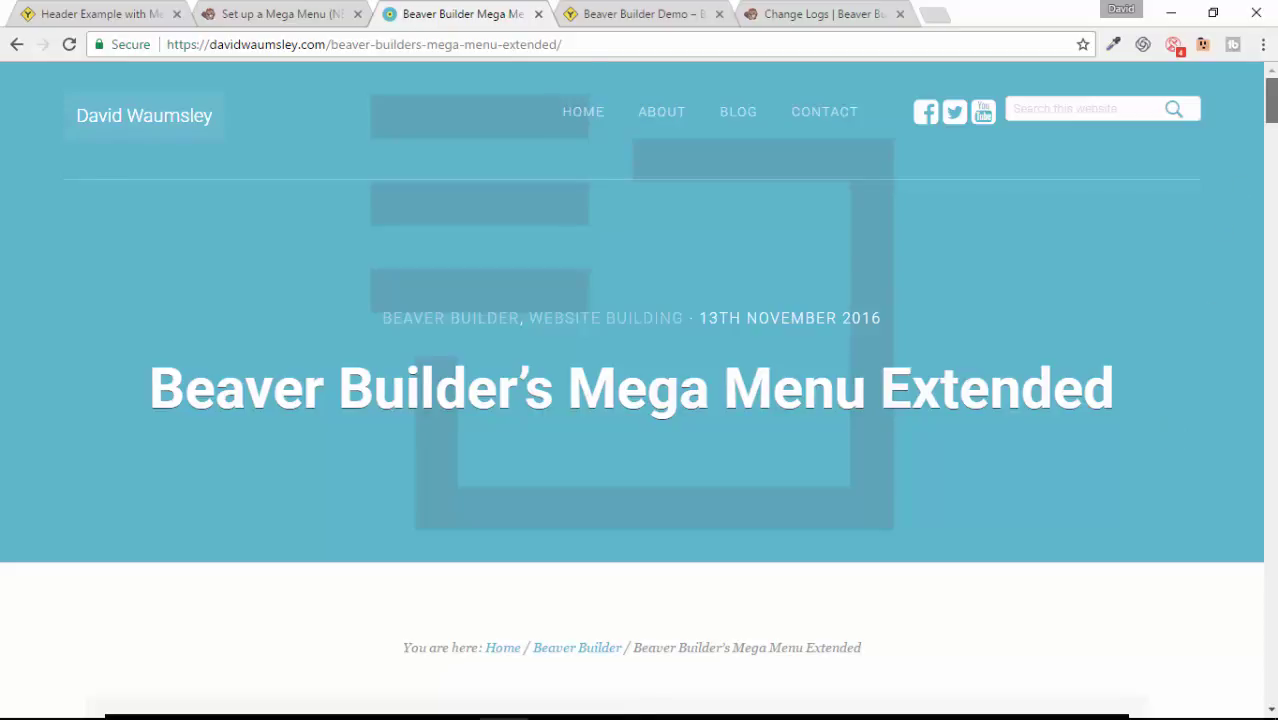
Show the Beaver Builder change logs scrolled to the 1.10.3 mega menu enhancement entry
{"action": "scroll", "scroll_direction": "down", "scroll_amount": 3}
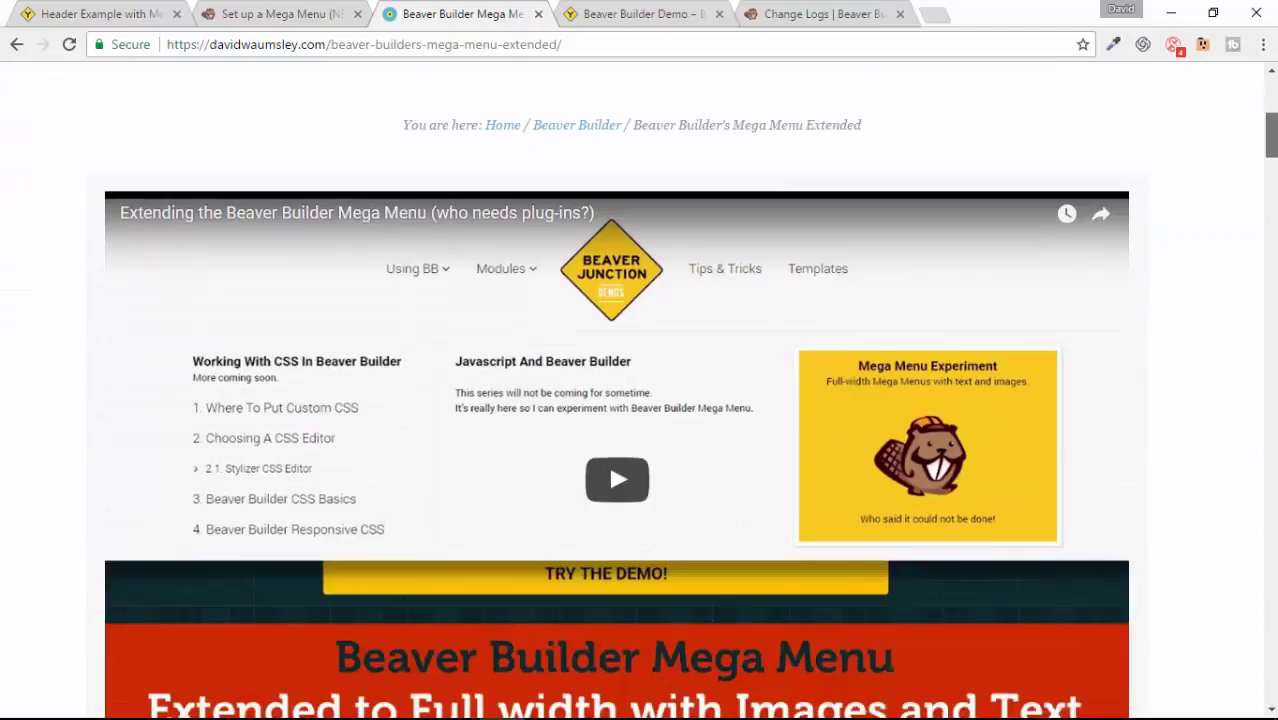
{"action": "scroll", "scroll_direction": "down", "scroll_amount": 3}
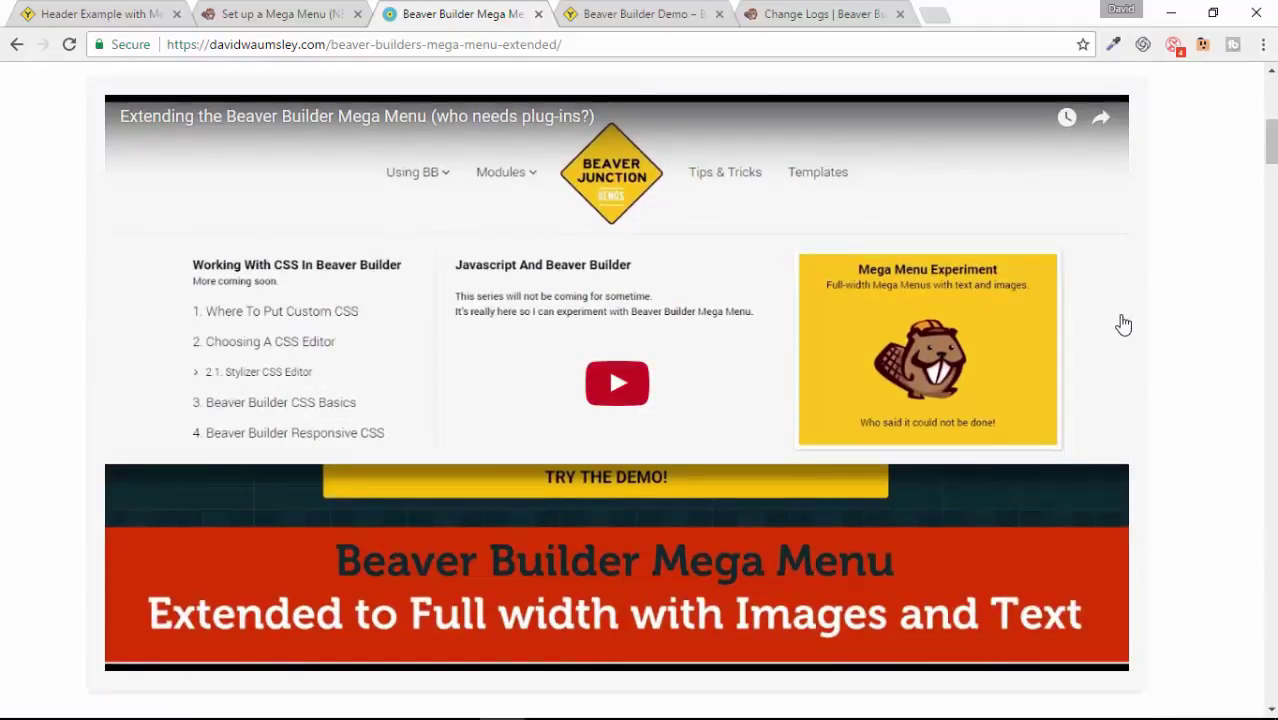
{"action": "mouse_move", "coordinate": [538, 302]}
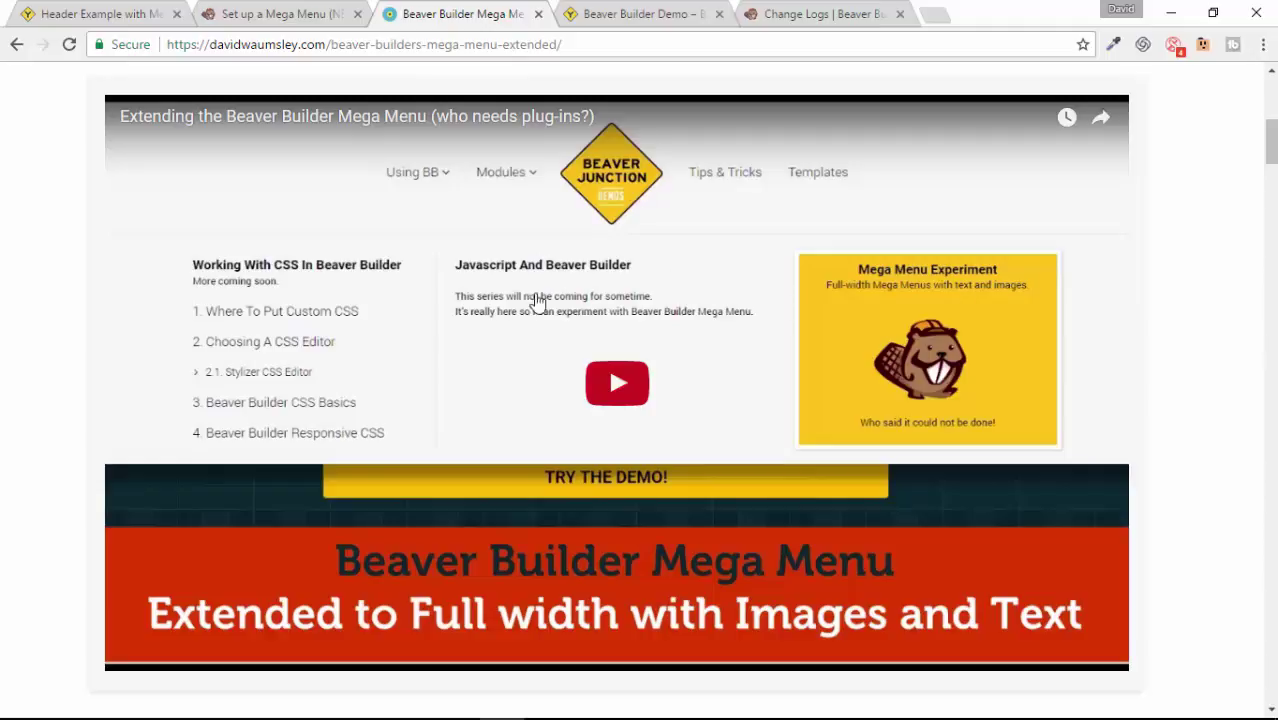
{"action": "mouse_move", "coordinate": [903, 307]}
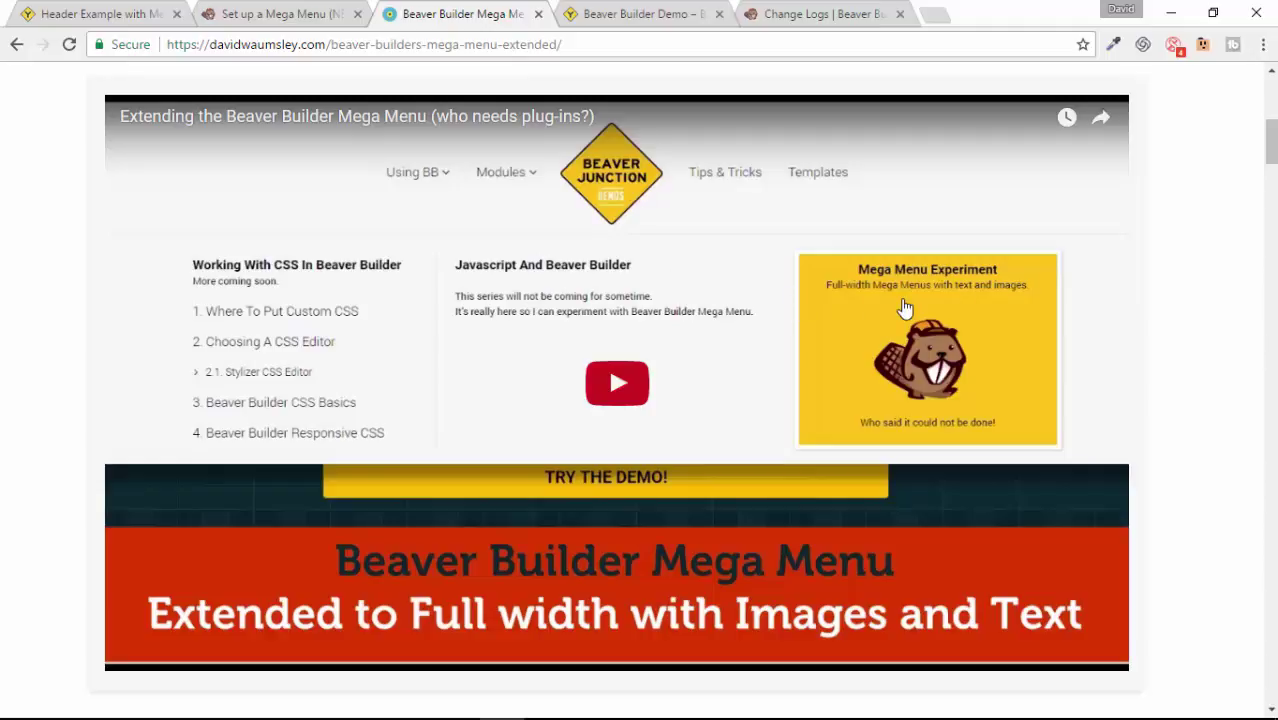
{"action": "mouse_move", "coordinate": [910, 307]}
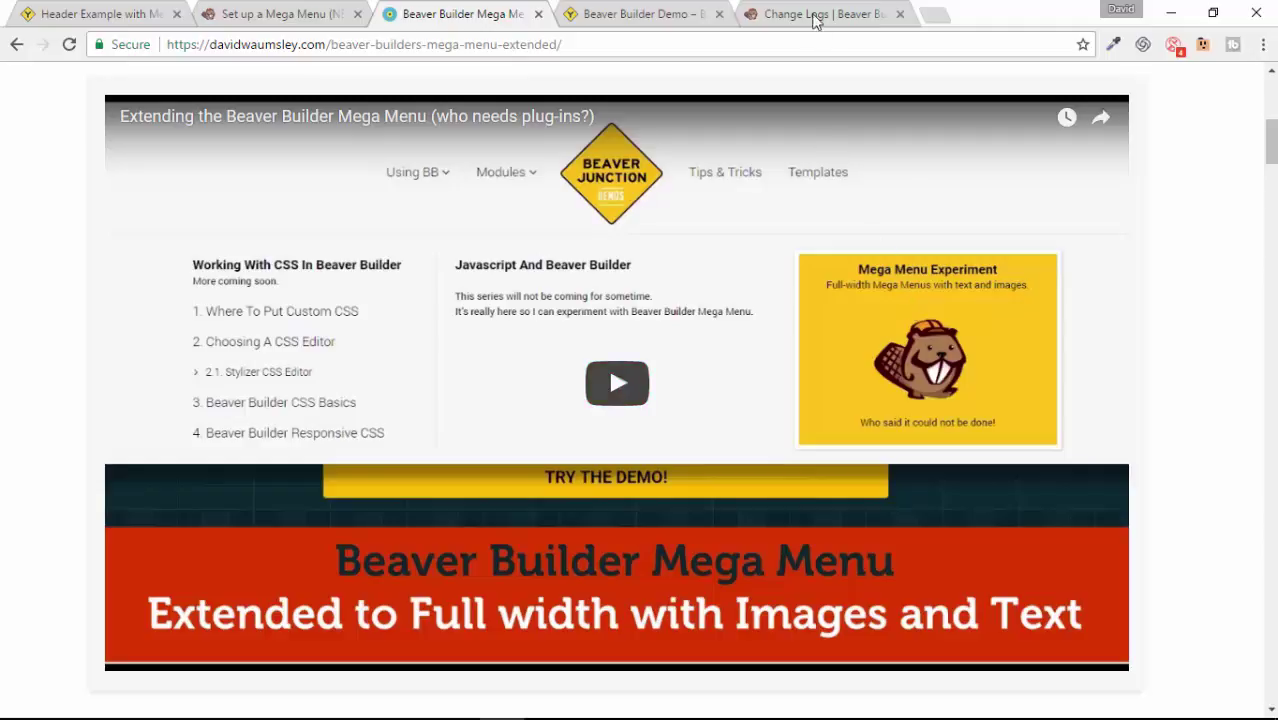
{"action": "left_click", "coordinate": [820, 14]}
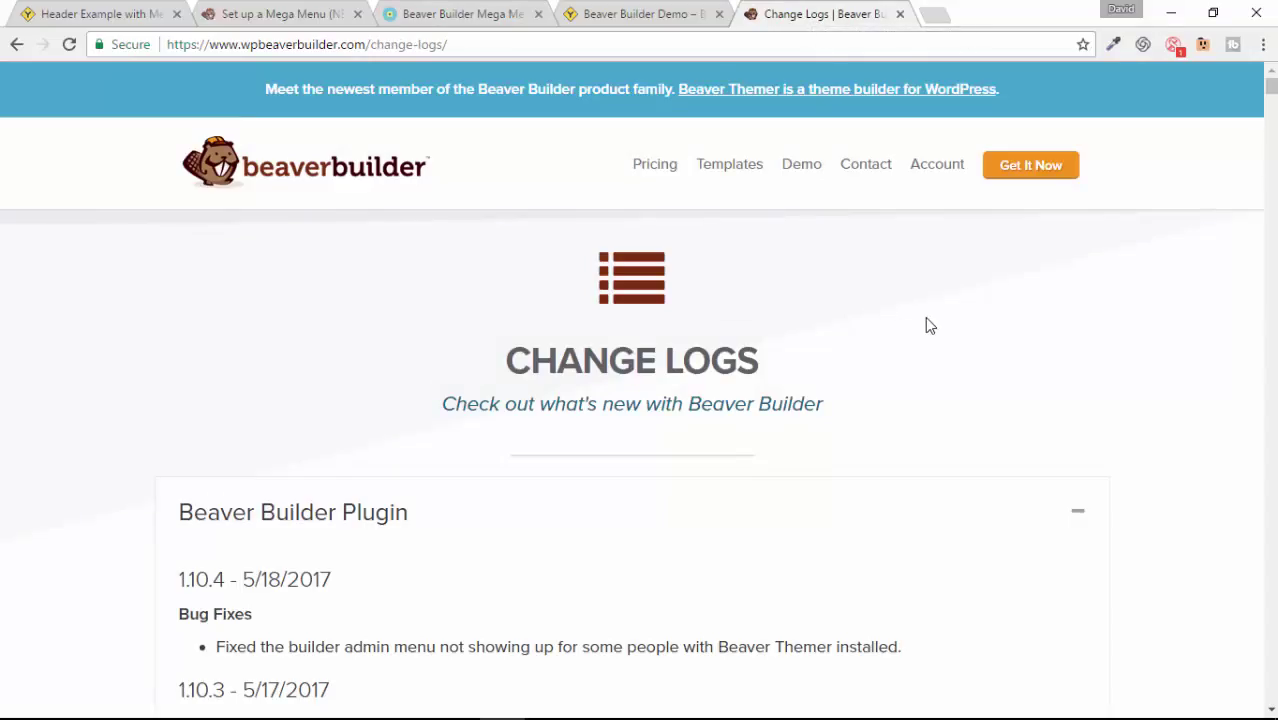
{"action": "scroll", "scroll_direction": "down", "scroll_amount": 3}
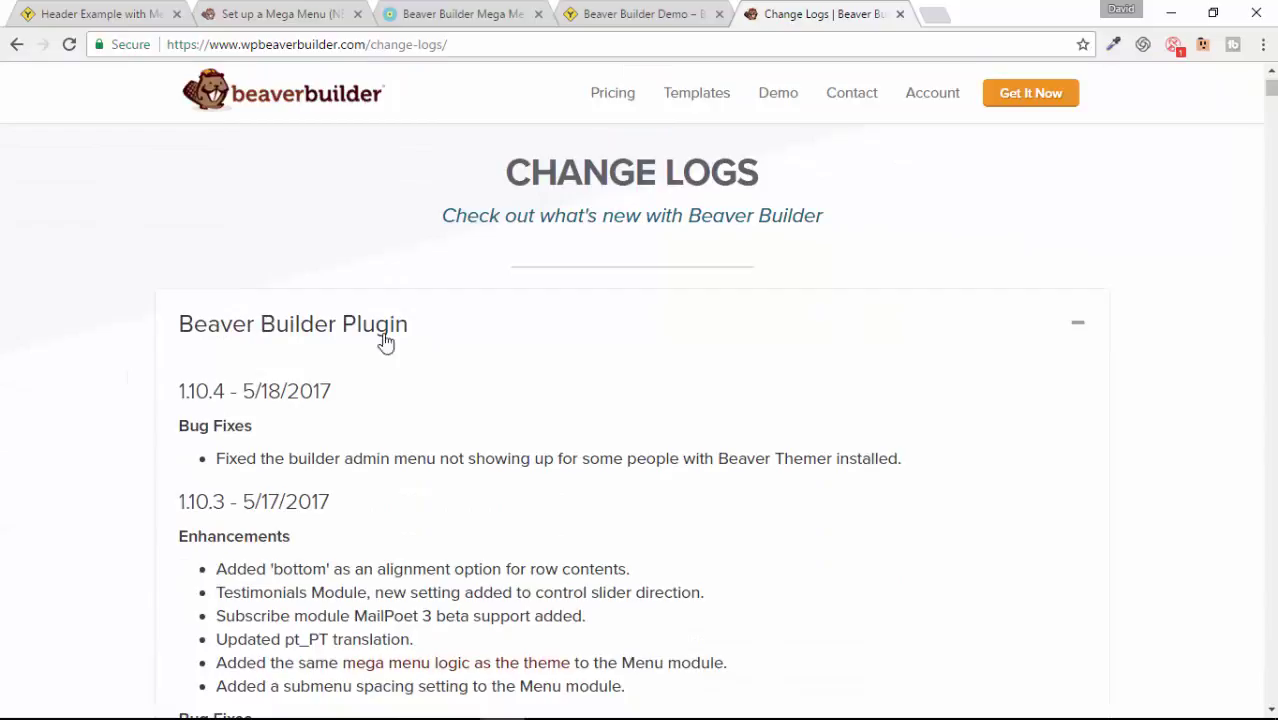
{"action": "scroll", "scroll_direction": "down", "scroll_amount": 3}
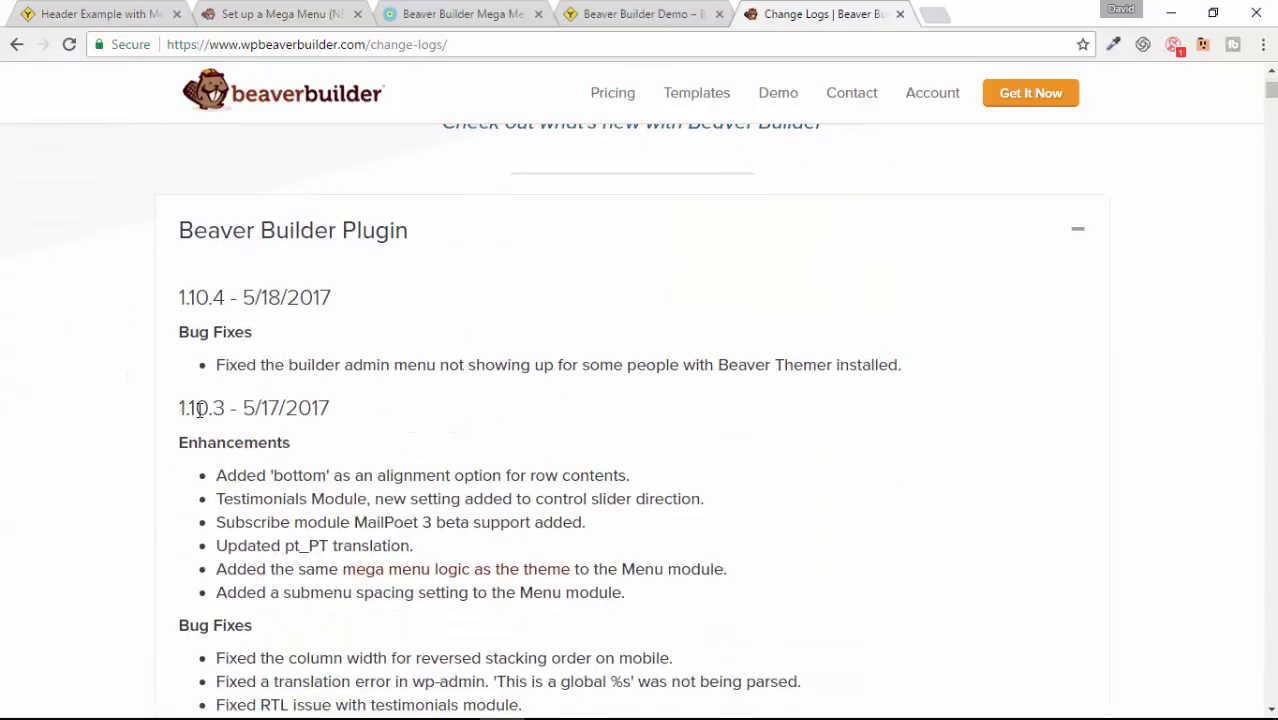
{"action": "mouse_move", "coordinate": [295, 445]}
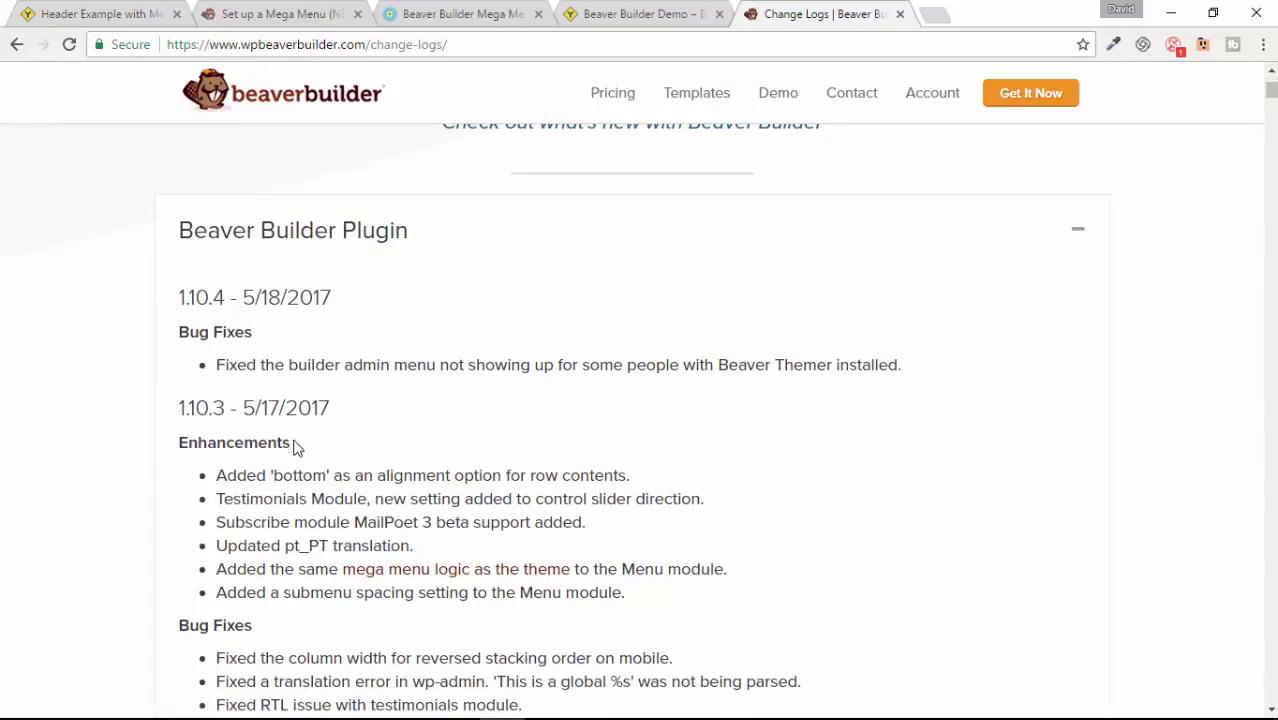
{"action": "mouse_move", "coordinate": [443, 583]}
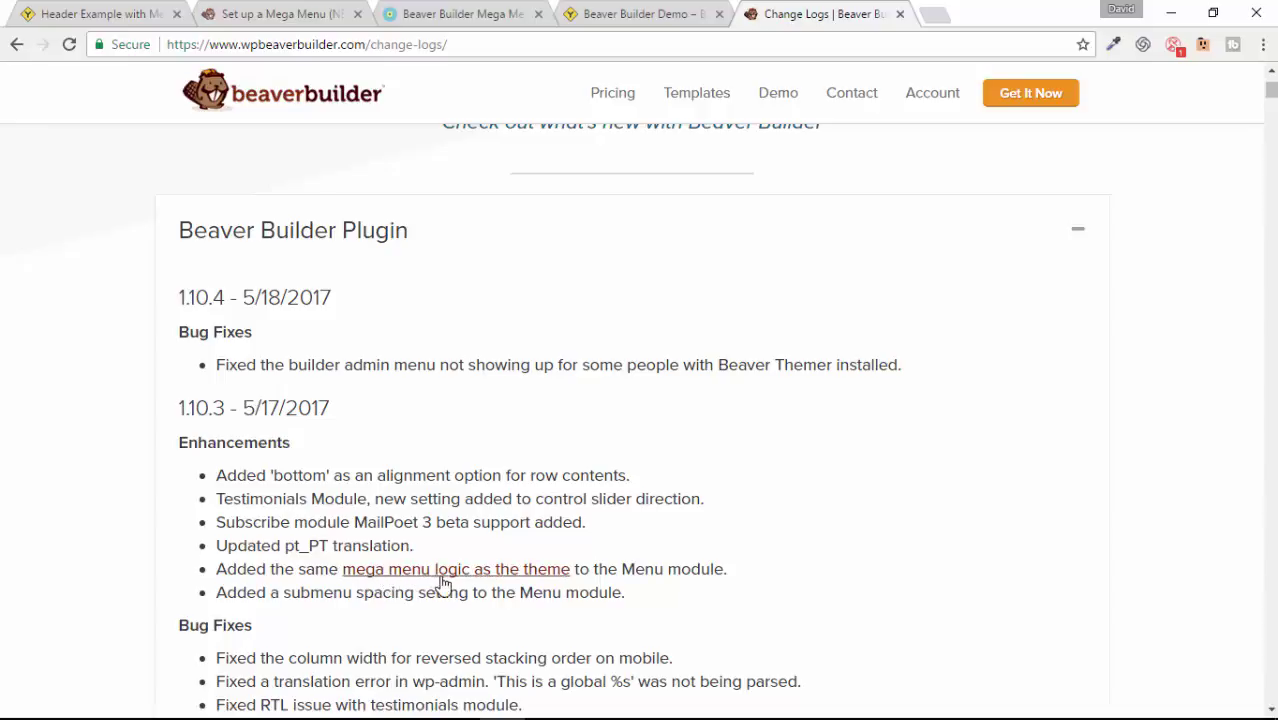
{"action": "mouse_move", "coordinate": [650, 572]}
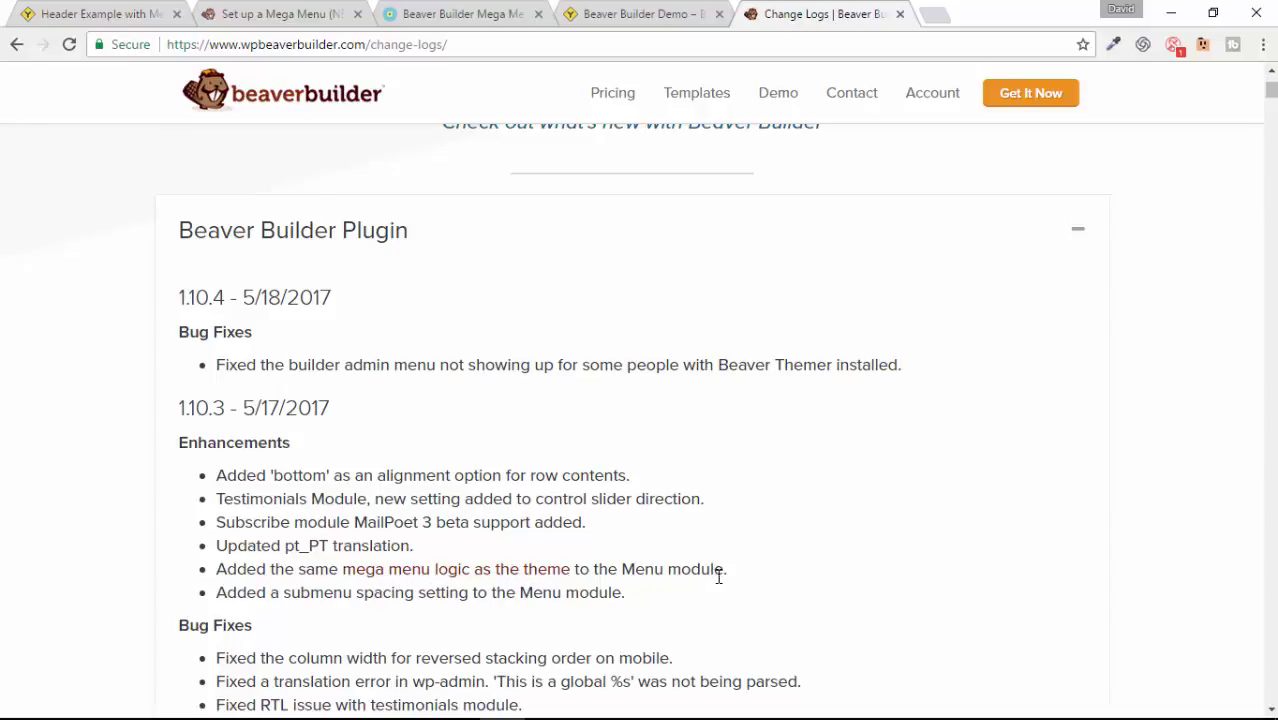
{"action": "mouse_move", "coordinate": [757, 584]}
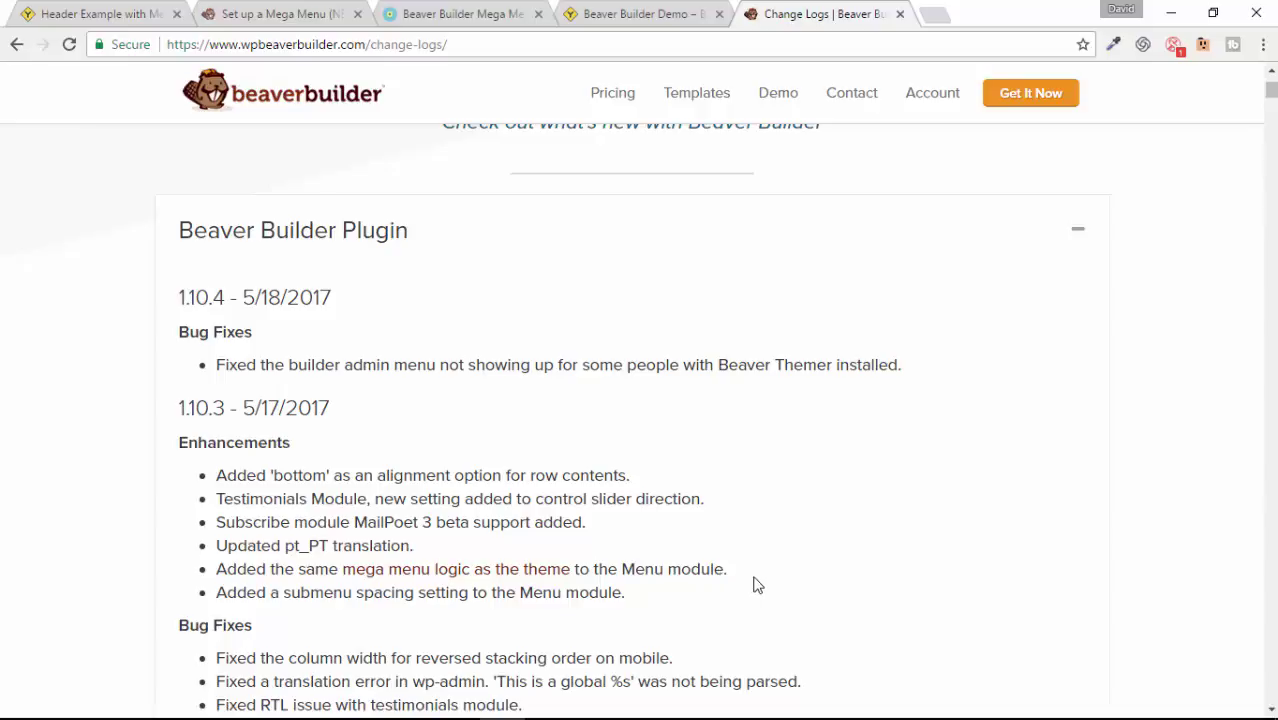
{"action": "mouse_move", "coordinate": [726, 570]}
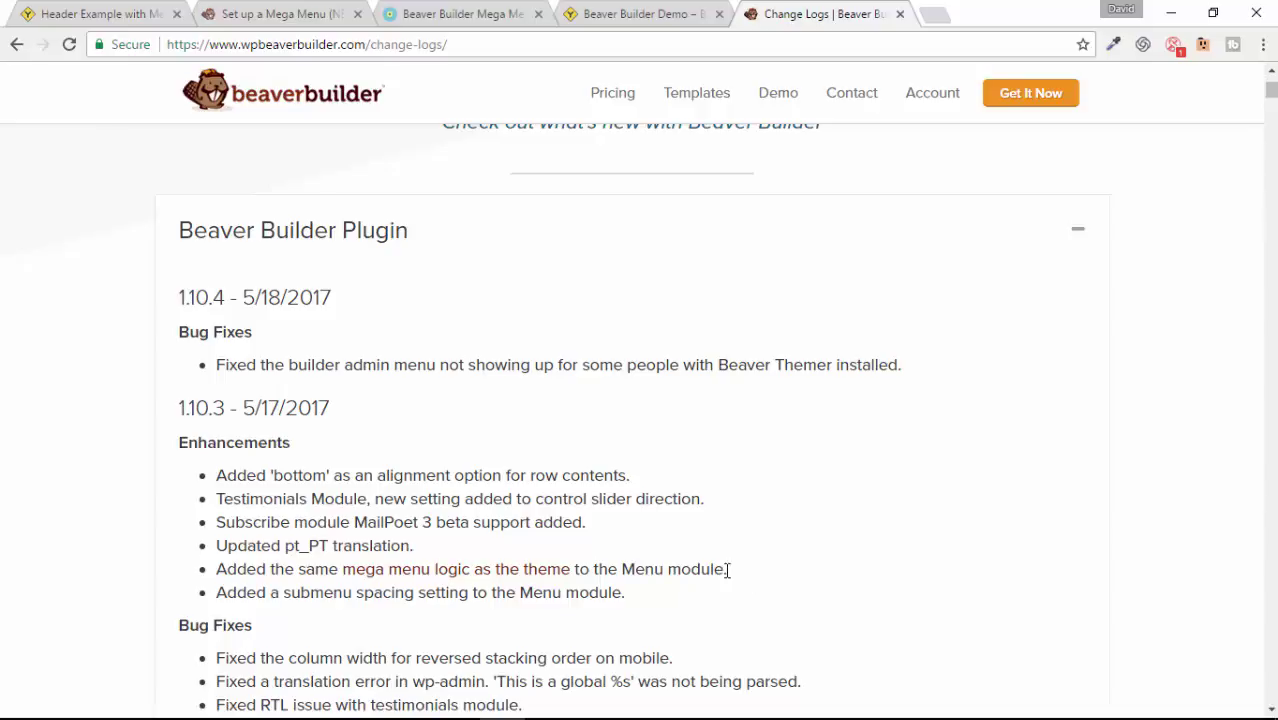
{"action": "mouse_move", "coordinate": [823, 568]}
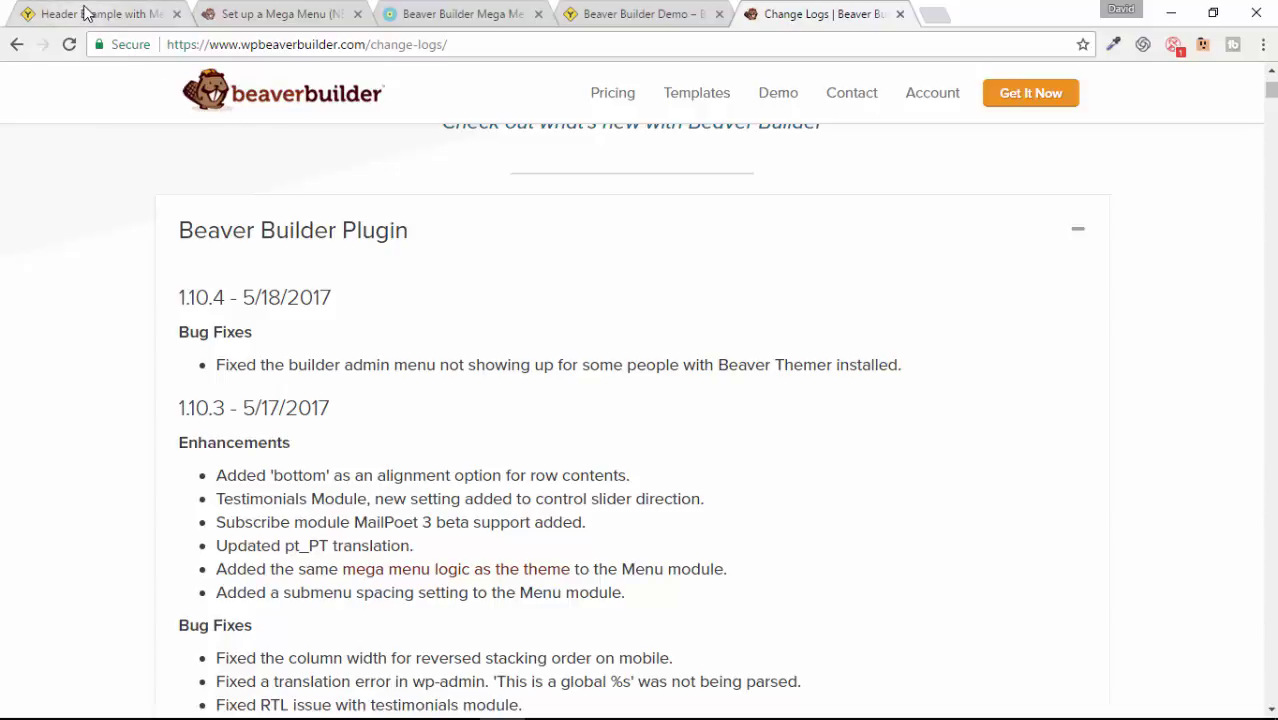
Switch to the 'Header Example with Mega Menu' demo page
{"action": "left_click", "coordinate": [95, 14]}
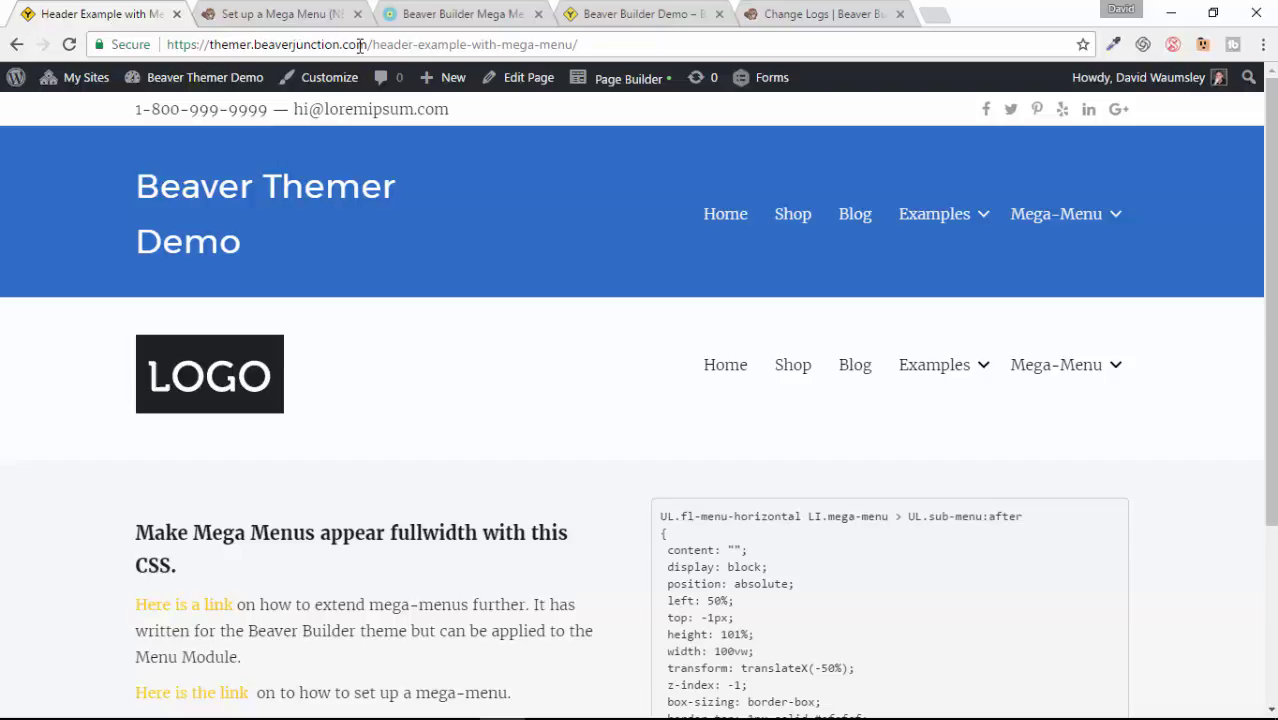
{"action": "mouse_move", "coordinate": [498, 44]}
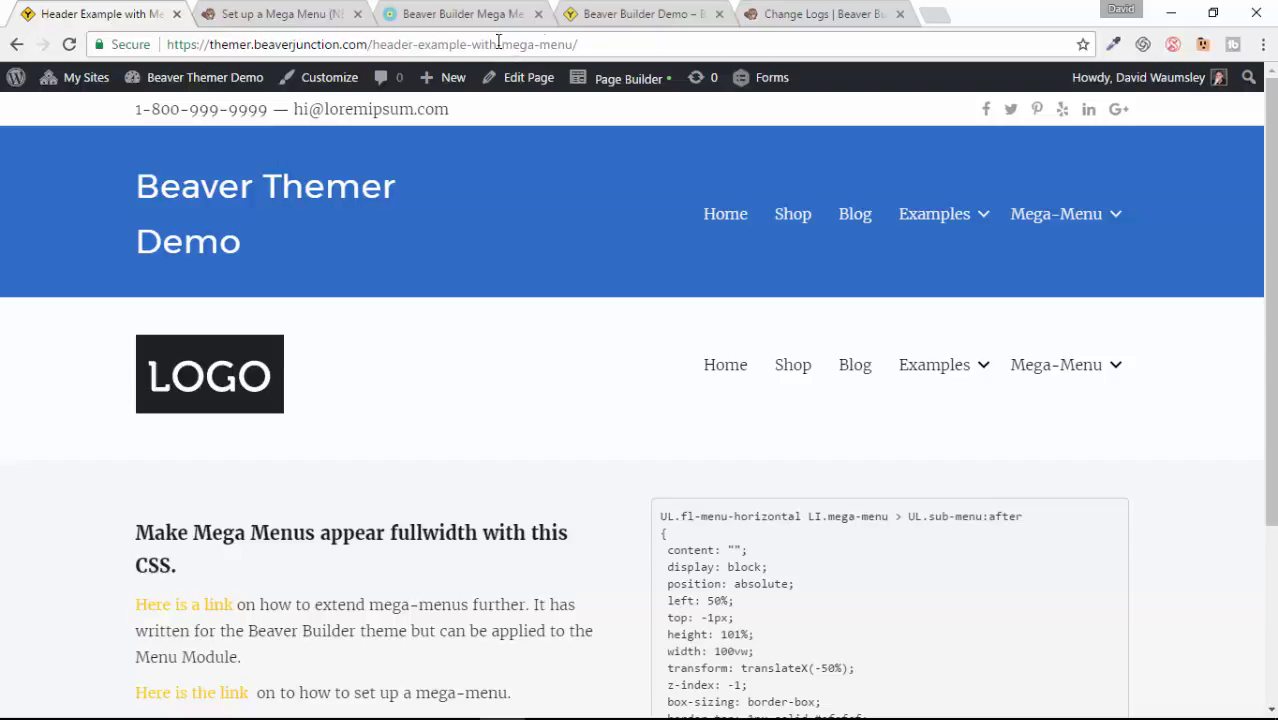
{"action": "mouse_move", "coordinate": [318, 186]}
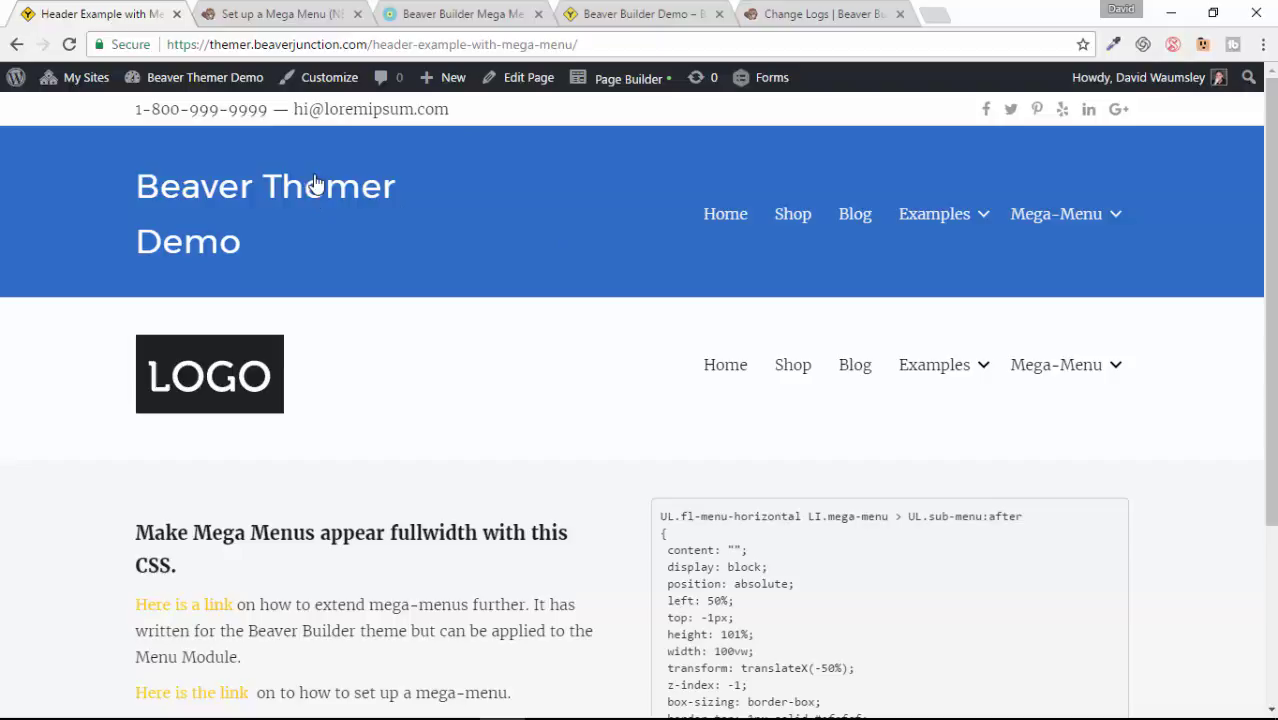
{"action": "mouse_move", "coordinate": [85, 130]}
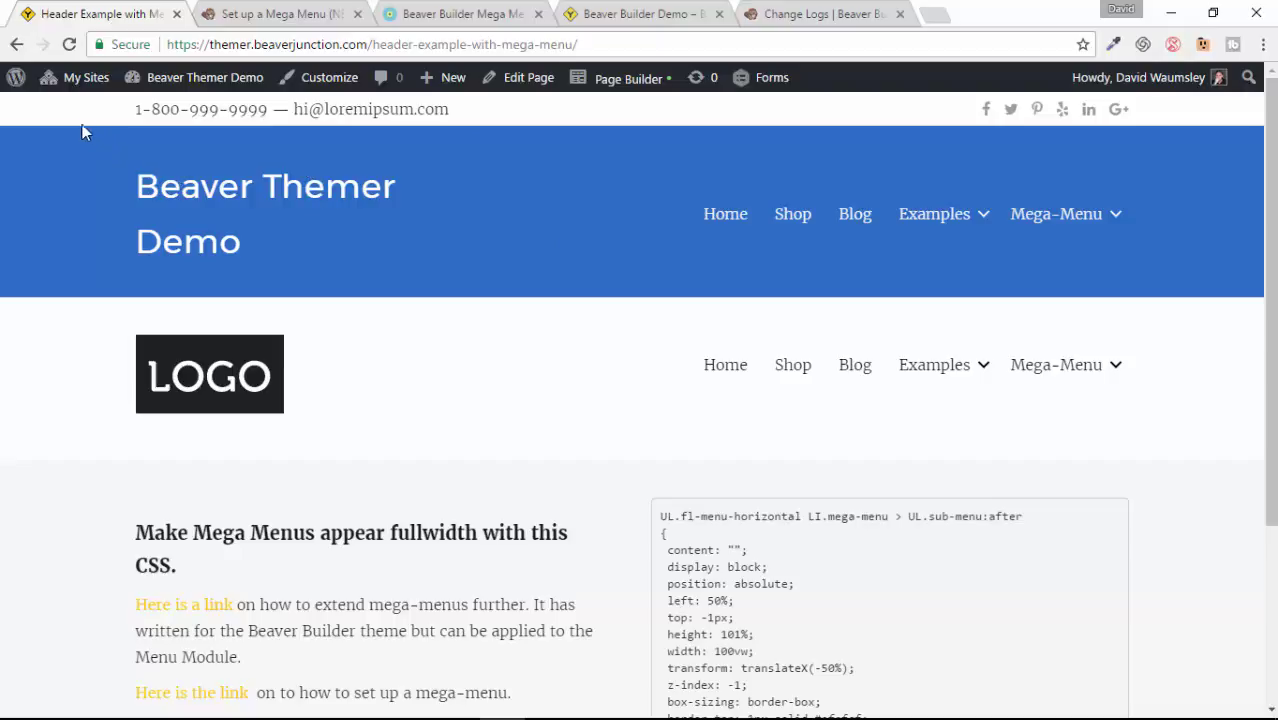
{"action": "mouse_move", "coordinate": [820, 135]}
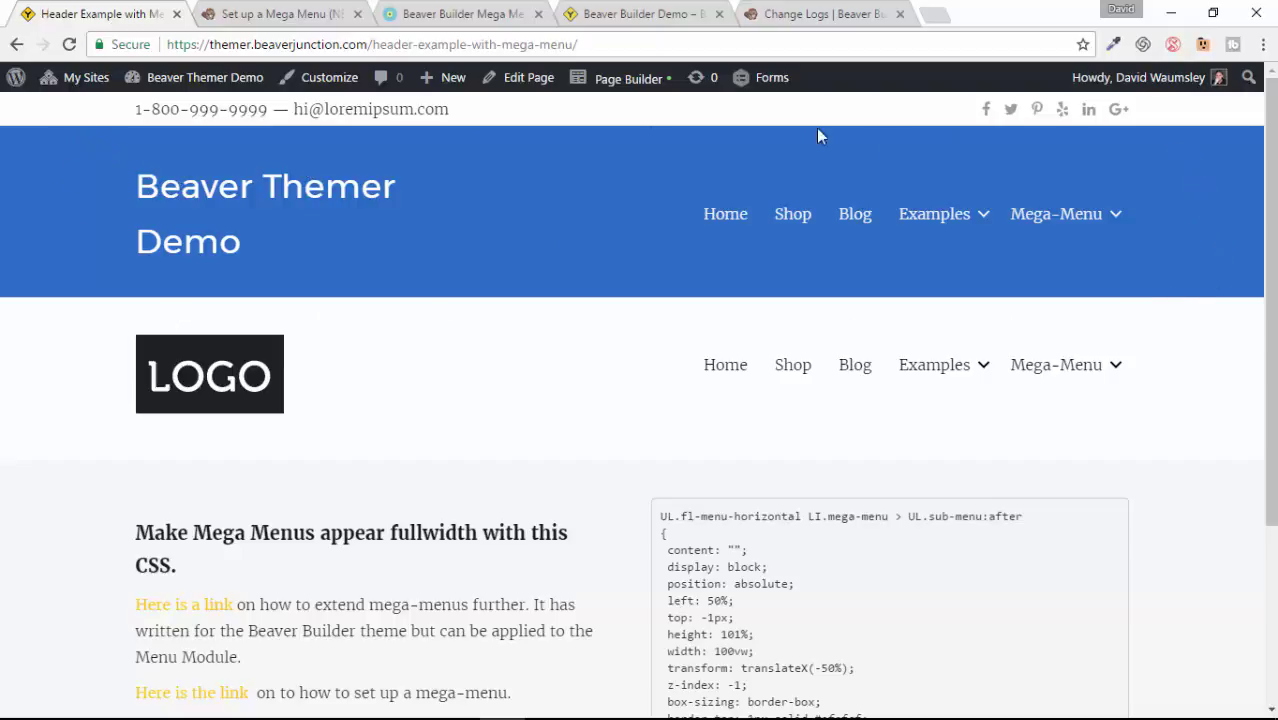
{"action": "mouse_move", "coordinate": [988, 287]}
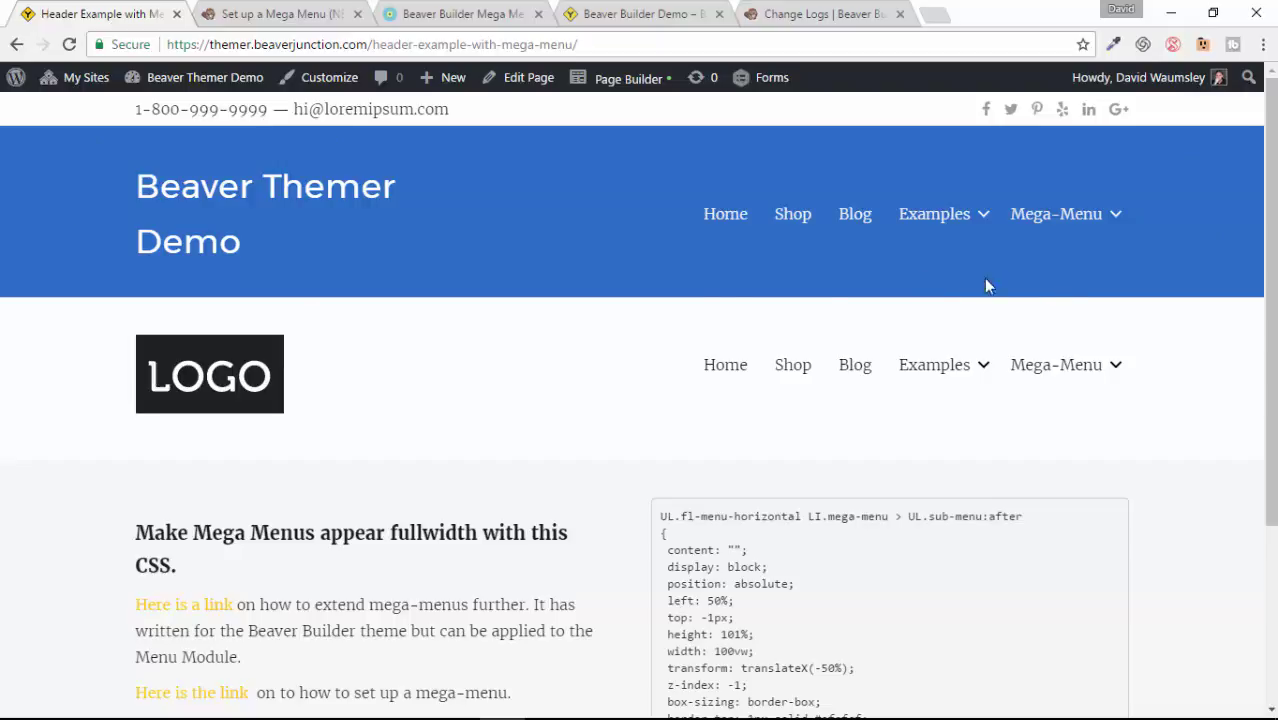
{"action": "mouse_move", "coordinate": [1157, 175]}
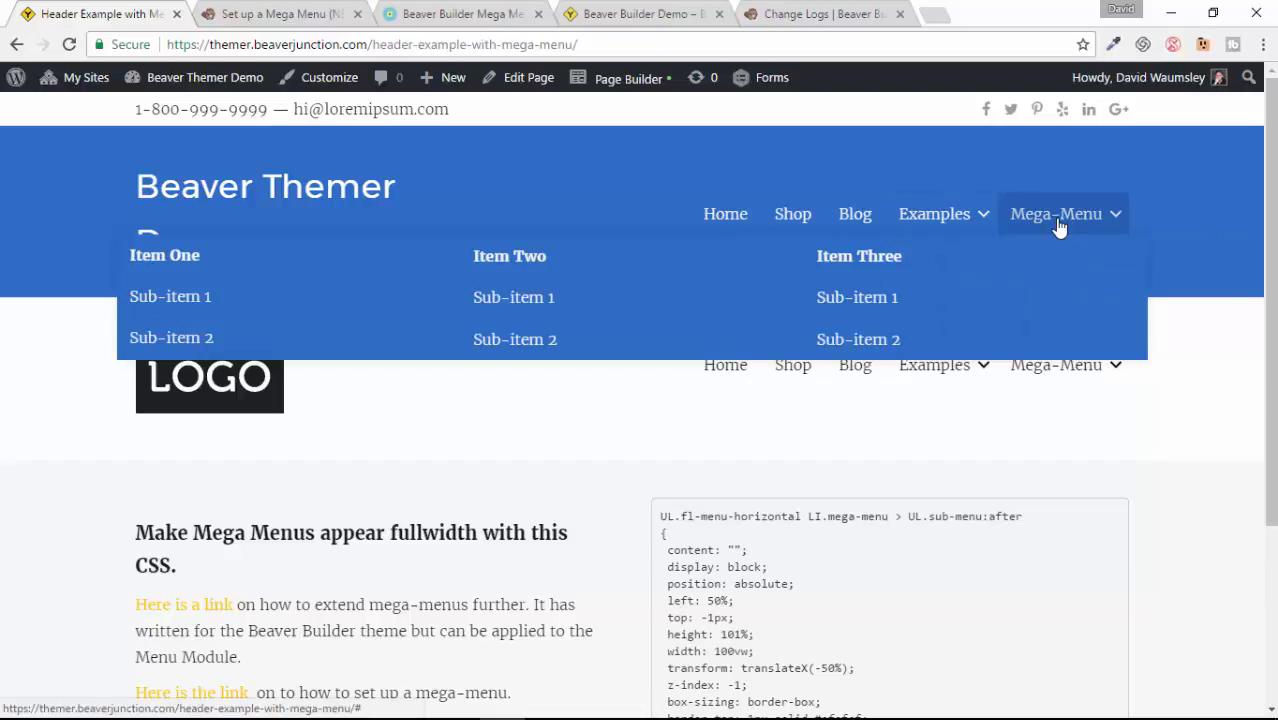
{"action": "mouse_move", "coordinate": [575, 267]}
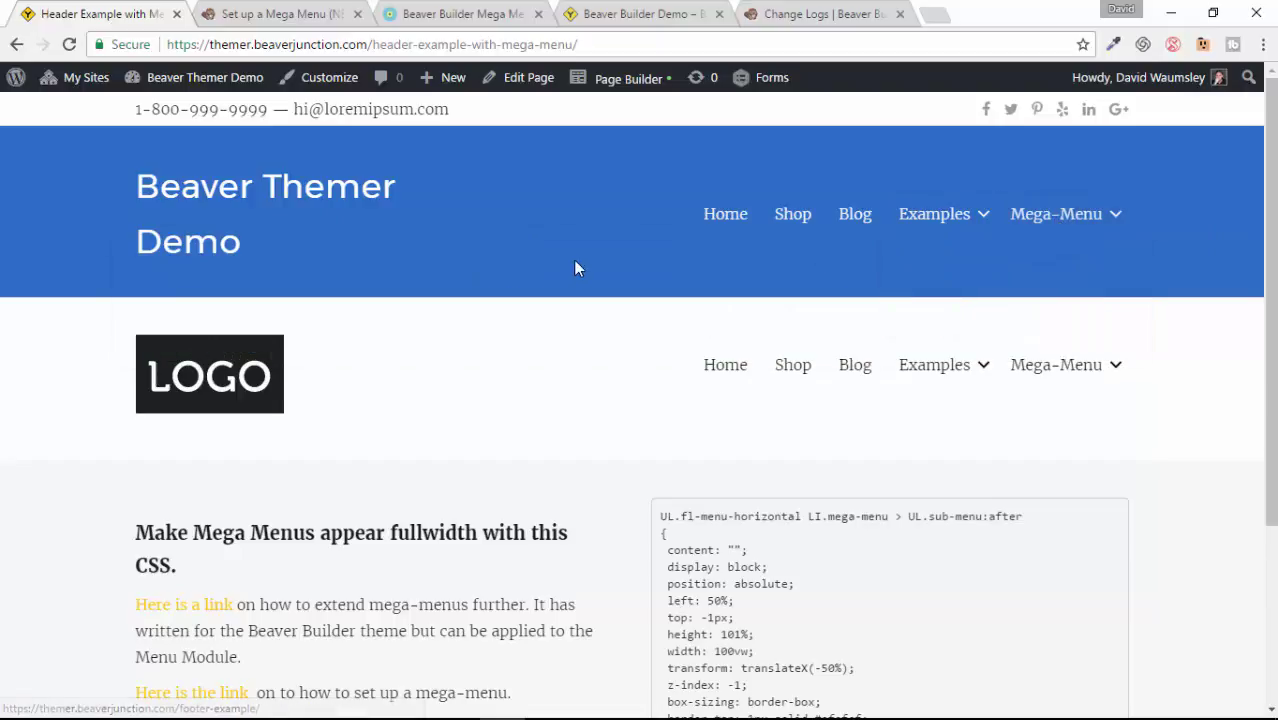
Show the 'Set up a Mega Menu' article at step 4 with its CSS Classes screenshot
{"action": "left_click", "coordinate": [270, 13]}
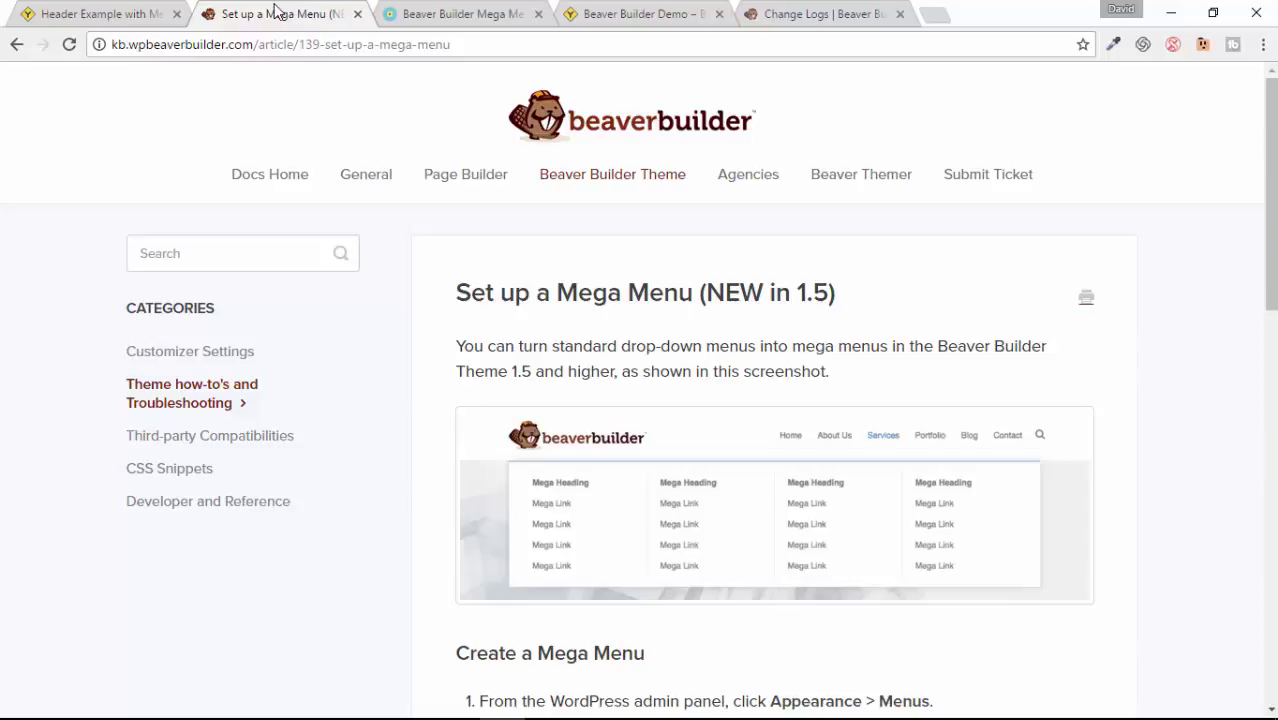
{"action": "mouse_move", "coordinate": [490, 319]}
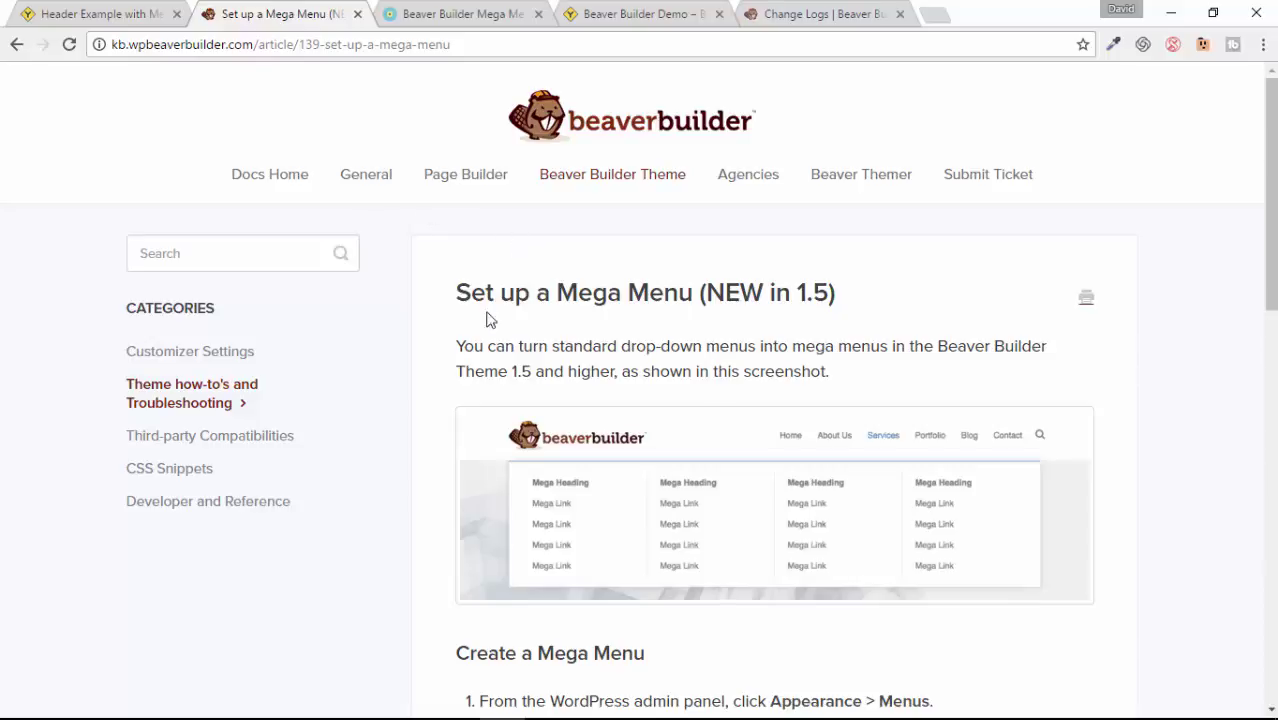
{"action": "scroll", "scroll_direction": "down", "scroll_amount": 3}
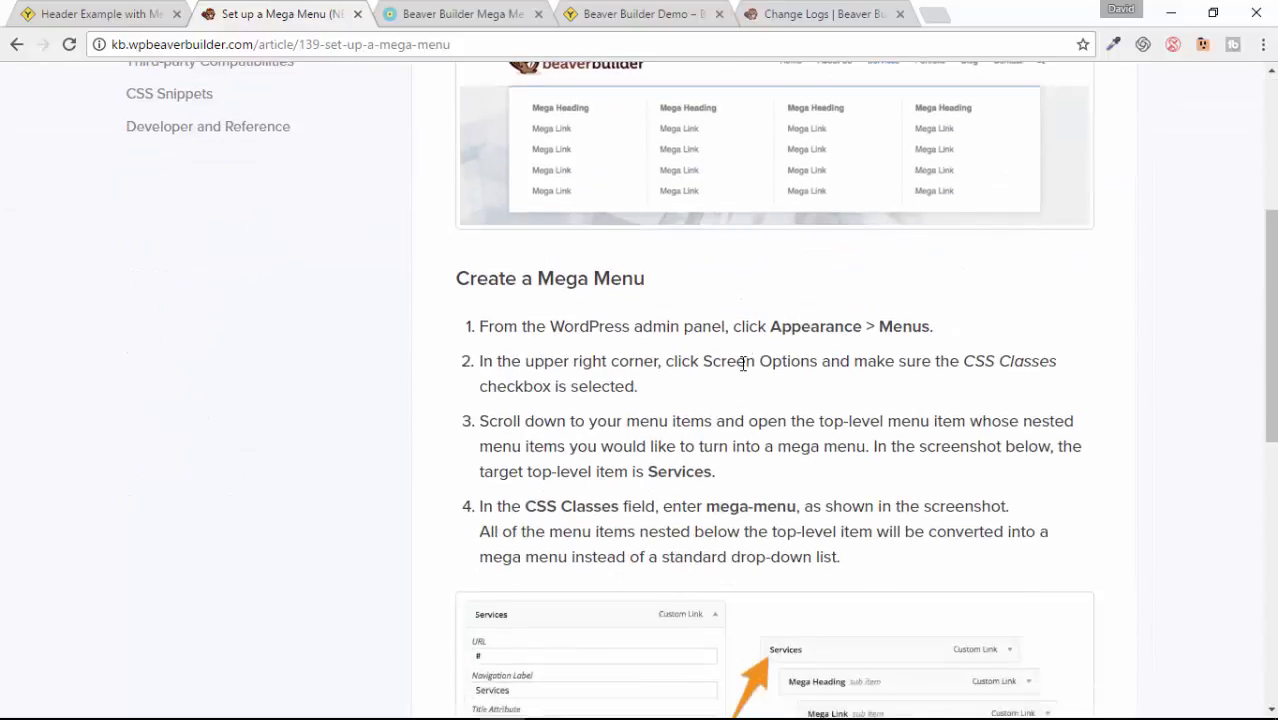
{"action": "scroll", "scroll_direction": "down", "scroll_amount": 3}
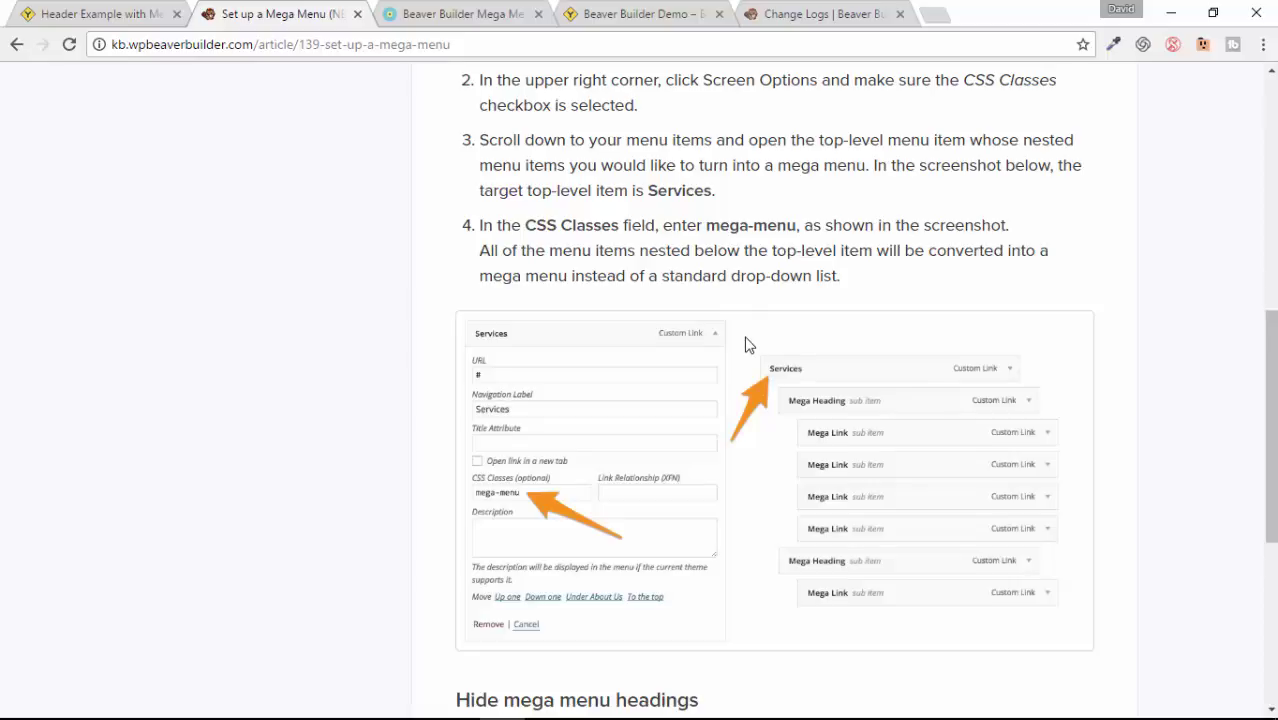
{"action": "mouse_move", "coordinate": [795, 381]}
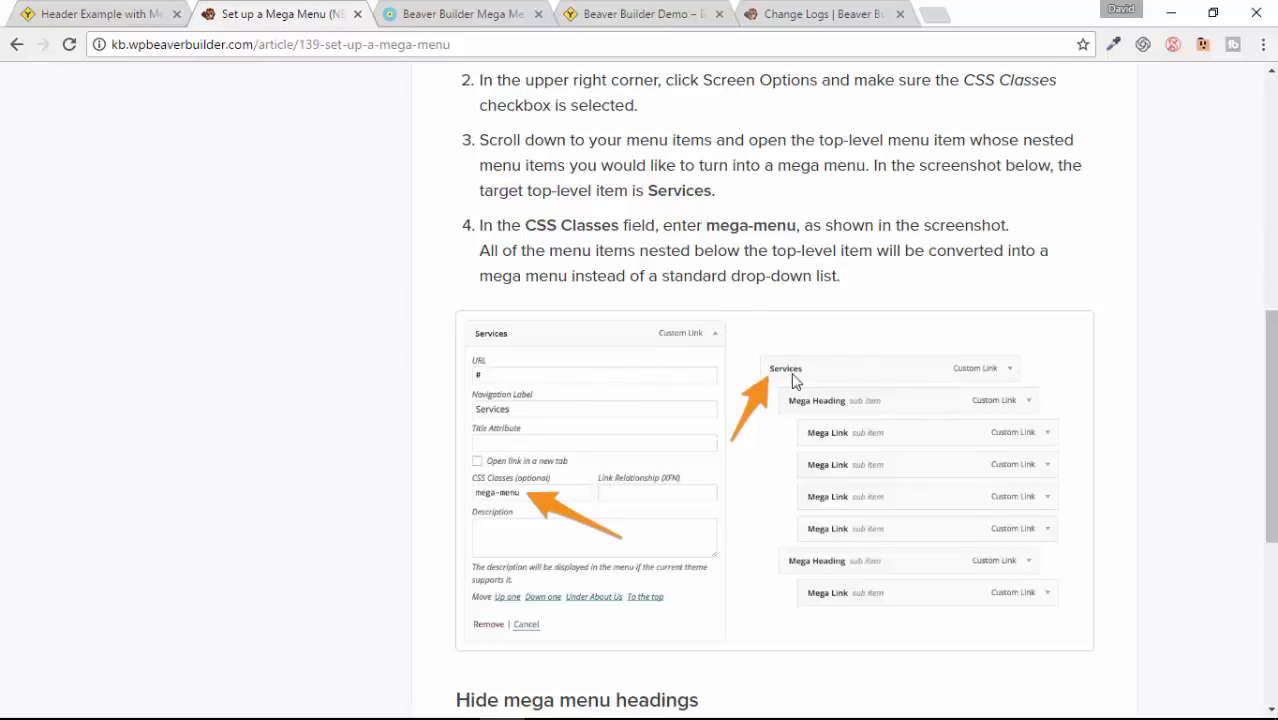
{"action": "mouse_move", "coordinate": [490, 495]}
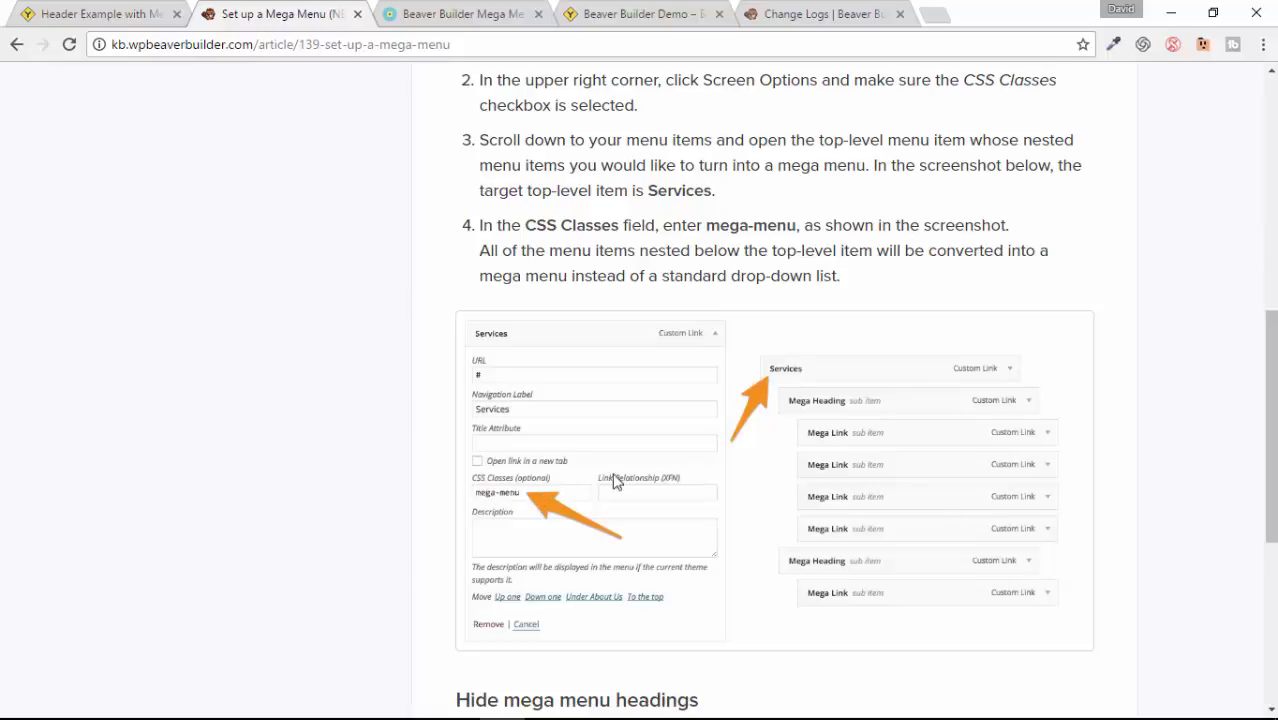
{"action": "mouse_move", "coordinate": [858, 406]}
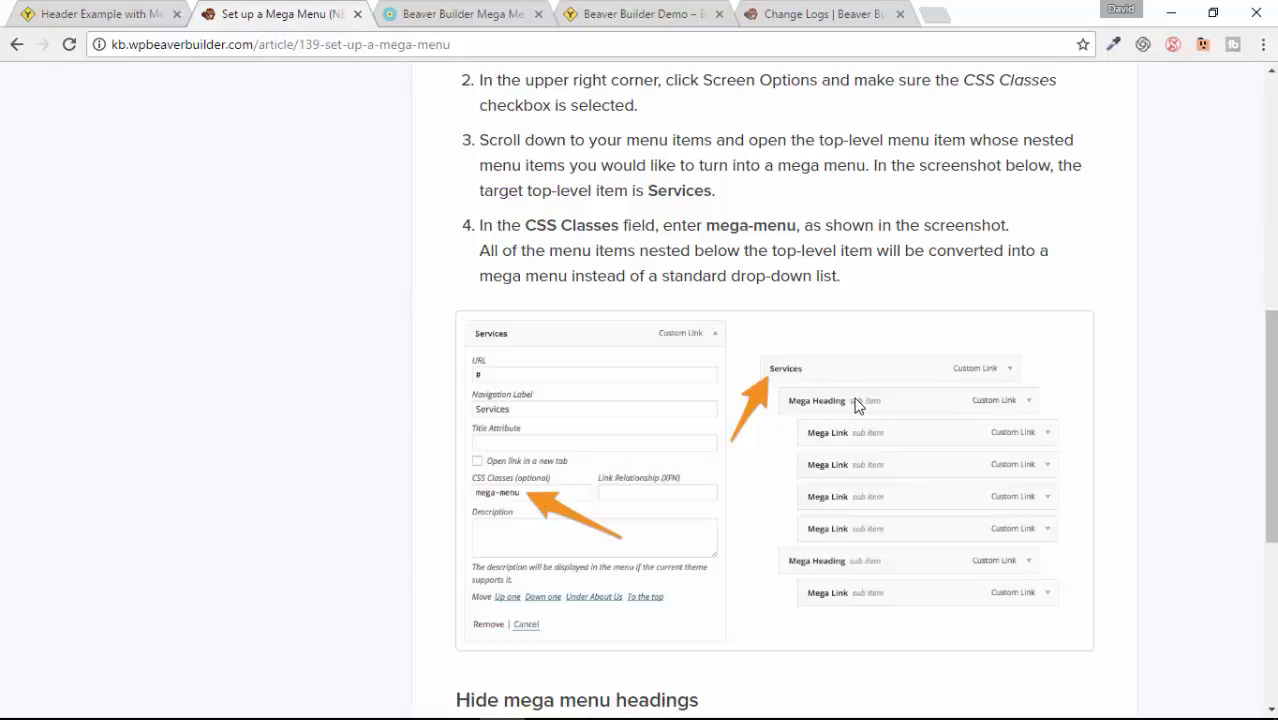
{"action": "mouse_move", "coordinate": [840, 540]}
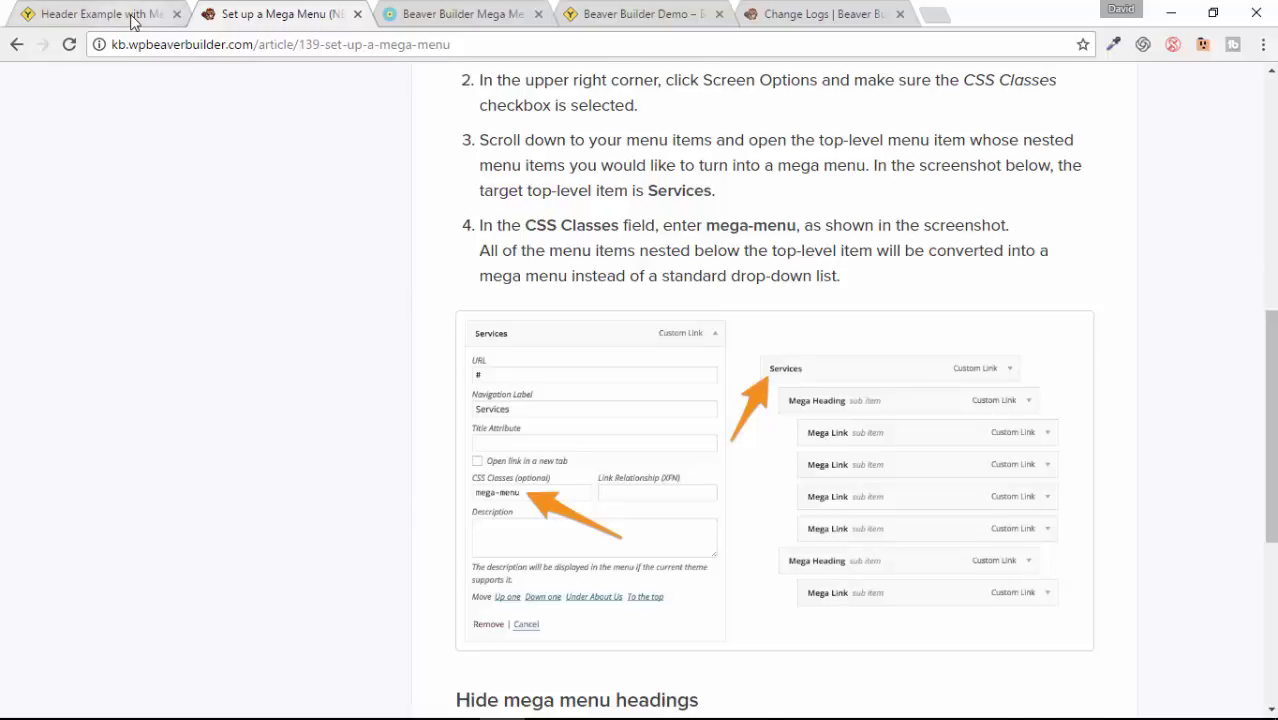
Return to the 'Header Example with Mega Menu' demo page
{"action": "left_click", "coordinate": [95, 14]}
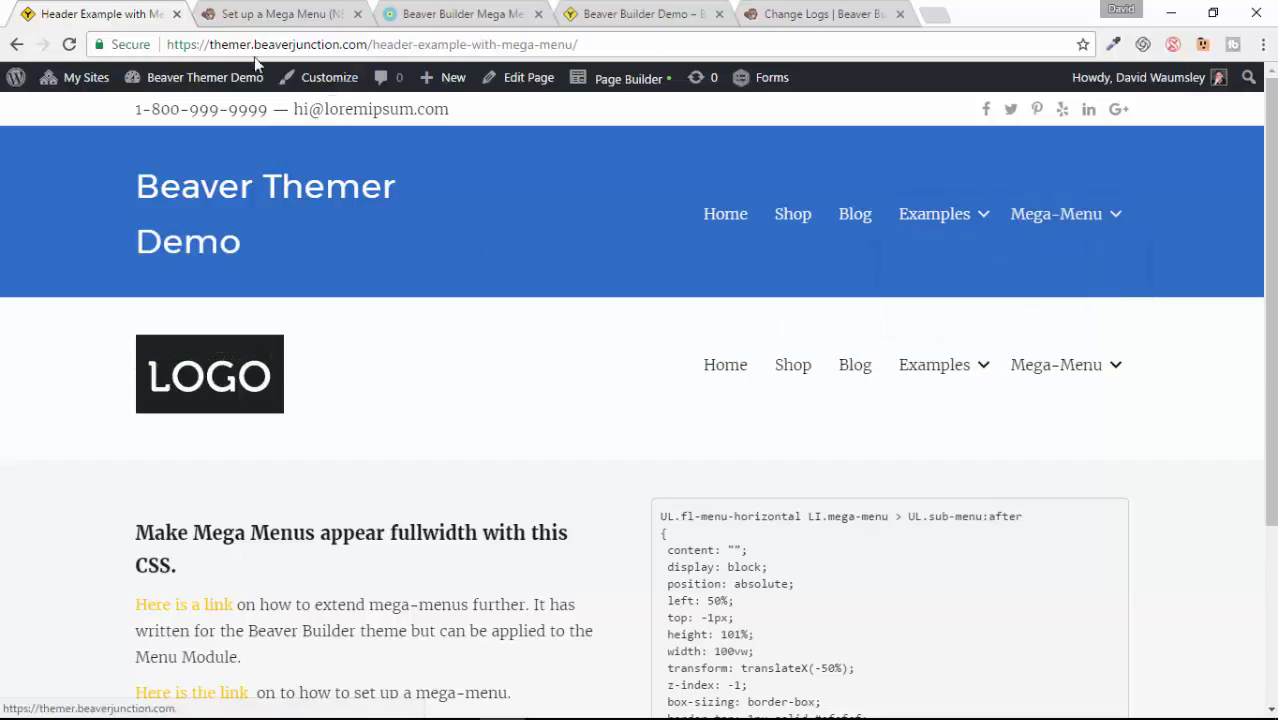
{"action": "mouse_move", "coordinate": [897, 295]}
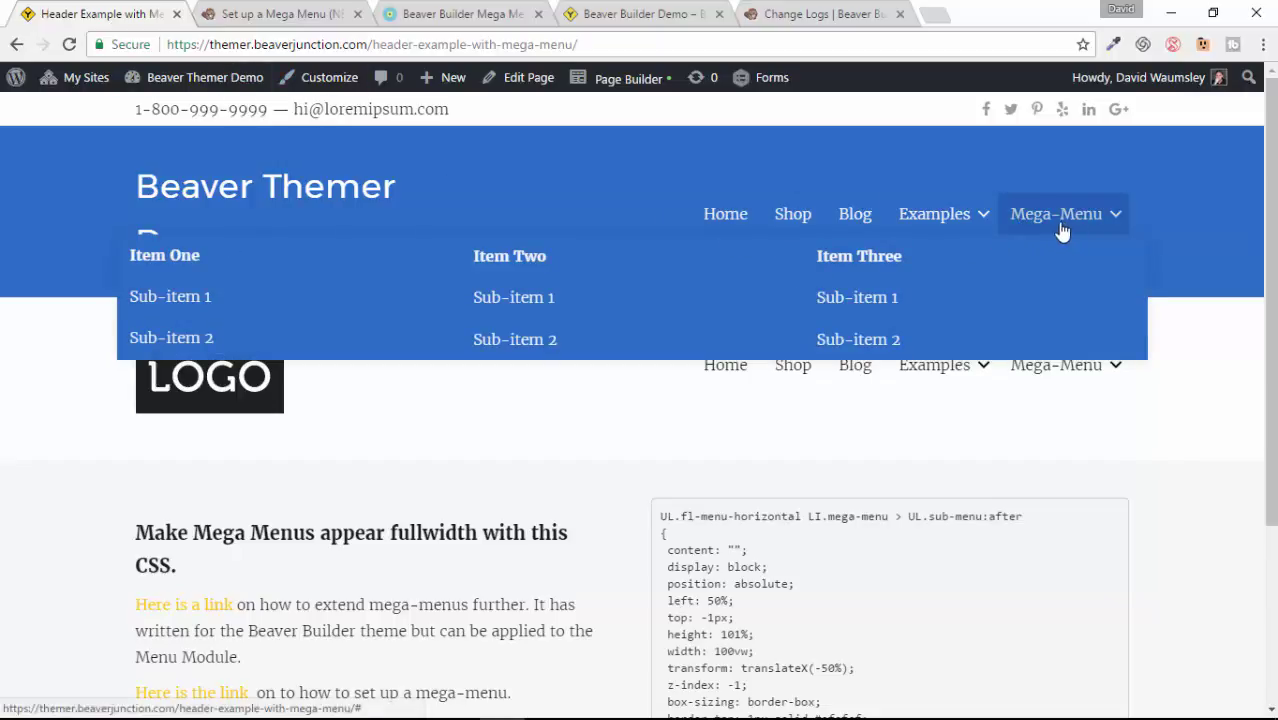
{"action": "mouse_move", "coordinate": [688, 345]}
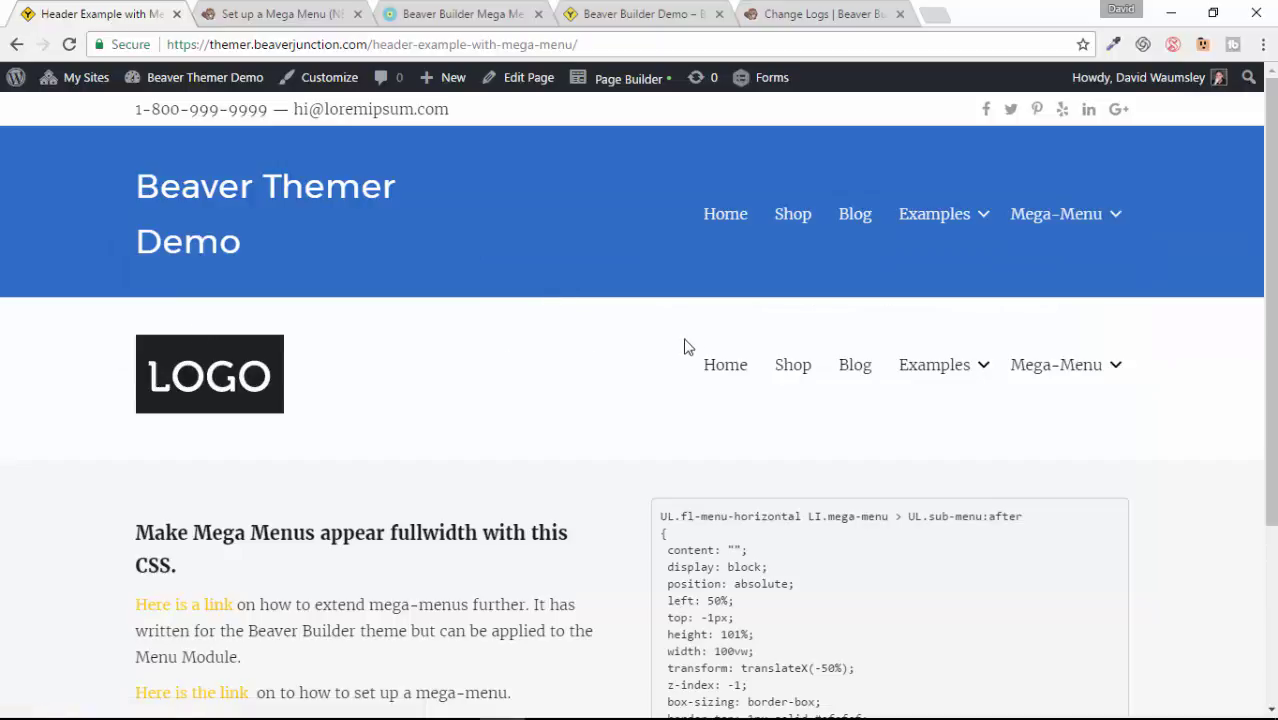
Browse the 'Beaver Builder Mega Menu' blog post to its full-width mega menu CSS section
{"action": "left_click", "coordinate": [460, 14]}
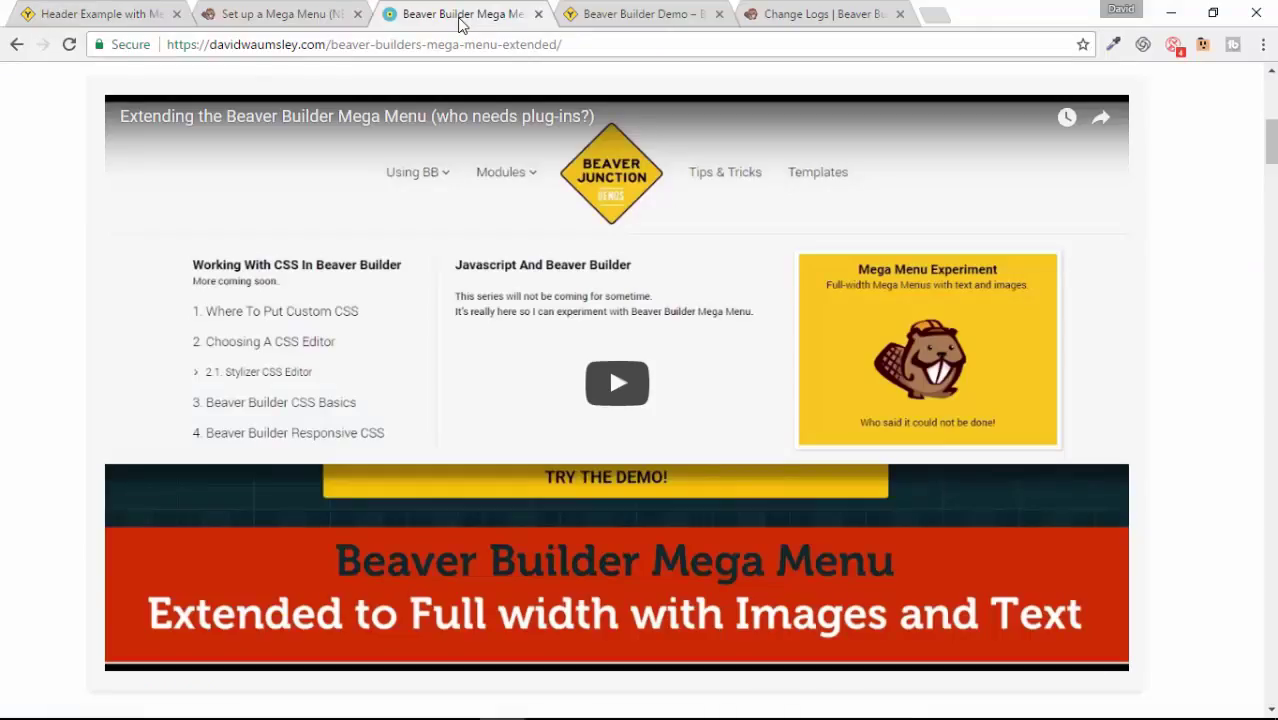
{"action": "mouse_move", "coordinate": [1270, 150]}
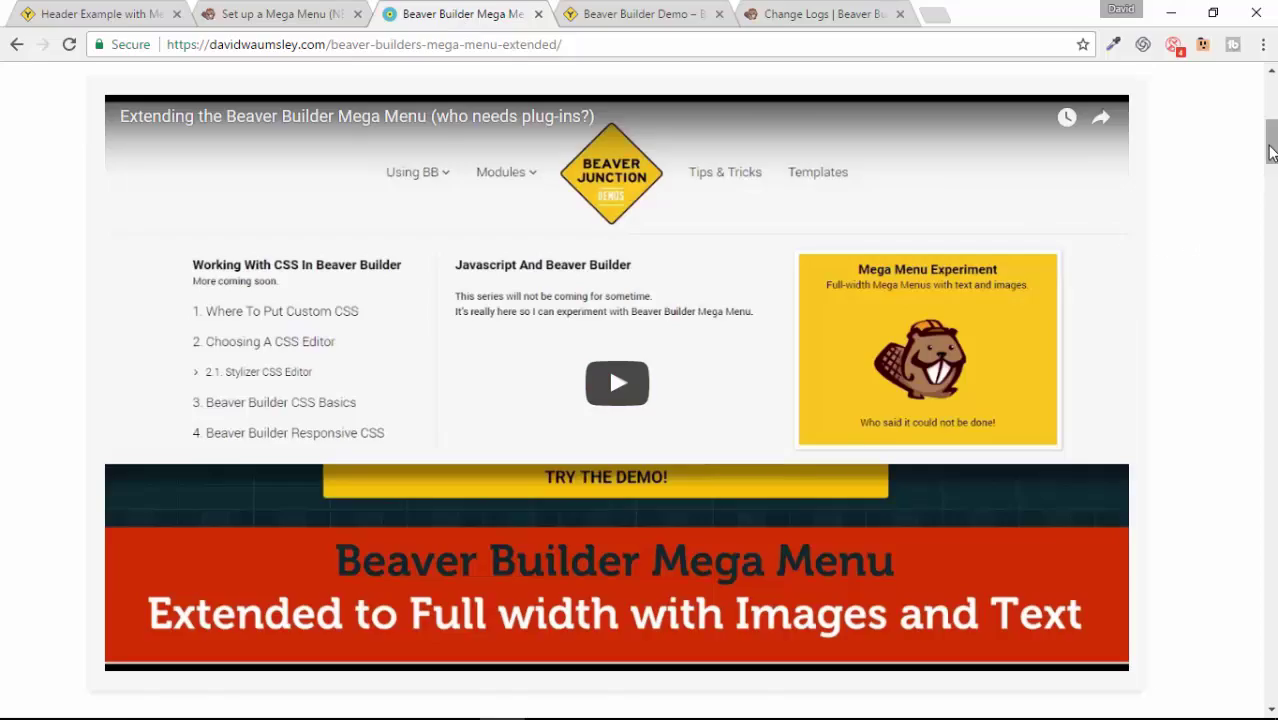
{"action": "scroll", "scroll_direction": "down", "scroll_amount": 3}
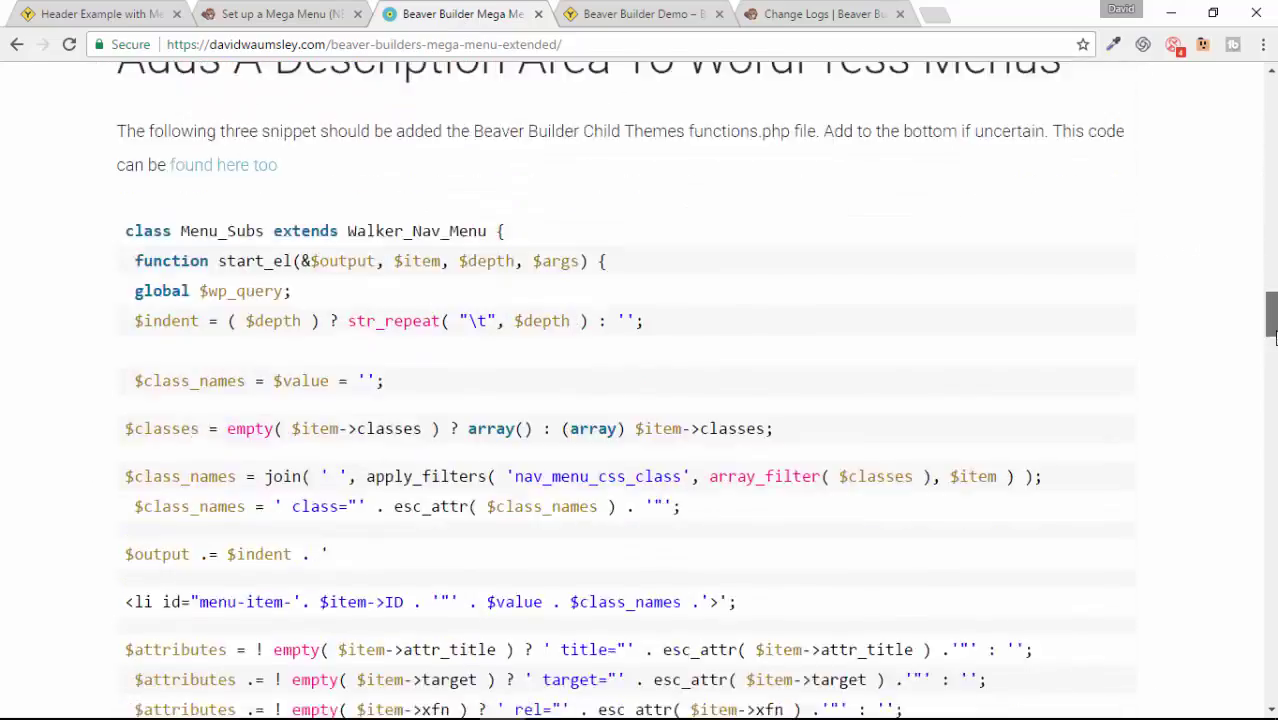
{"action": "scroll", "scroll_direction": "up", "scroll_amount": 3}
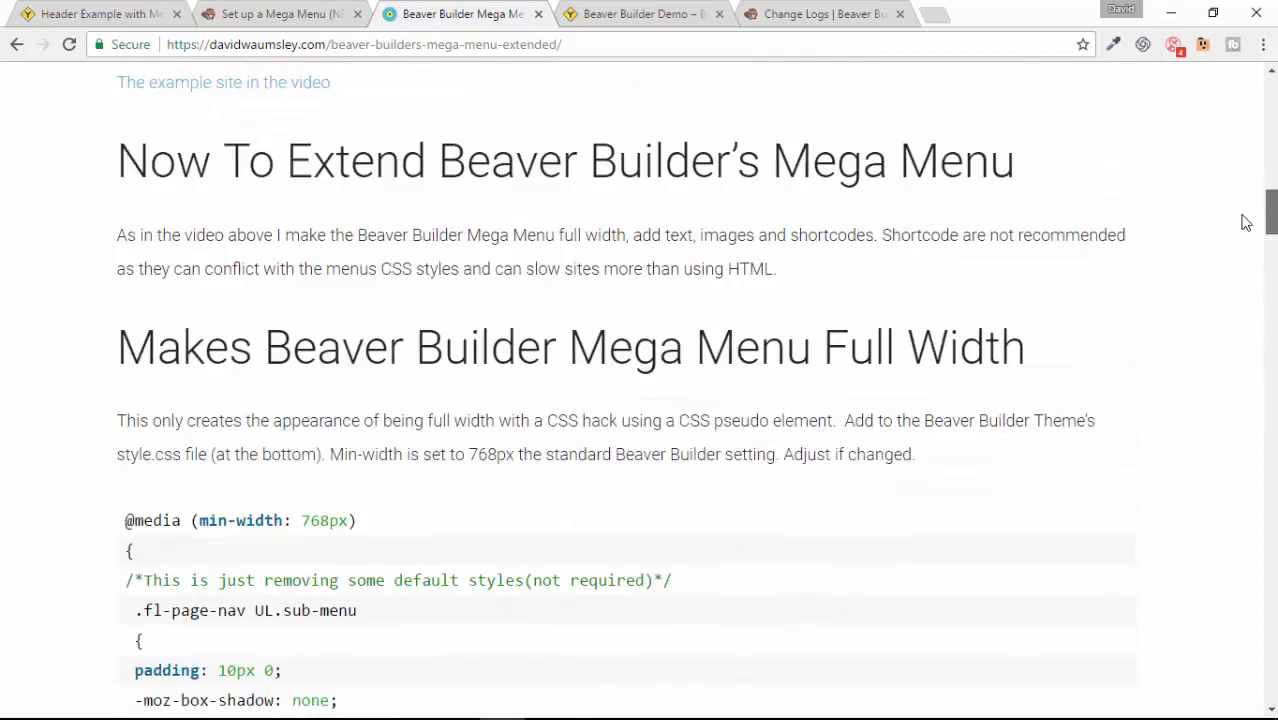
{"action": "scroll", "scroll_direction": "up", "scroll_amount": 3}
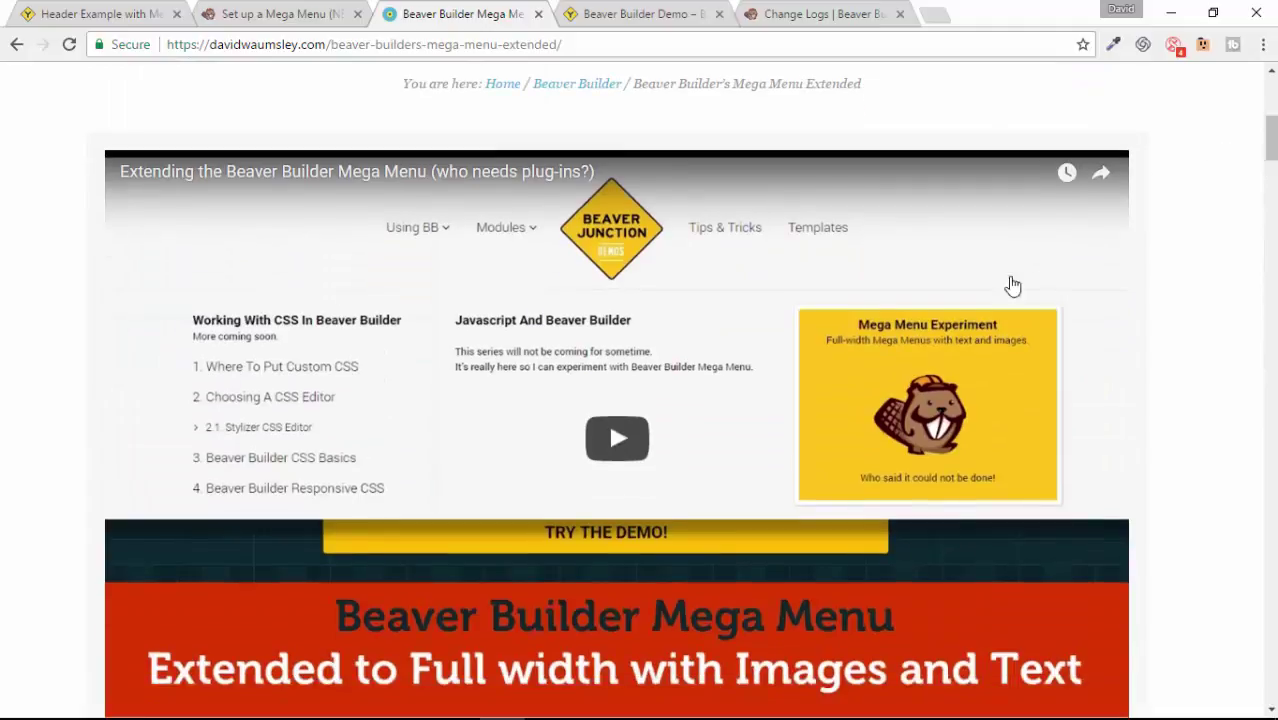
{"action": "scroll", "scroll_direction": "down", "scroll_amount": 3}
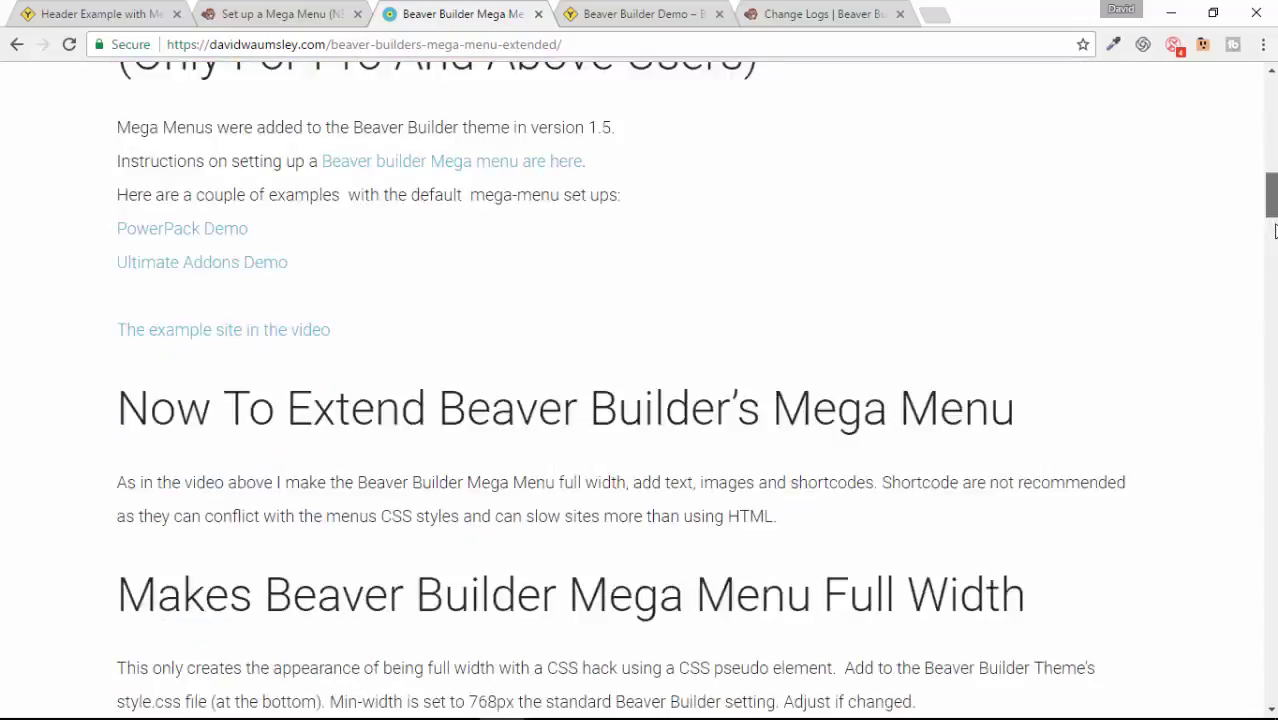
{"action": "scroll", "scroll_direction": "down", "scroll_amount": 3}
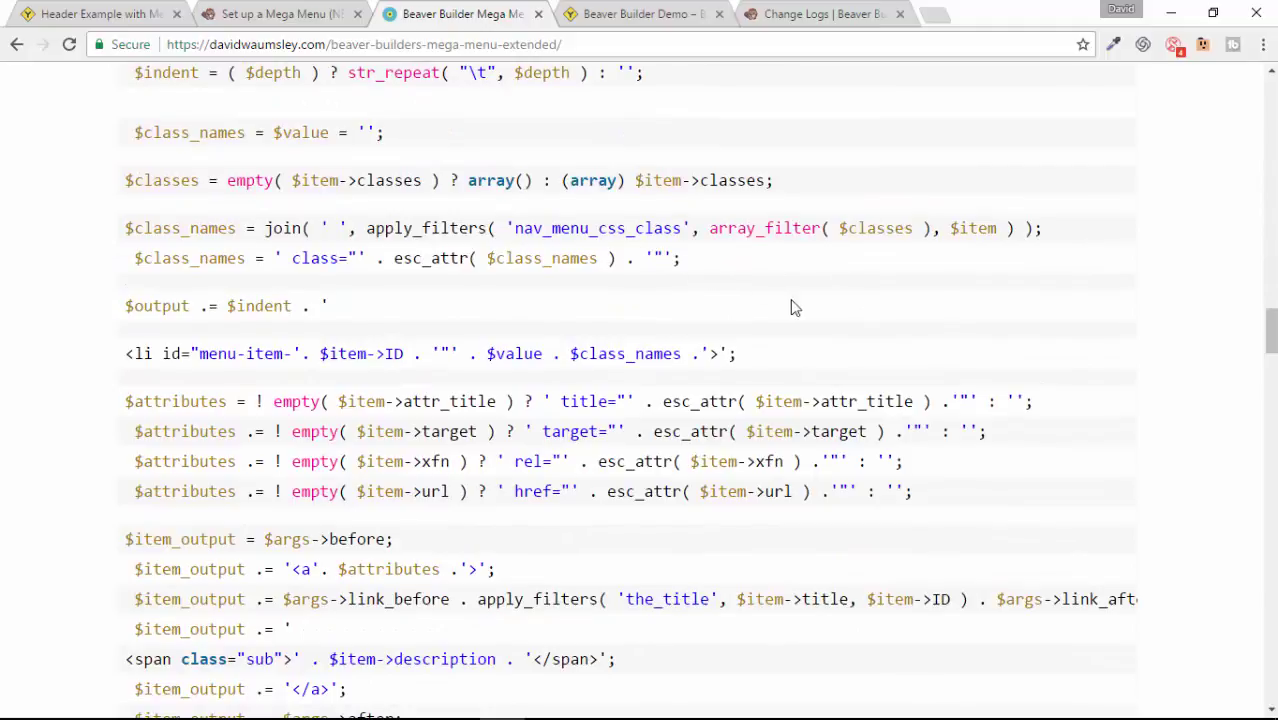
{"action": "scroll", "scroll_direction": "down", "scroll_amount": 3}
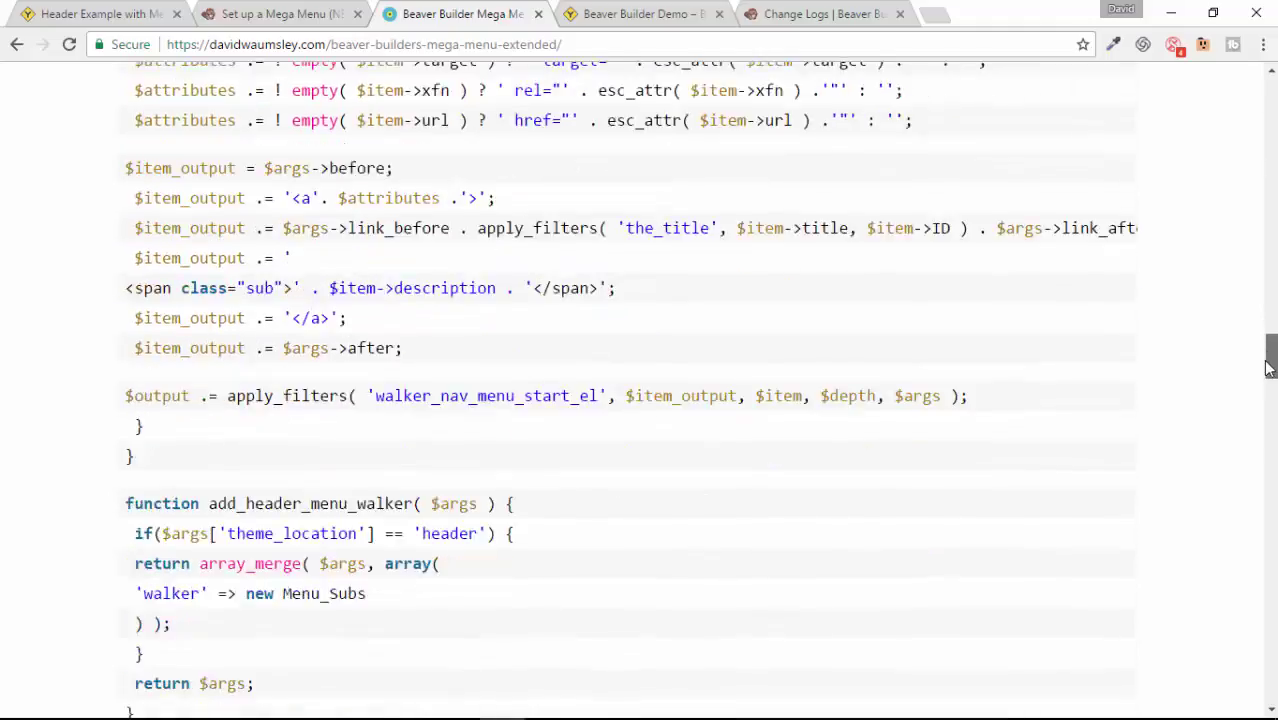
{"action": "scroll", "scroll_direction": "up", "scroll_amount": 3}
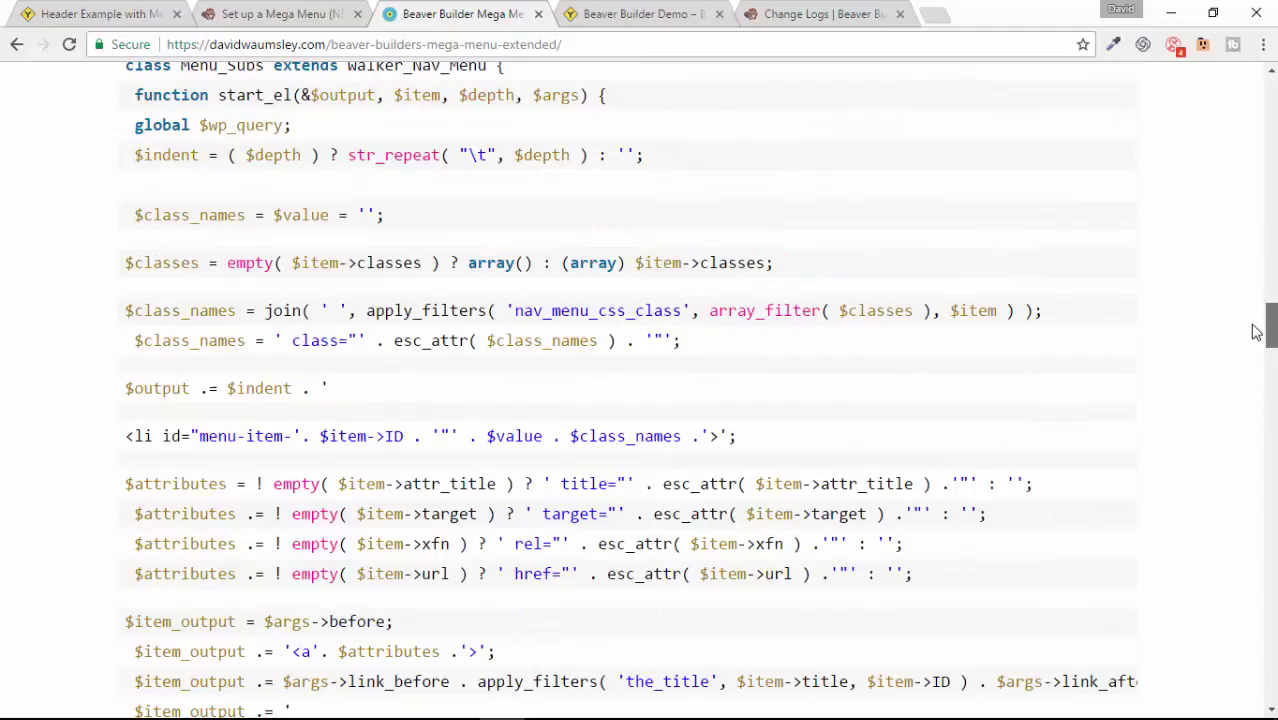
{"action": "scroll", "scroll_direction": "up", "scroll_amount": 3}
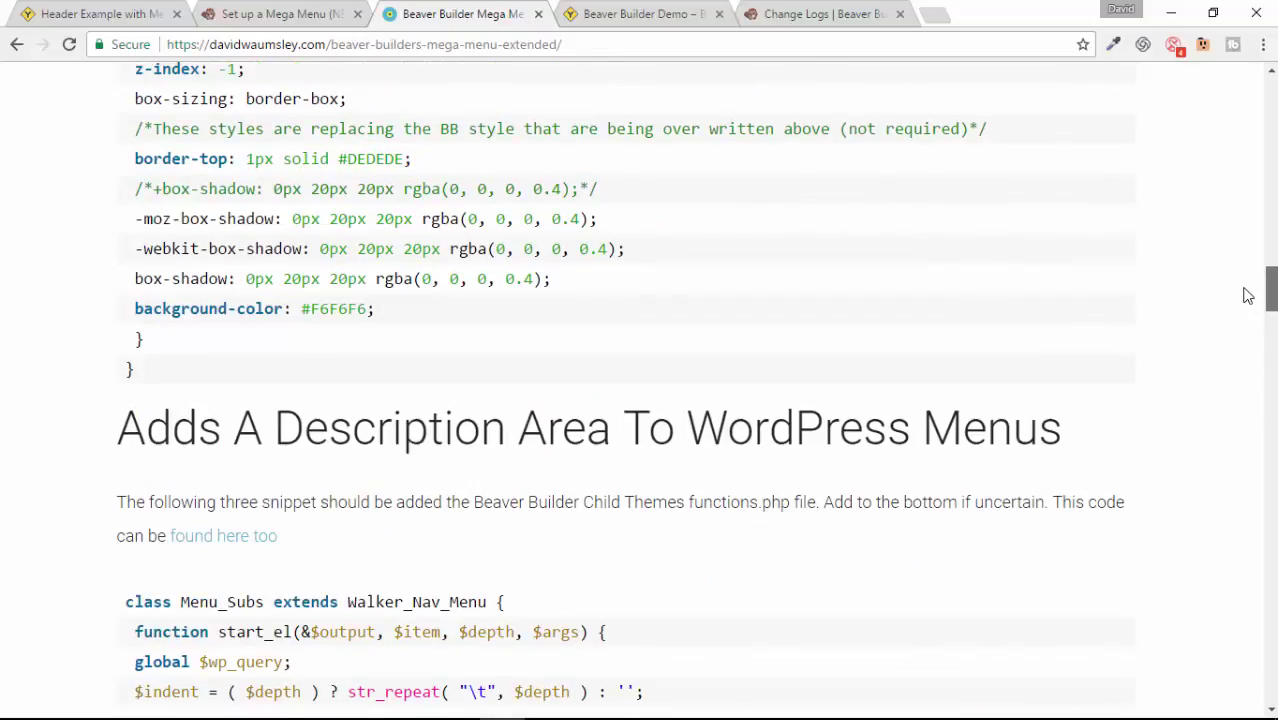
{"action": "scroll", "scroll_direction": "down", "scroll_amount": 3}
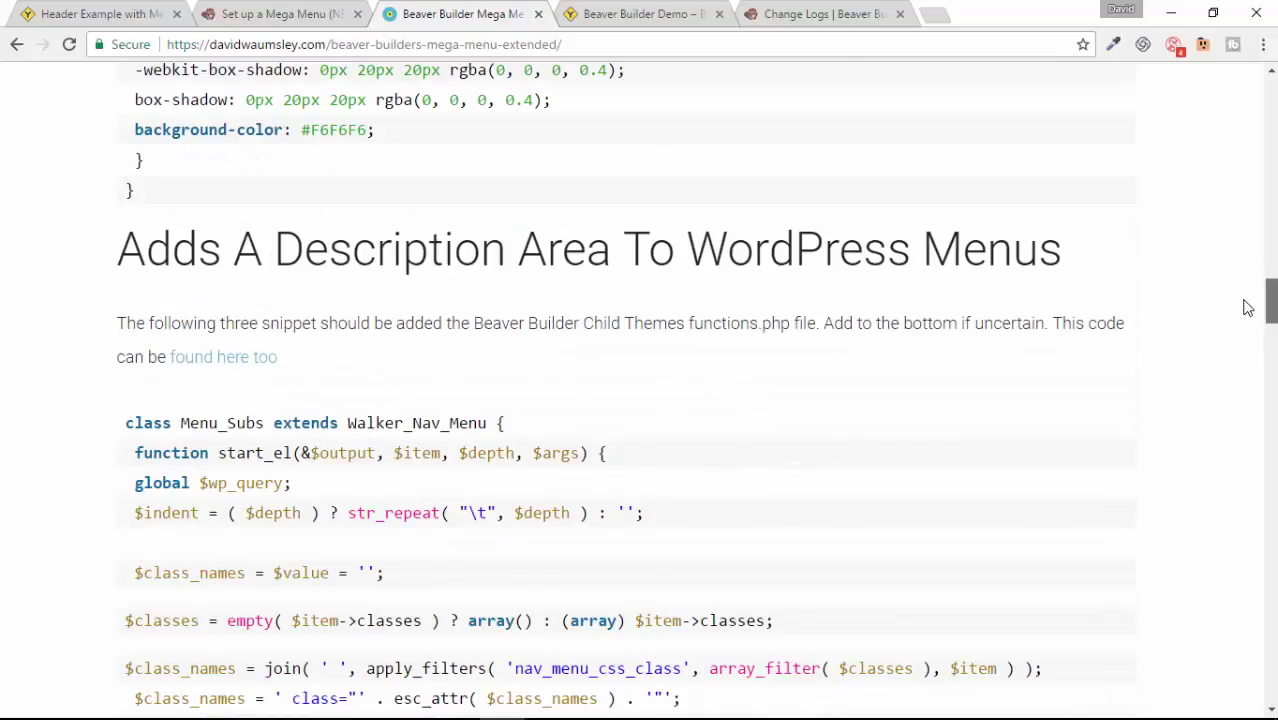
{"action": "scroll", "scroll_direction": "up", "scroll_amount": 3}
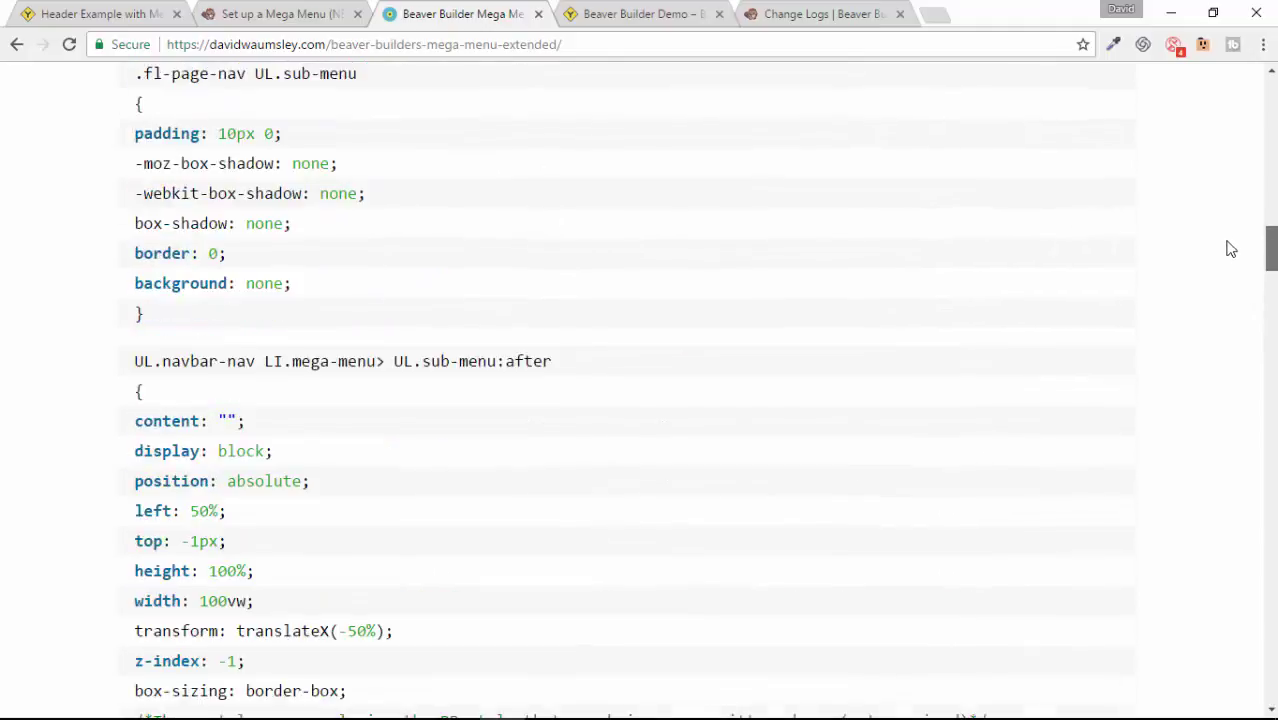
{"action": "scroll", "scroll_direction": "up", "scroll_amount": 3}
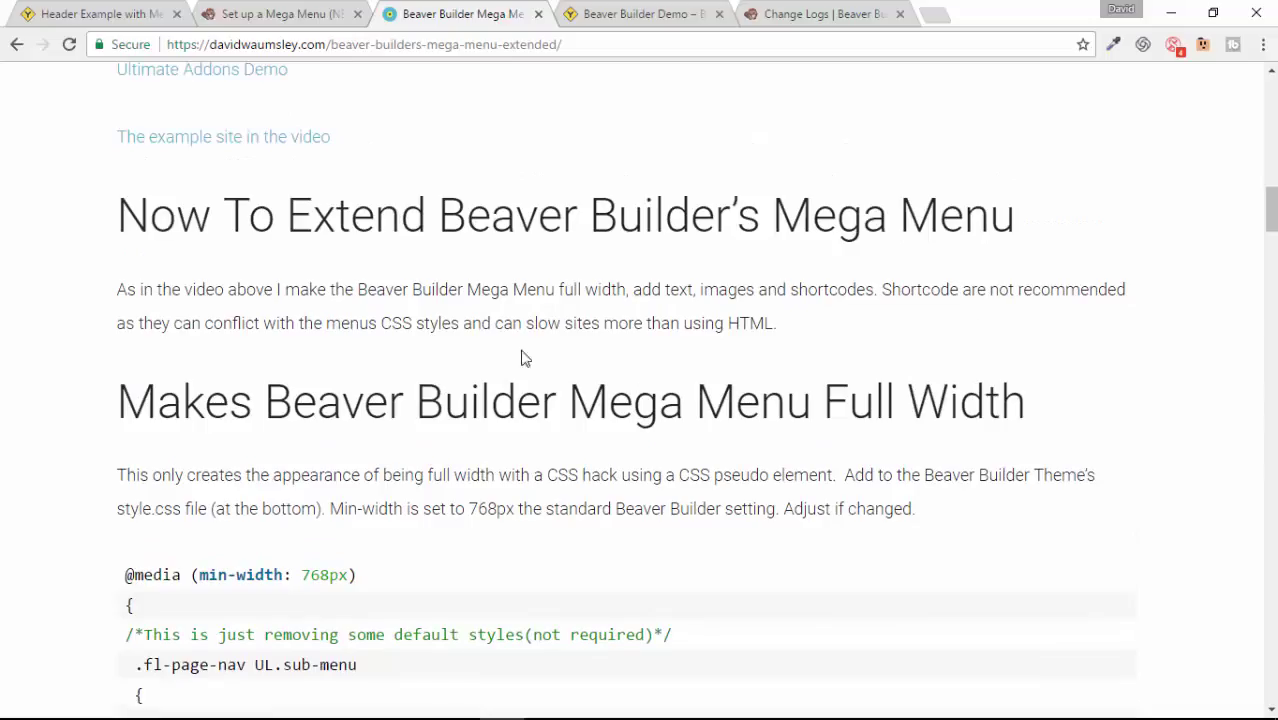
{"action": "scroll", "scroll_direction": "down", "scroll_amount": 3}
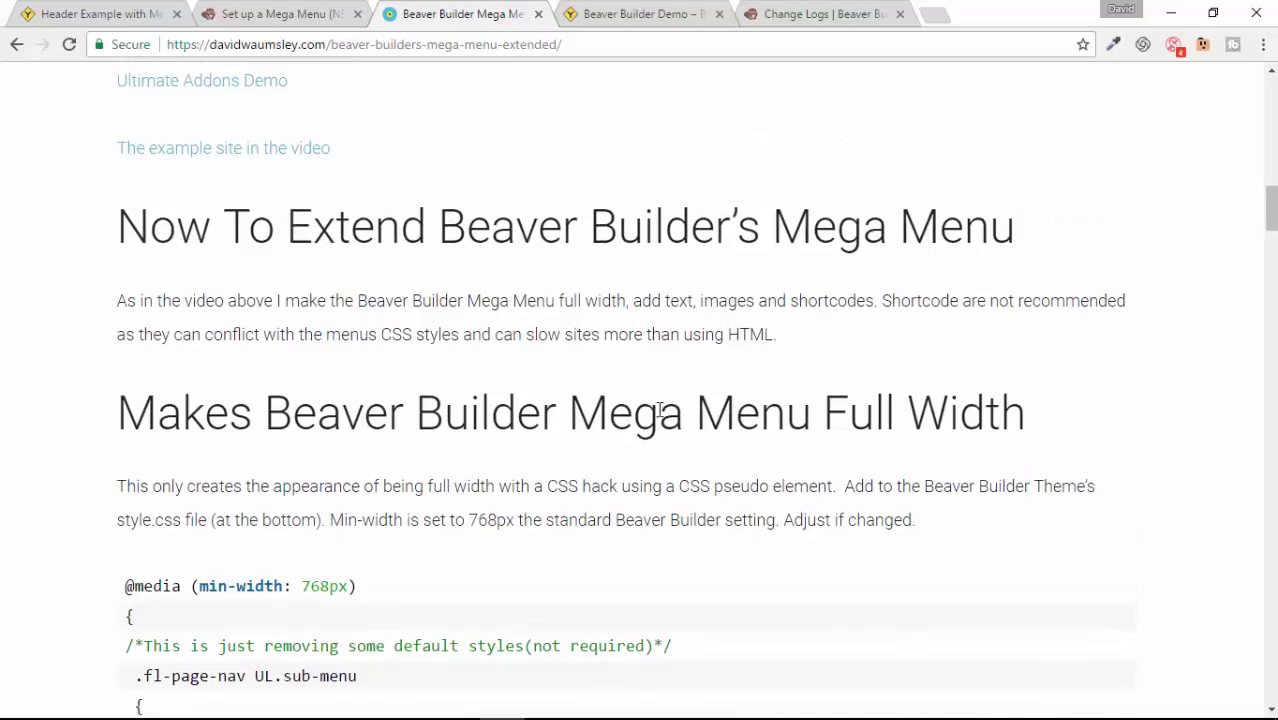
{"action": "mouse_move", "coordinate": [800, 437]}
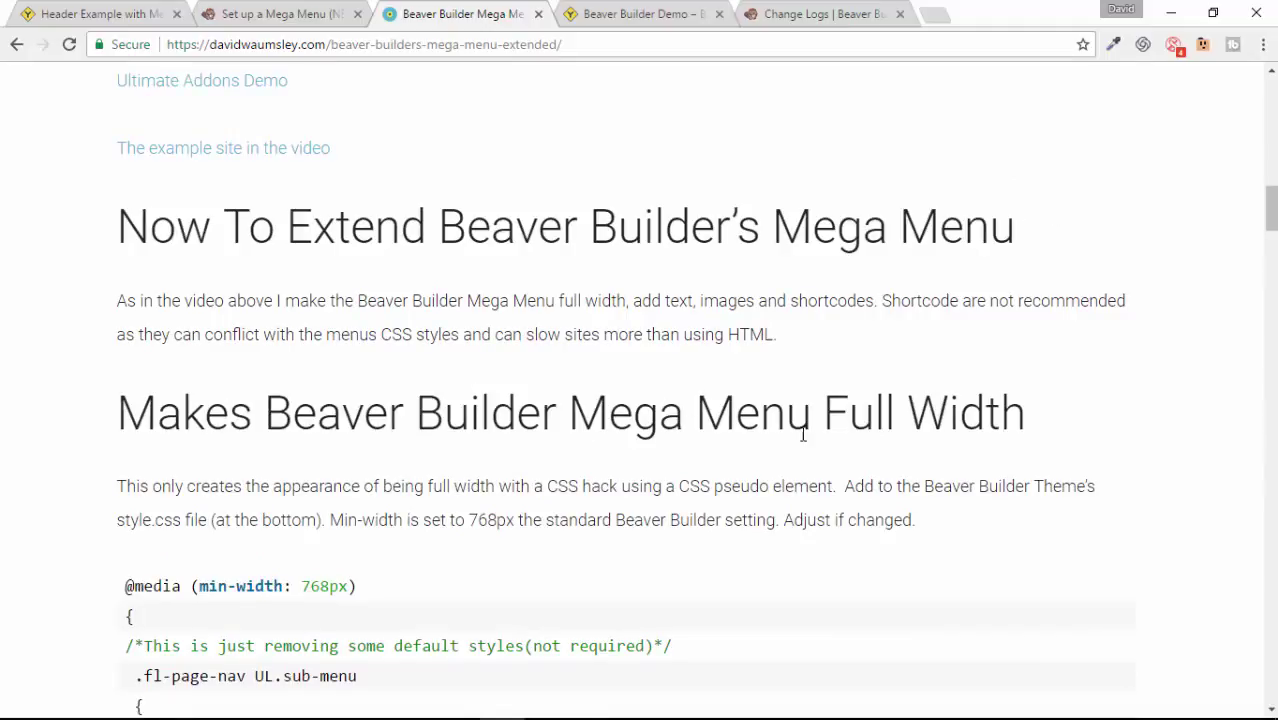
{"action": "mouse_move", "coordinate": [79, 166]}
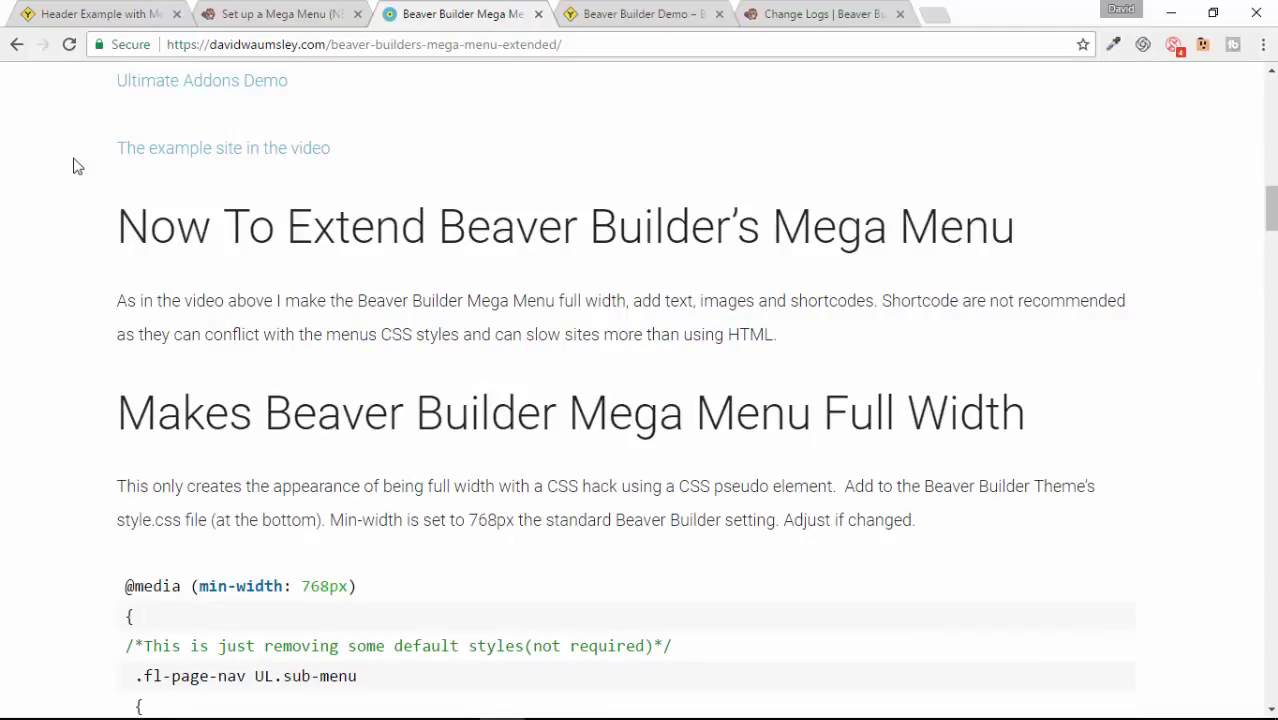
Return to the header example page and show its complete full-width CSS snippet
{"action": "left_click", "coordinate": [95, 13]}
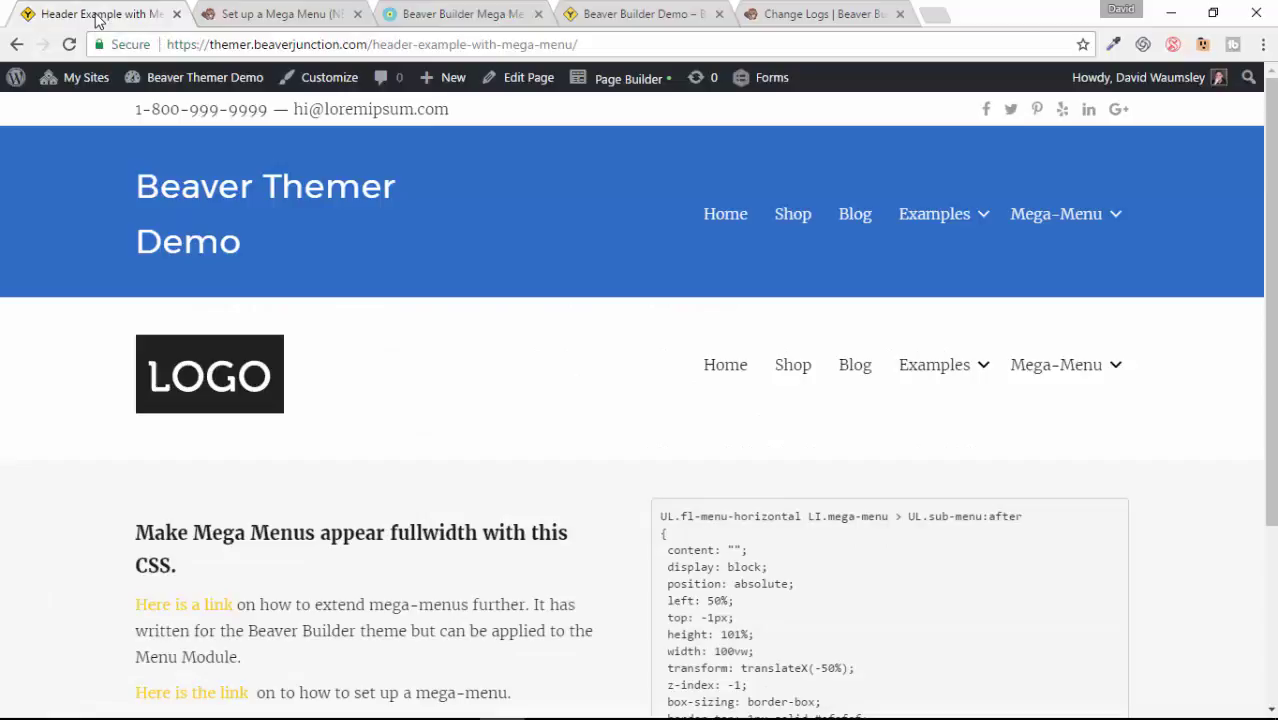
{"action": "mouse_move", "coordinate": [733, 516]}
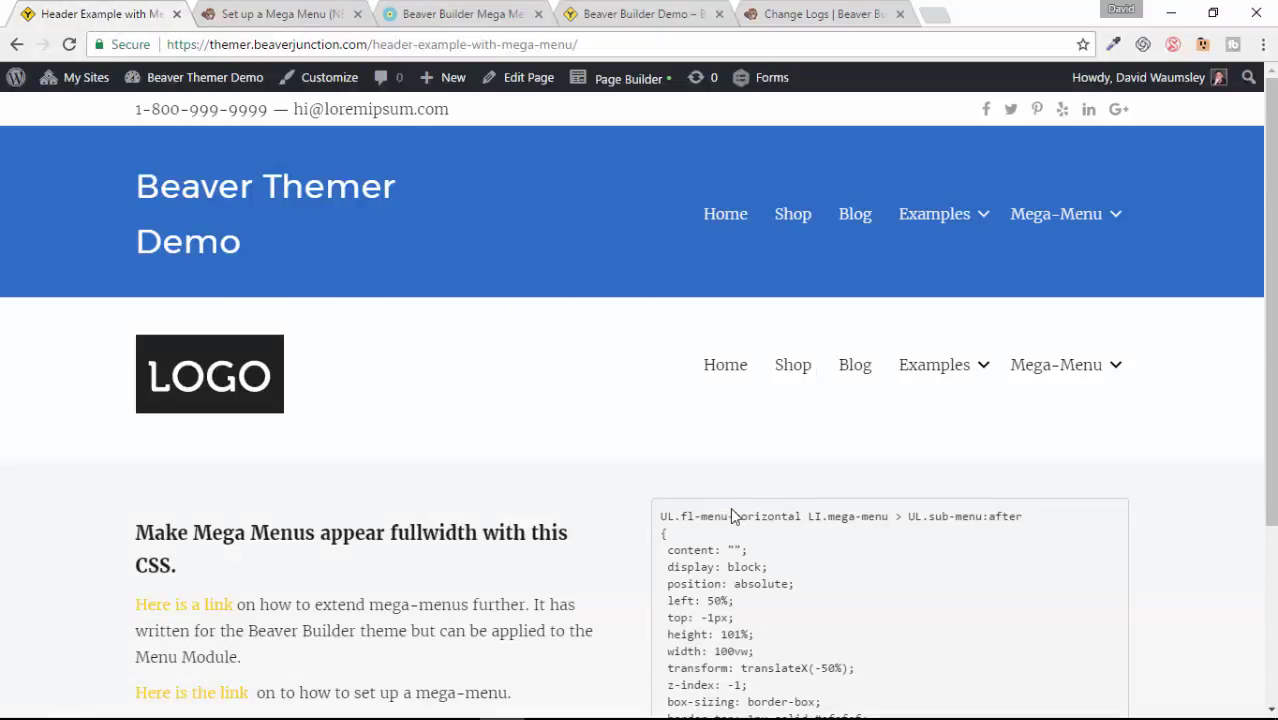
{"action": "scroll", "scroll_direction": "down", "scroll_amount": 3}
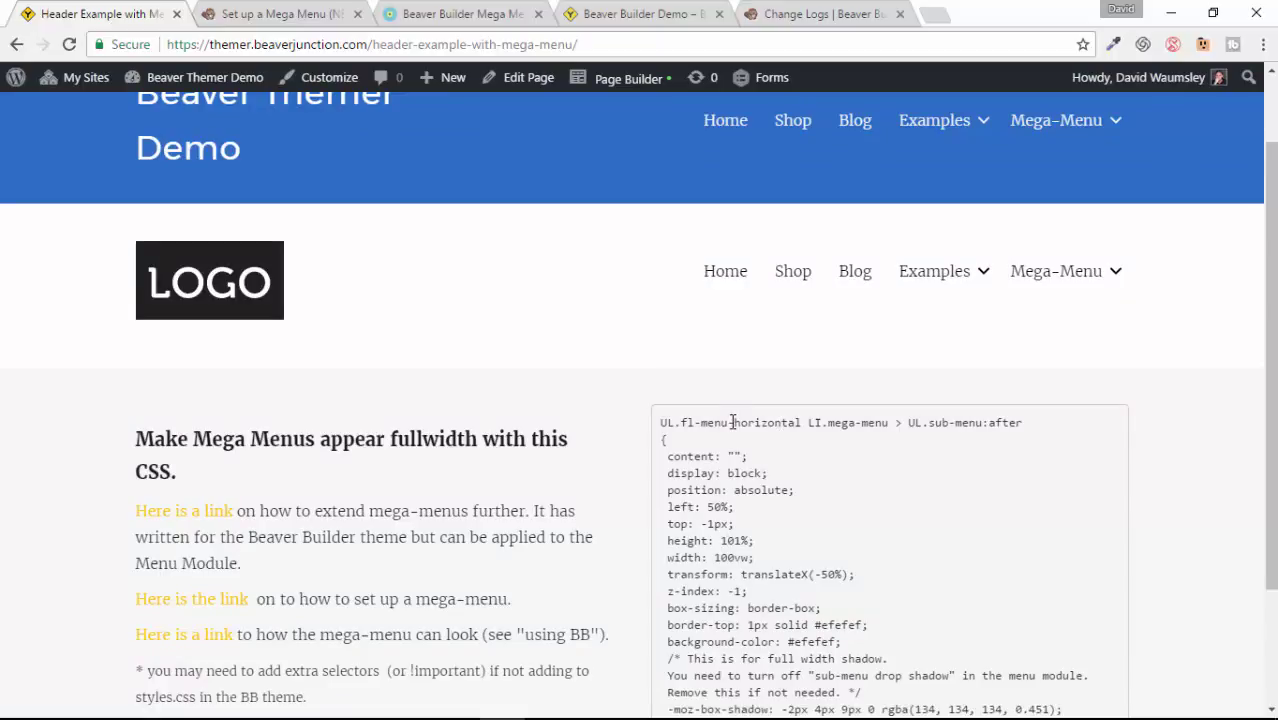
{"action": "scroll", "scroll_direction": "down", "scroll_amount": 3}
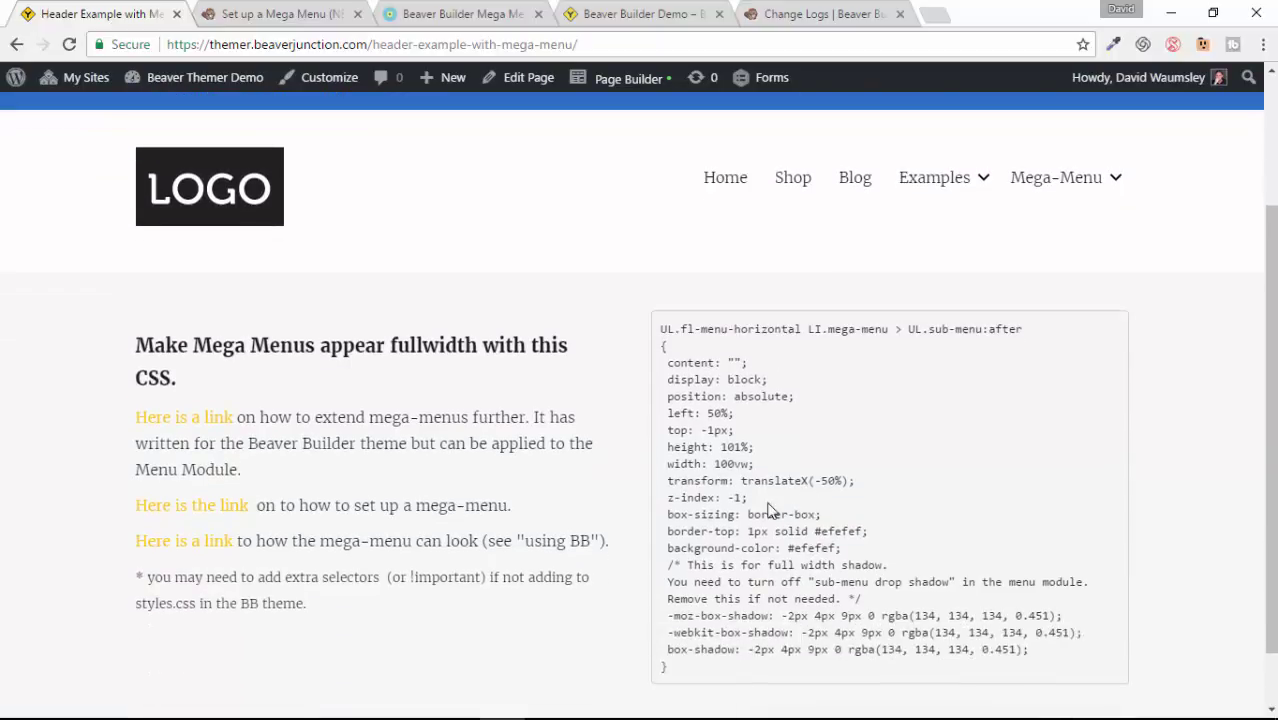
{"action": "mouse_move", "coordinate": [752, 392]}
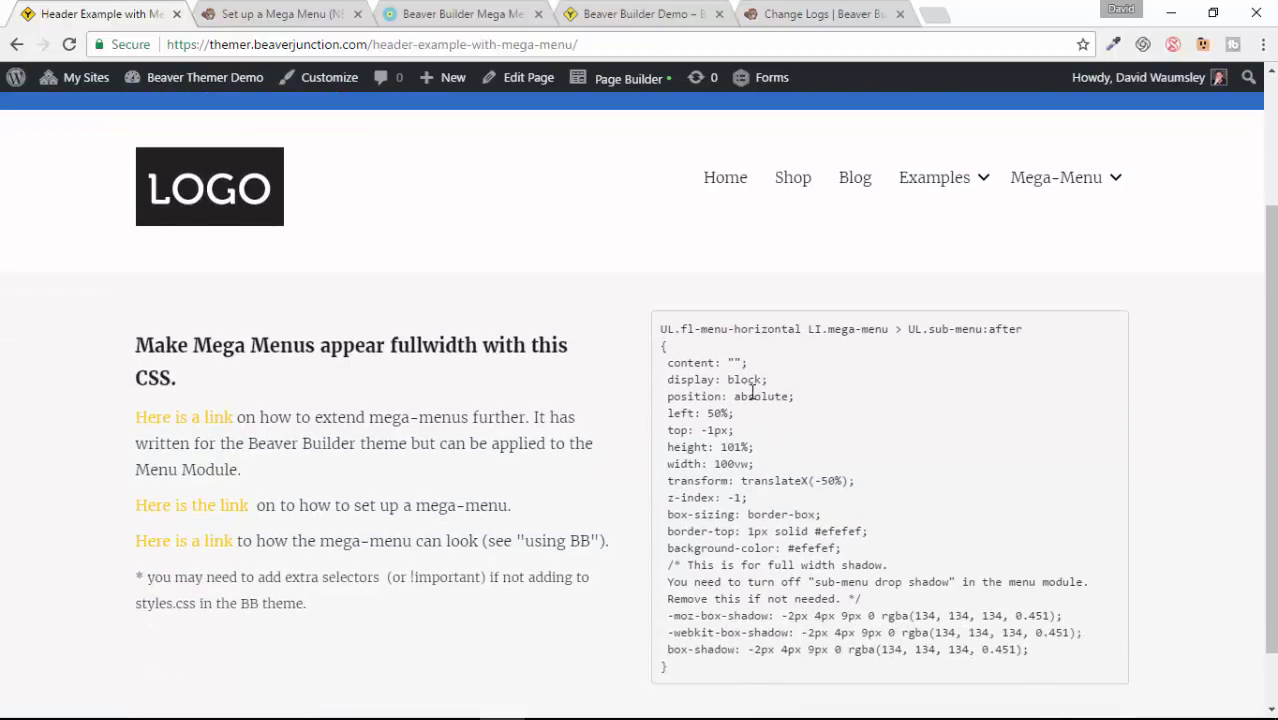
{"action": "mouse_move", "coordinate": [745, 498]}
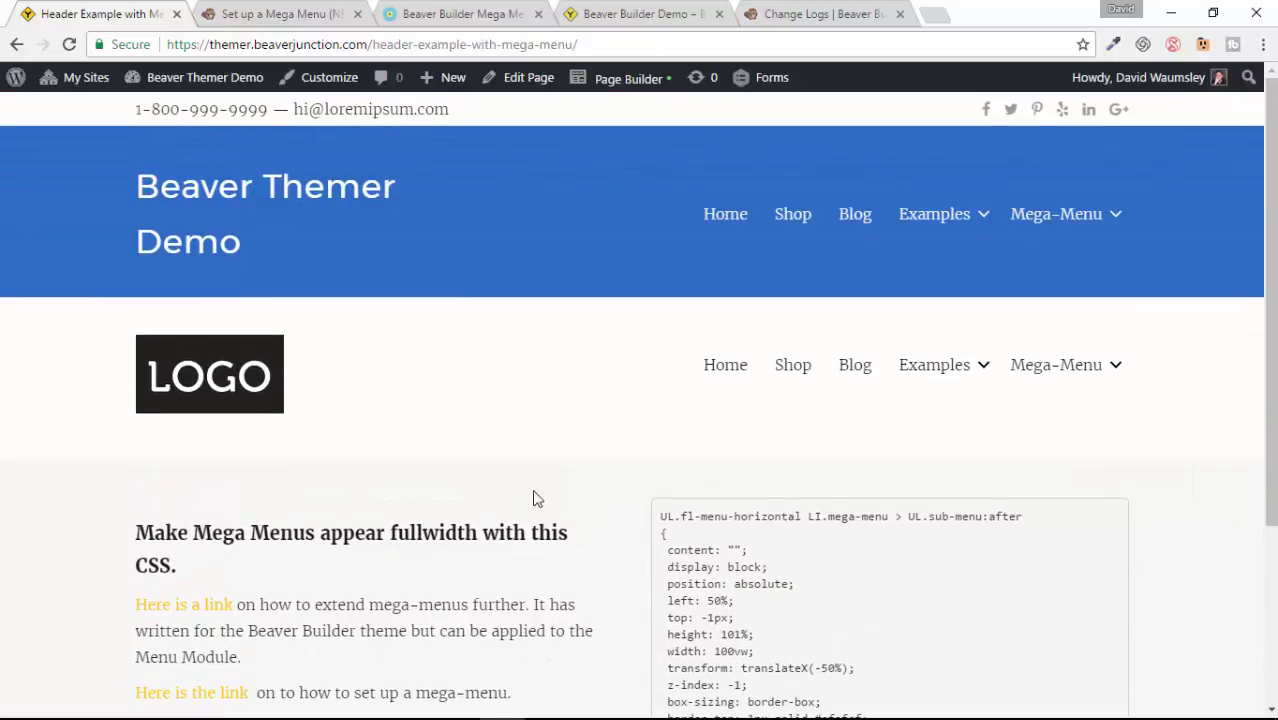
{"action": "mouse_move", "coordinate": [855, 364]}
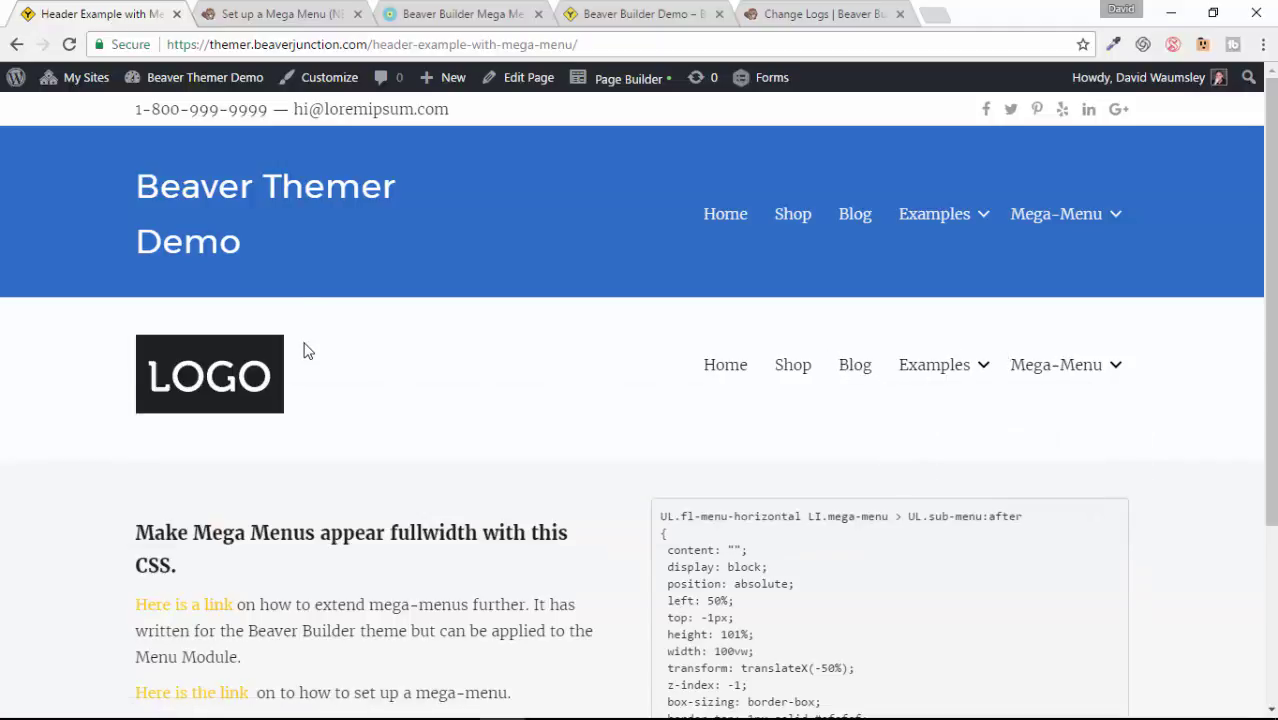
{"action": "mouse_move", "coordinate": [375, 193]}
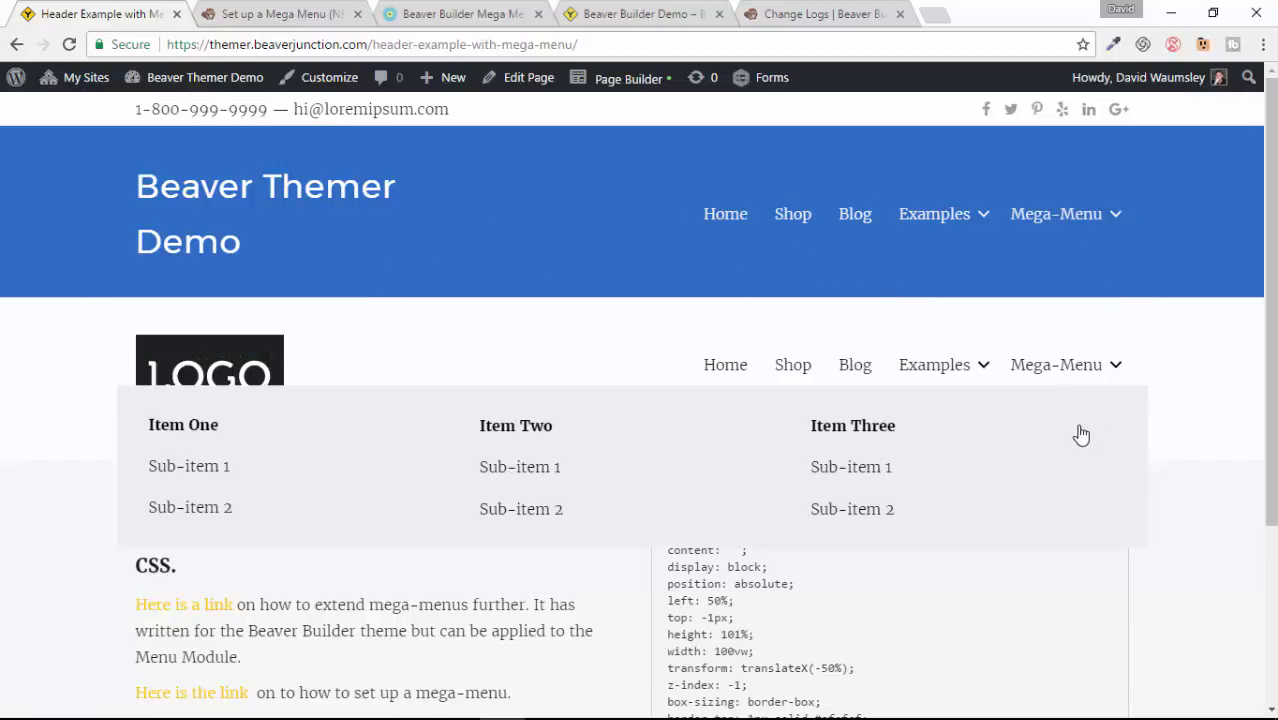
{"action": "mouse_move", "coordinate": [447, 379]}
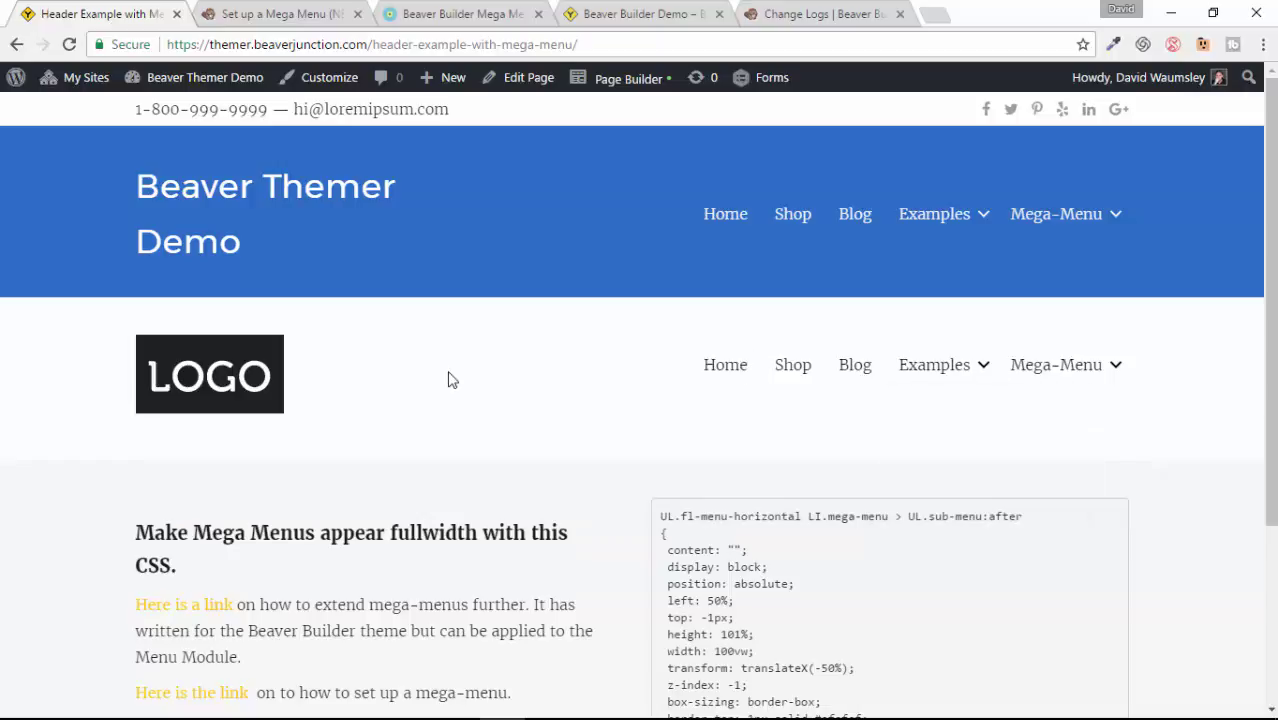
Launch the page builder and bring up the header menu module's Menu Settings
{"action": "left_click", "coordinate": [628, 77]}
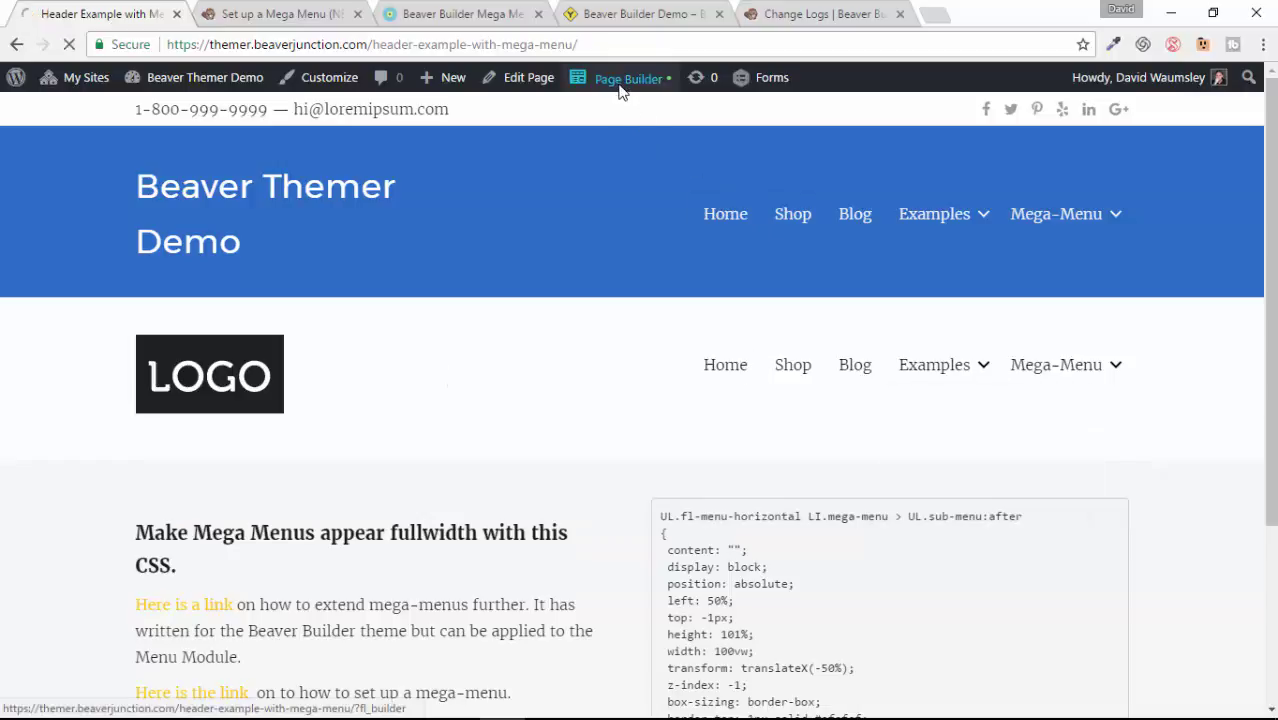
{"action": "left_click", "coordinate": [628, 77]}
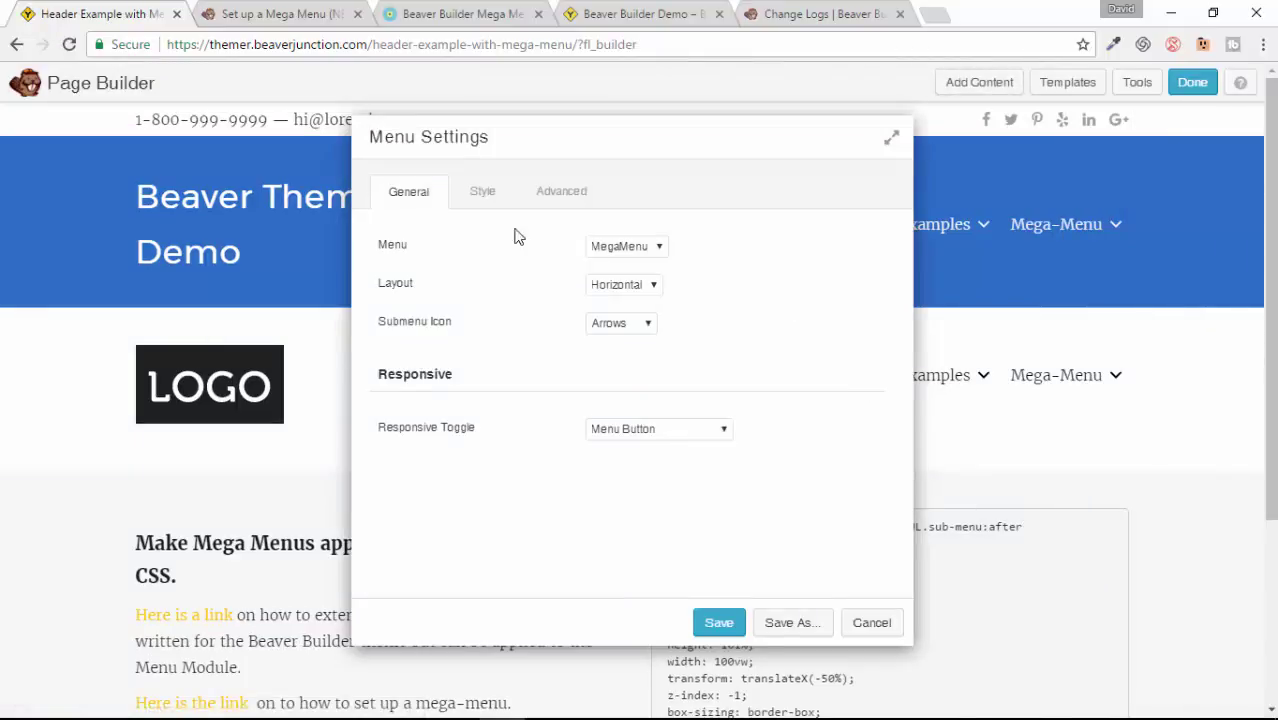
Review the menu's Style settings with Submenu Drop Shadow off and save them
{"action": "left_click", "coordinate": [481, 191]}
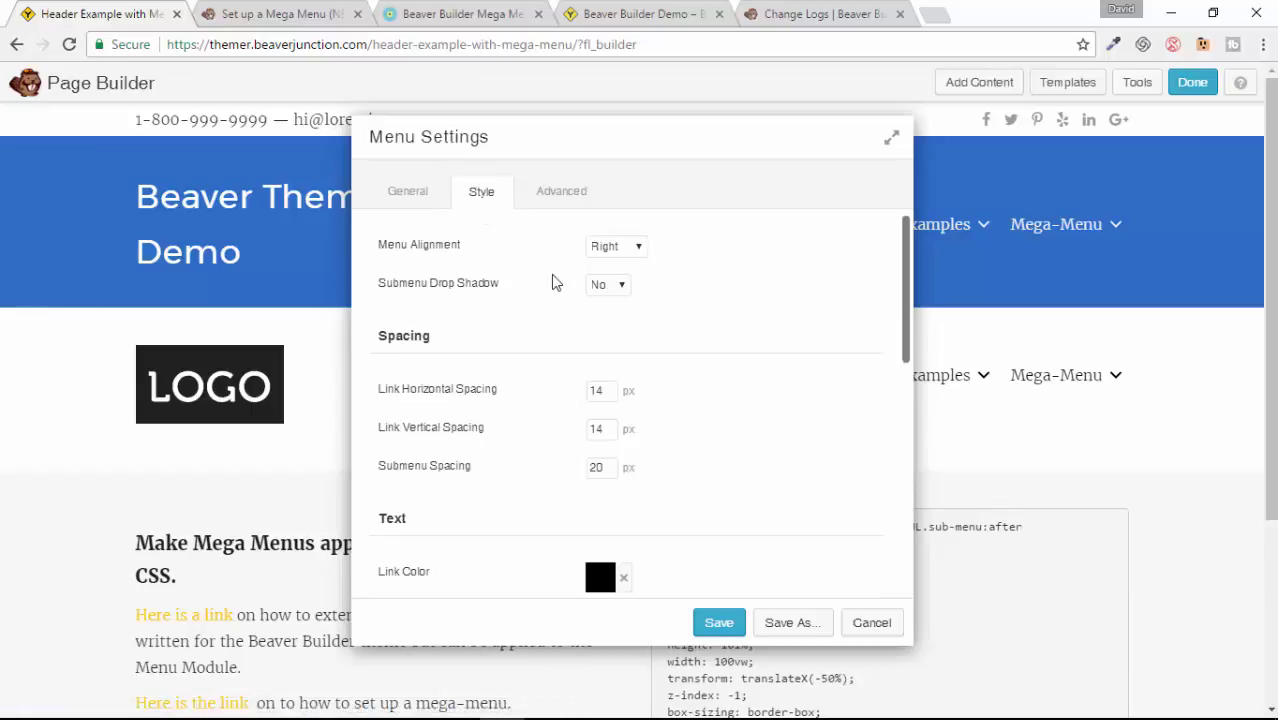
{"action": "mouse_move", "coordinate": [640, 301]}
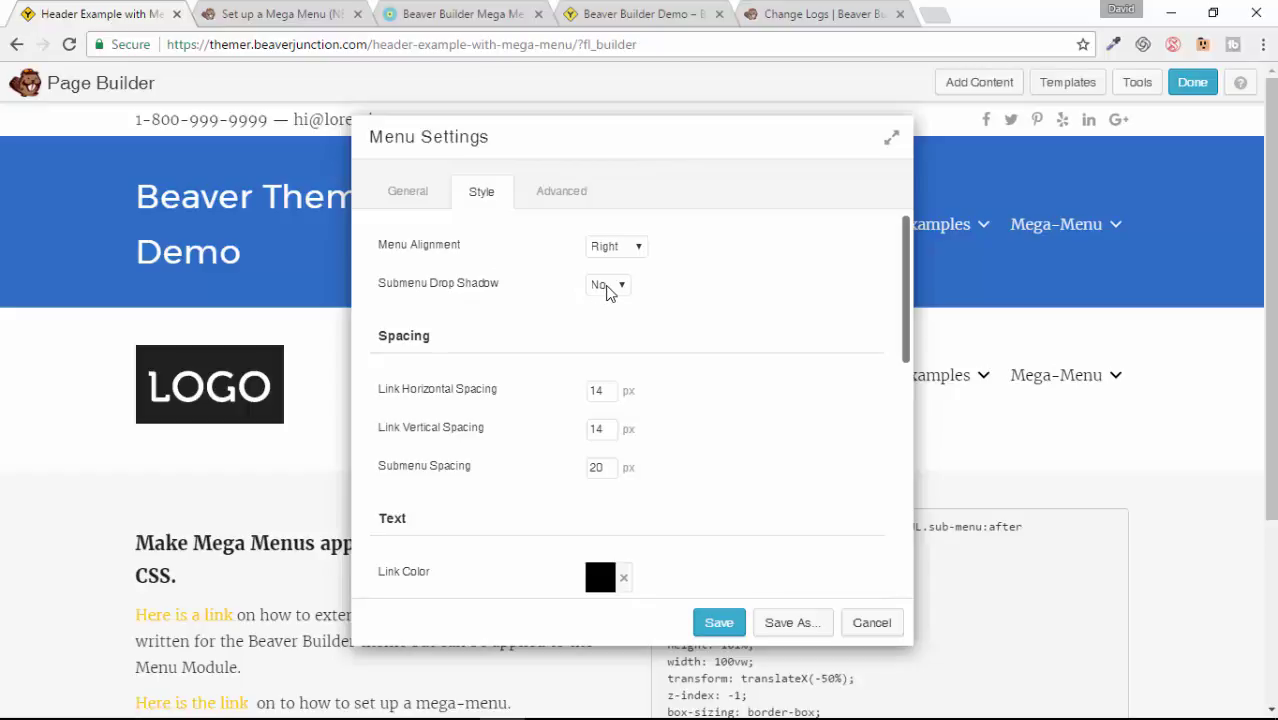
{"action": "mouse_move", "coordinate": [715, 138]}
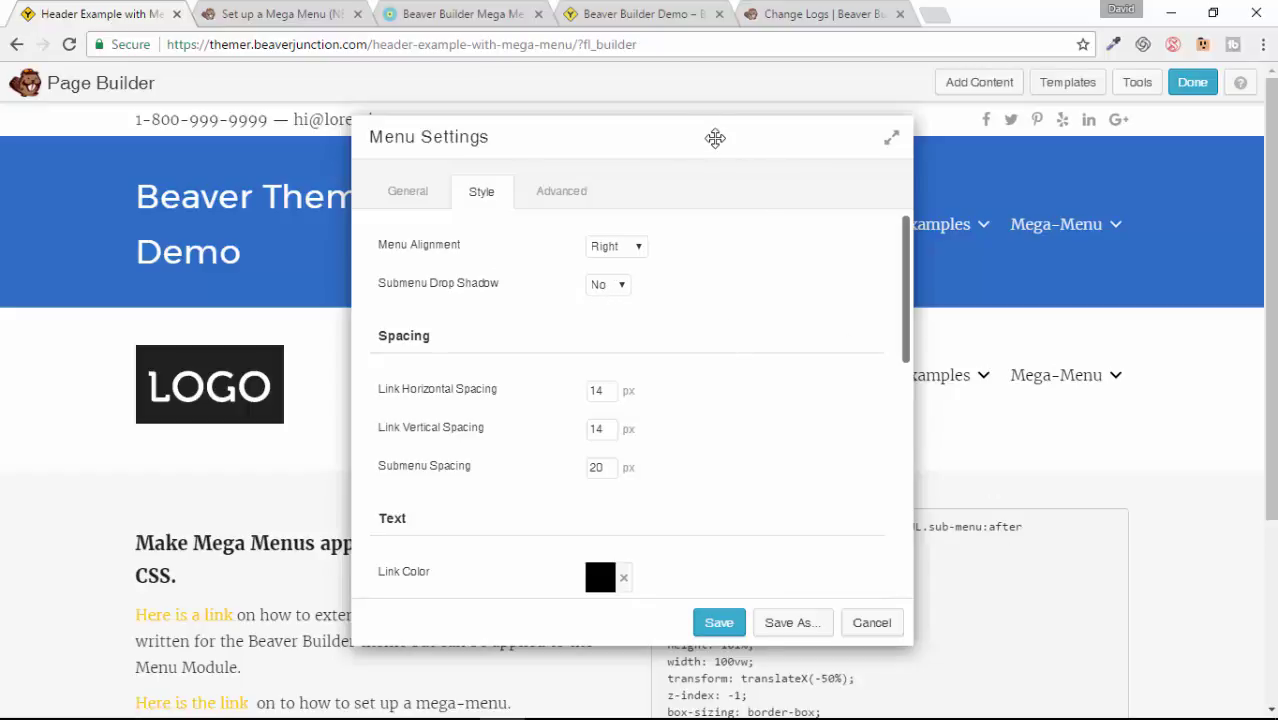
{"action": "left_click_drag", "start_coordinate": [715, 137], "coordinate": [779, 490]}
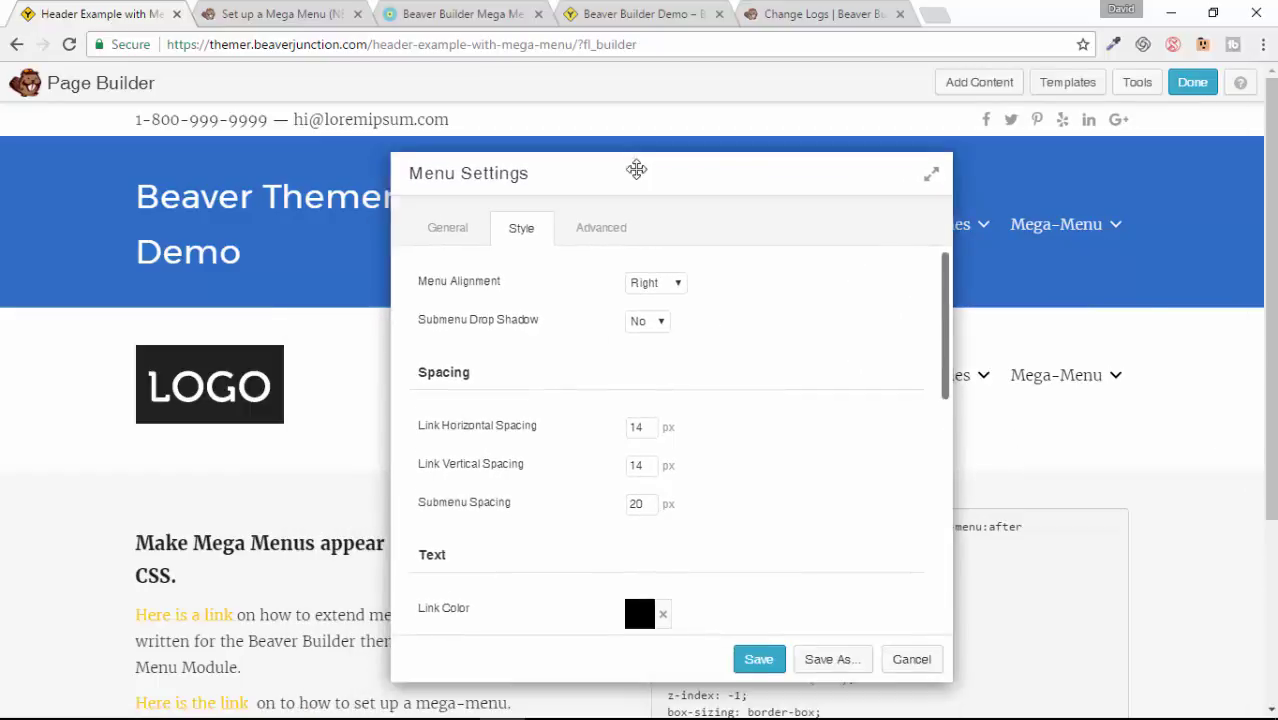
{"action": "left_click_drag", "start_coordinate": [637, 172], "coordinate": [637, 153]}
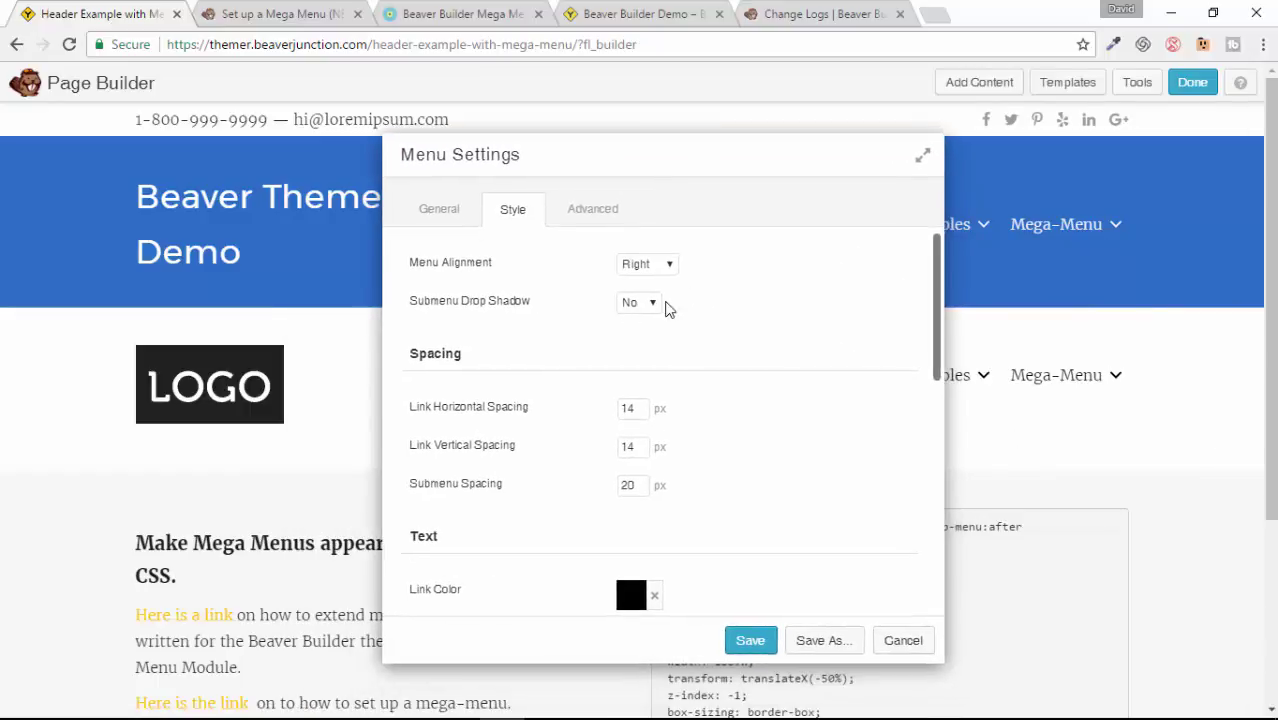
{"action": "mouse_move", "coordinate": [933, 428]}
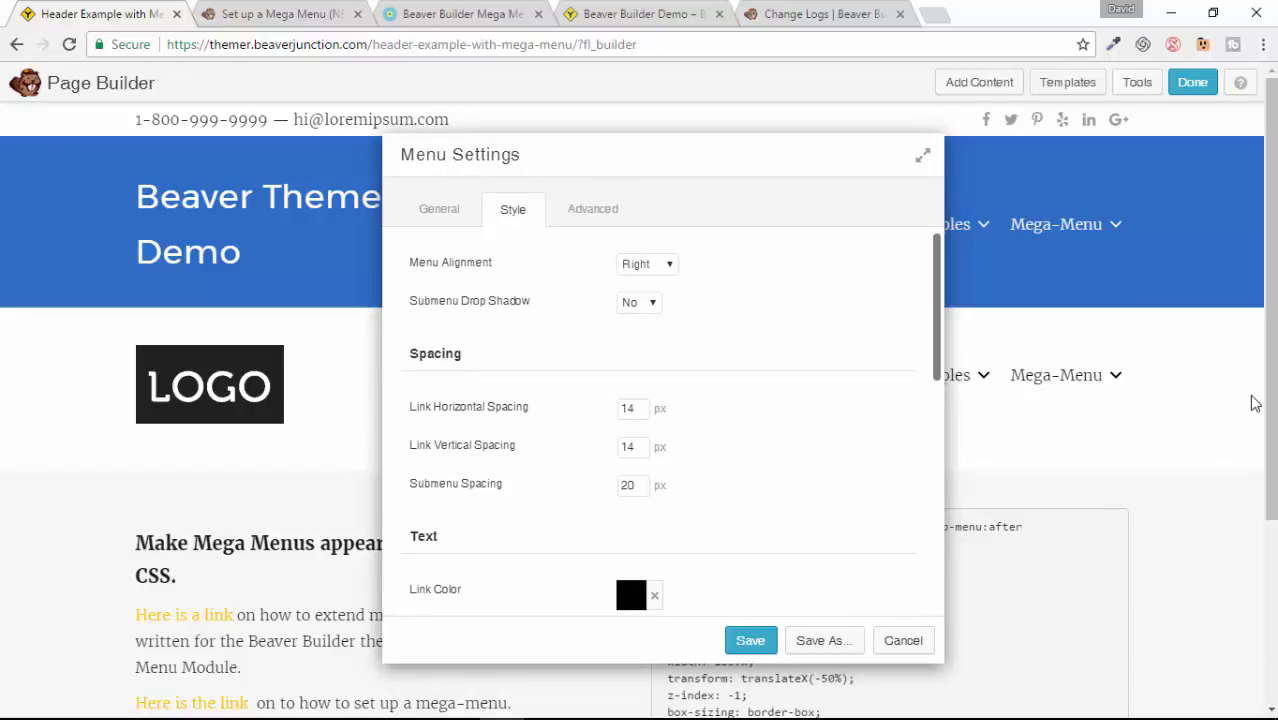
{"action": "mouse_move", "coordinate": [630, 481]}
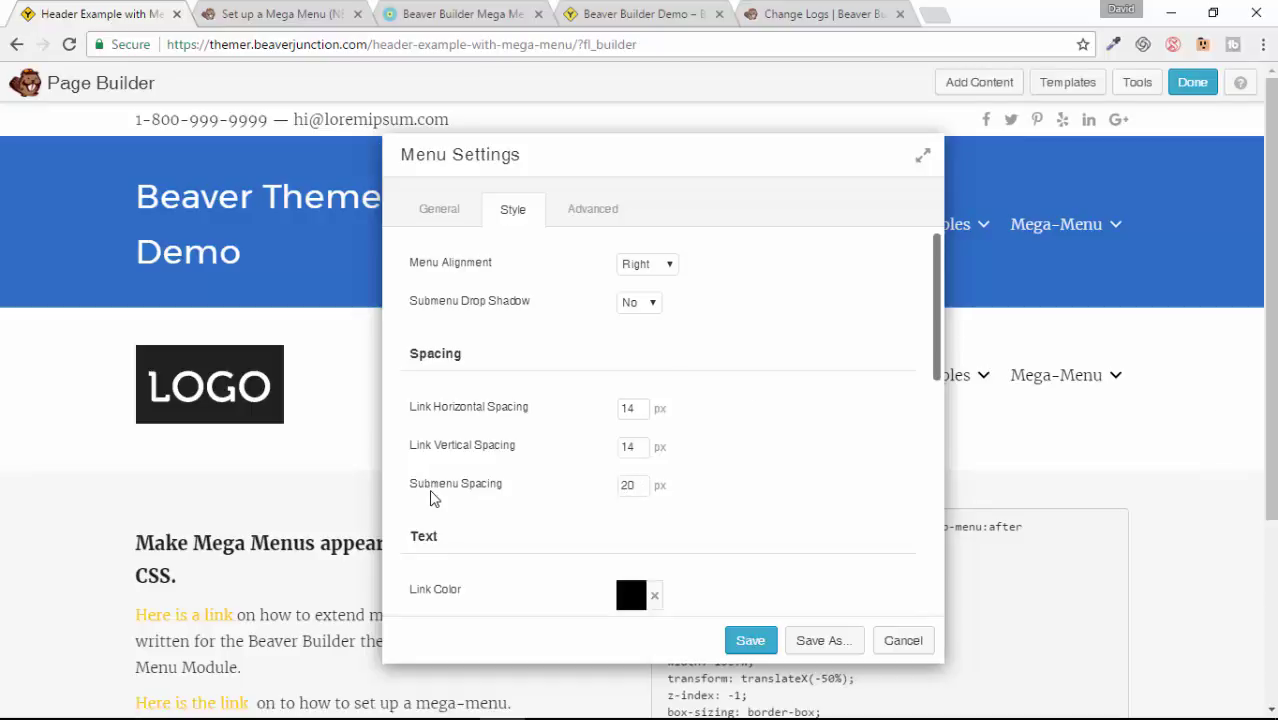
{"action": "mouse_move", "coordinate": [471, 495]}
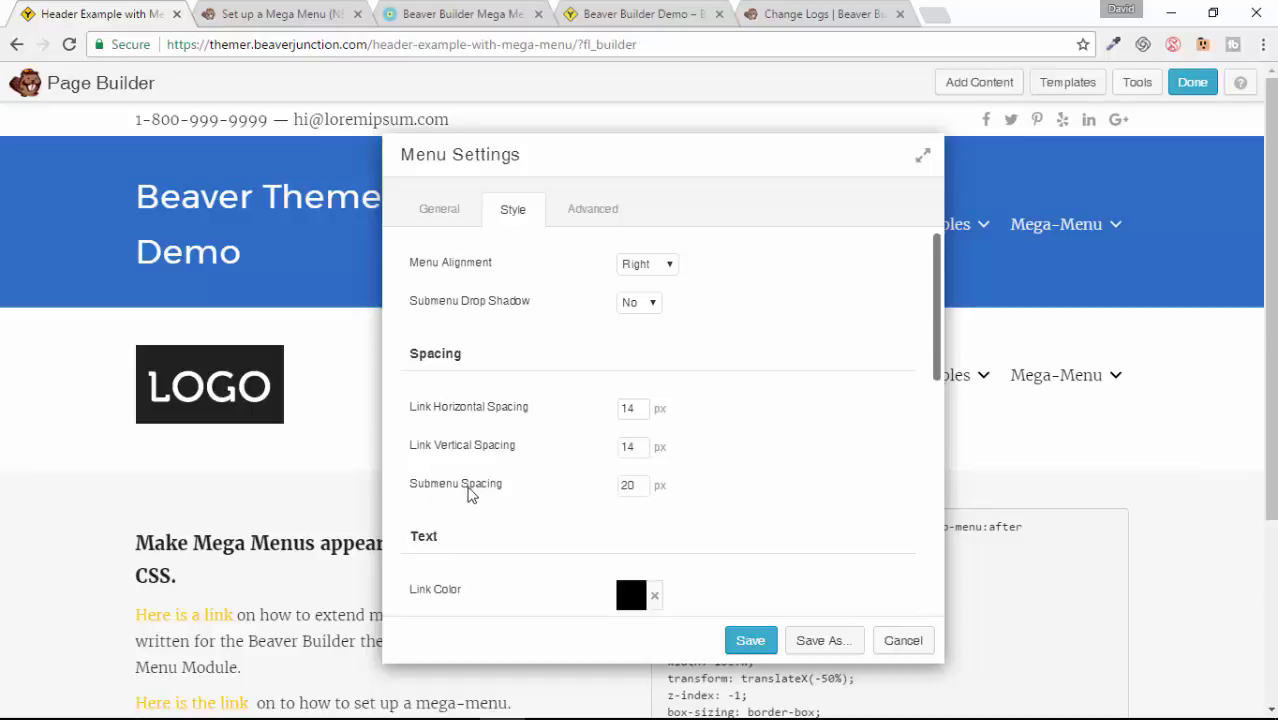
{"action": "left_click", "coordinate": [631, 485]}
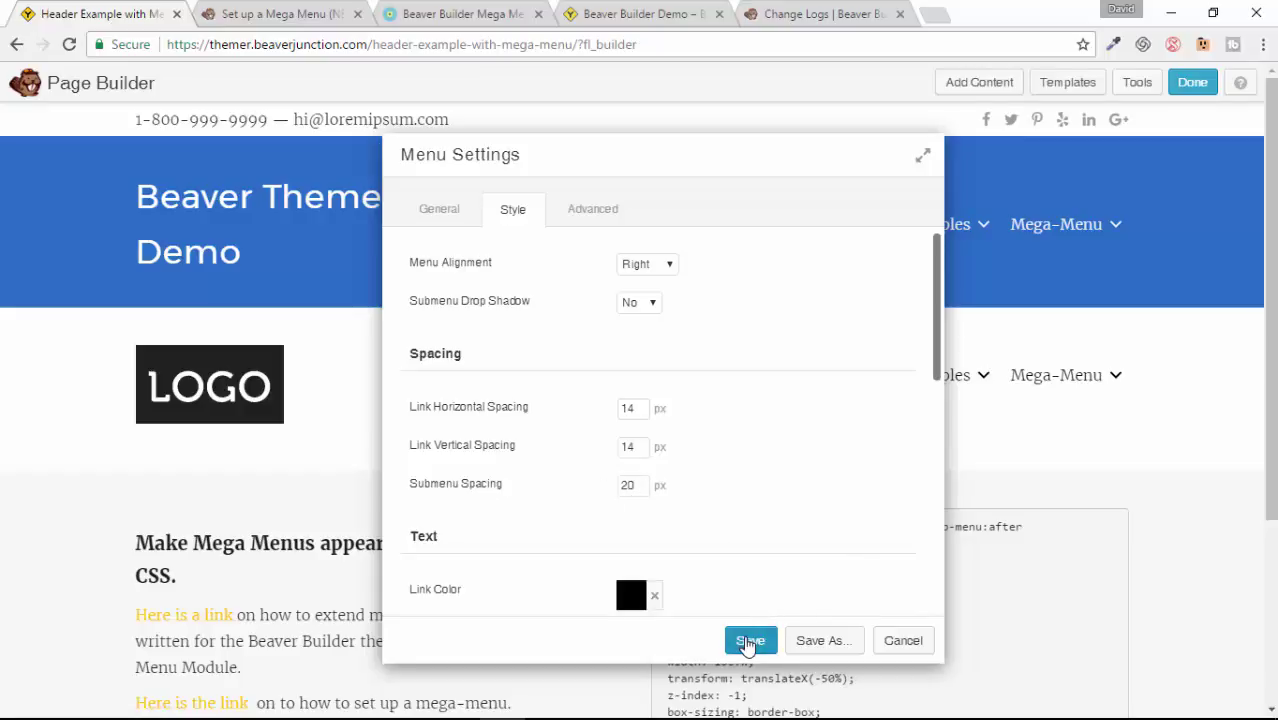
{"action": "left_click", "coordinate": [750, 640]}
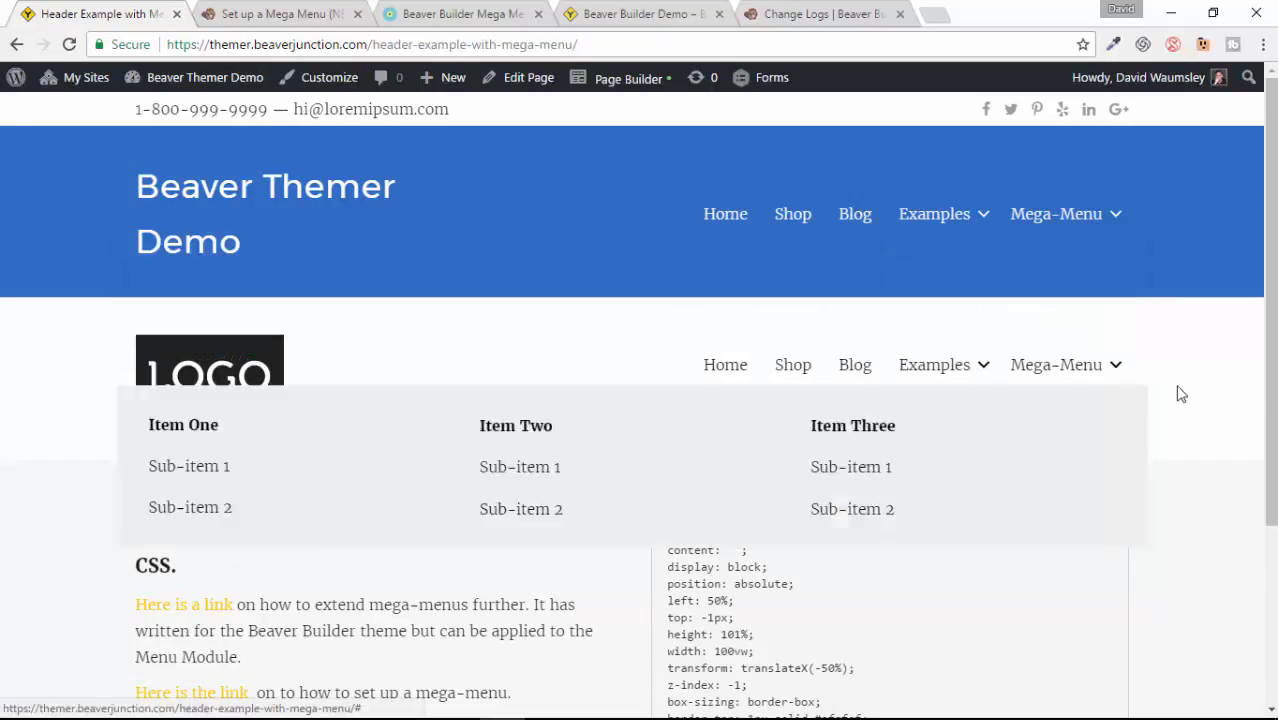
{"action": "mouse_move", "coordinate": [372, 404]}
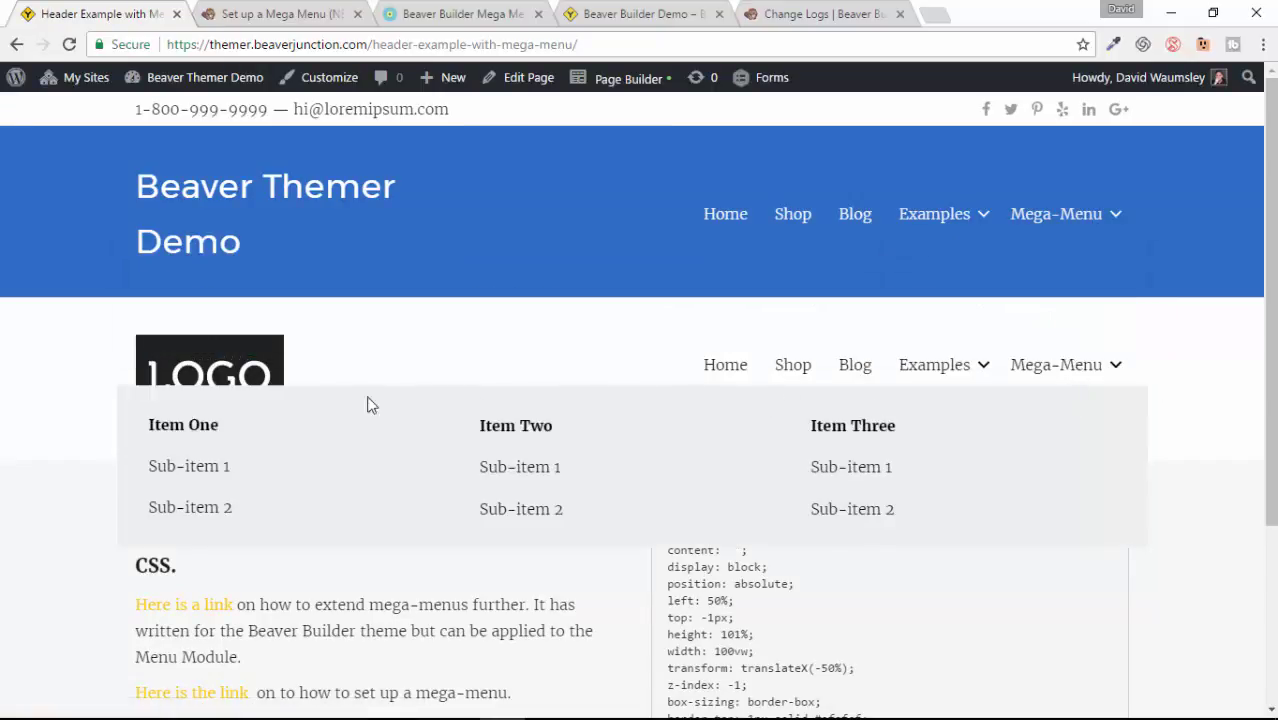
{"action": "mouse_move", "coordinate": [993, 458]}
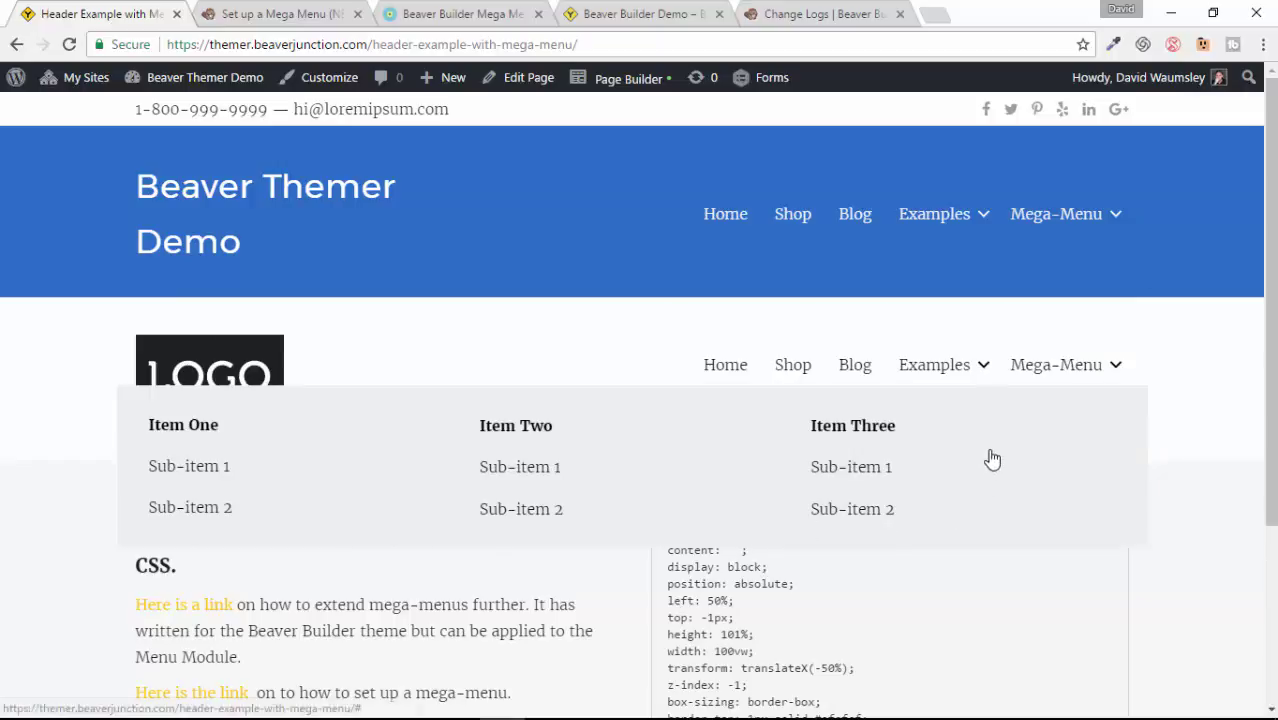
{"action": "mouse_move", "coordinate": [1076, 425]}
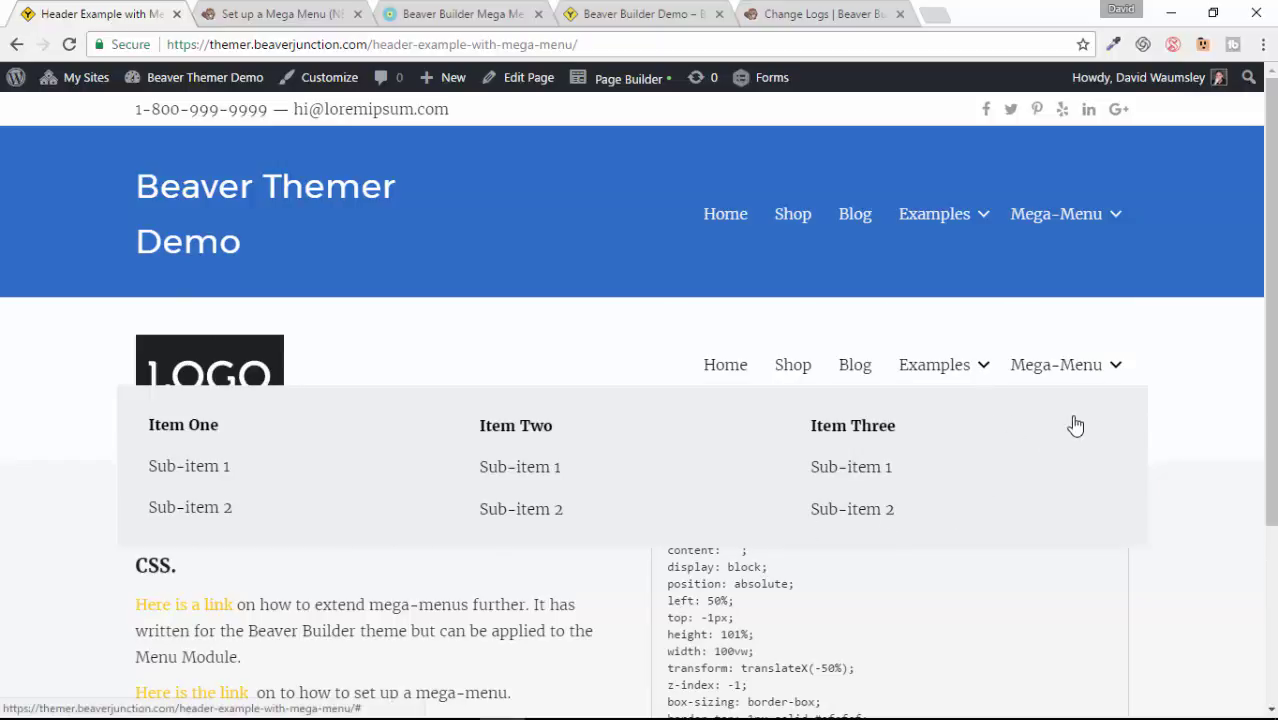
{"action": "mouse_move", "coordinate": [1059, 470]}
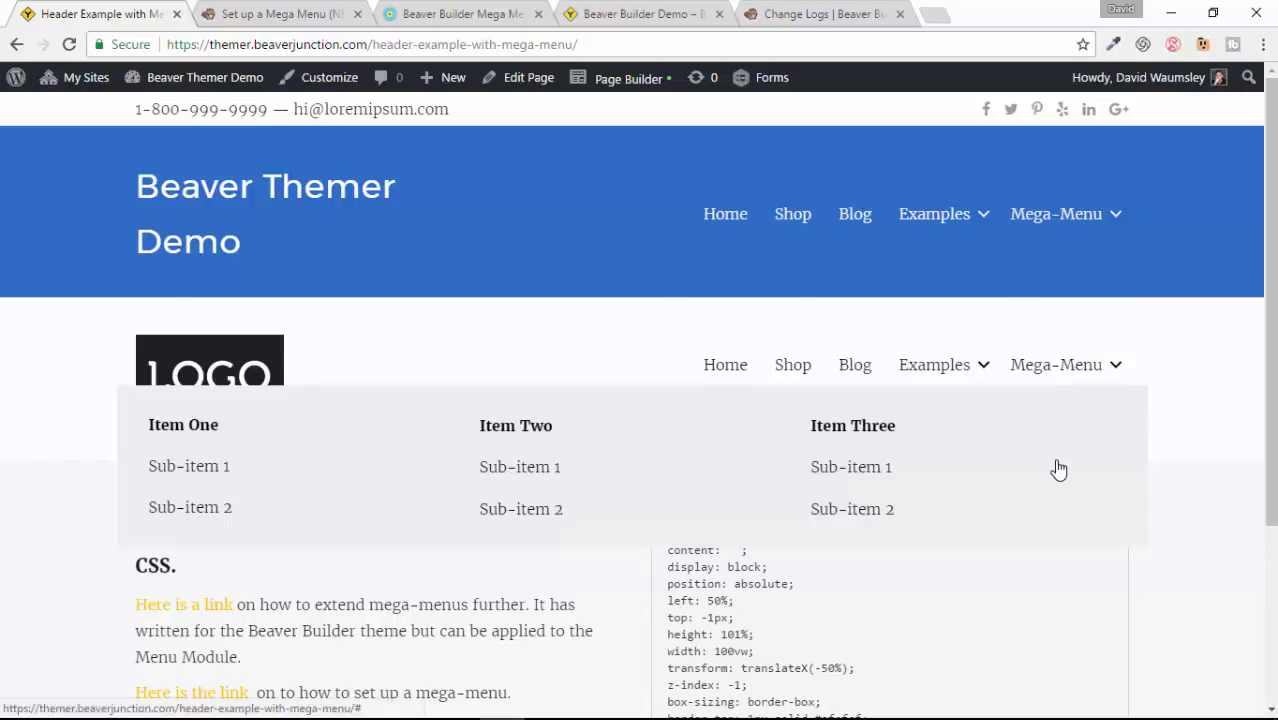
{"action": "mouse_move", "coordinate": [1127, 443]}
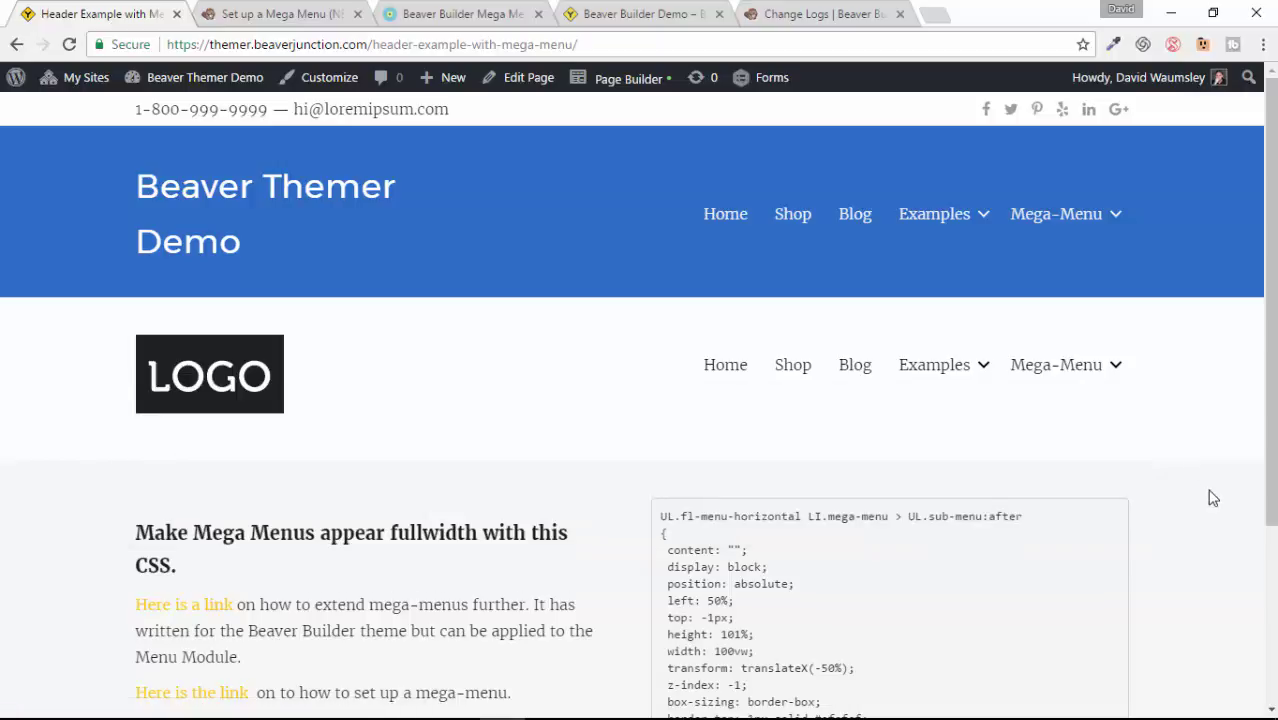
{"action": "scroll", "scroll_direction": "down", "scroll_amount": 3}
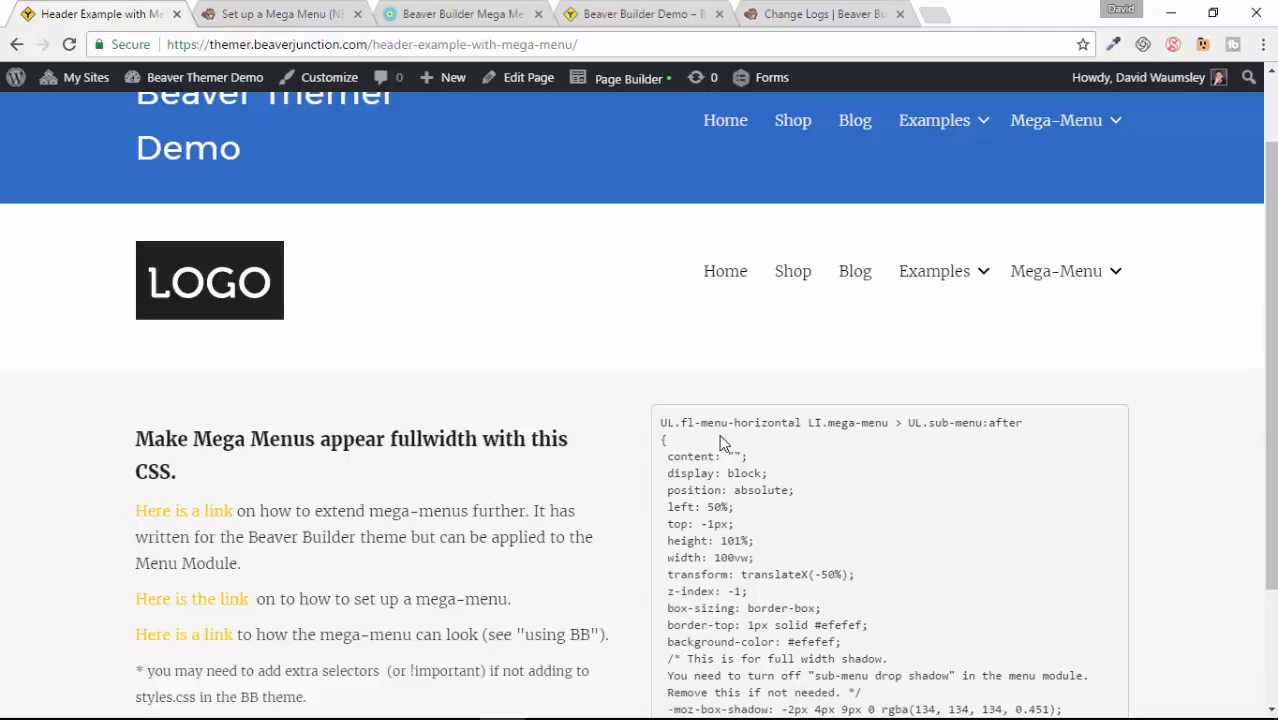
{"action": "scroll", "scroll_direction": "down", "scroll_amount": 3}
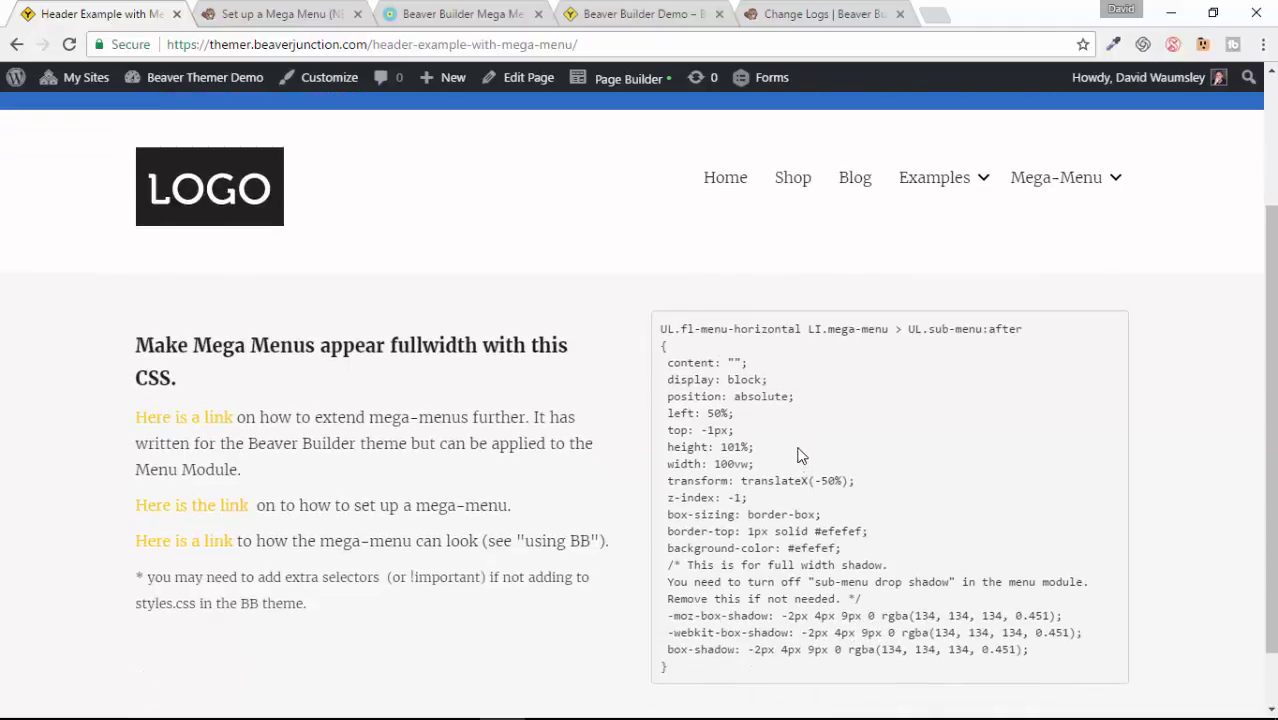
{"action": "mouse_move", "coordinate": [1163, 20]}
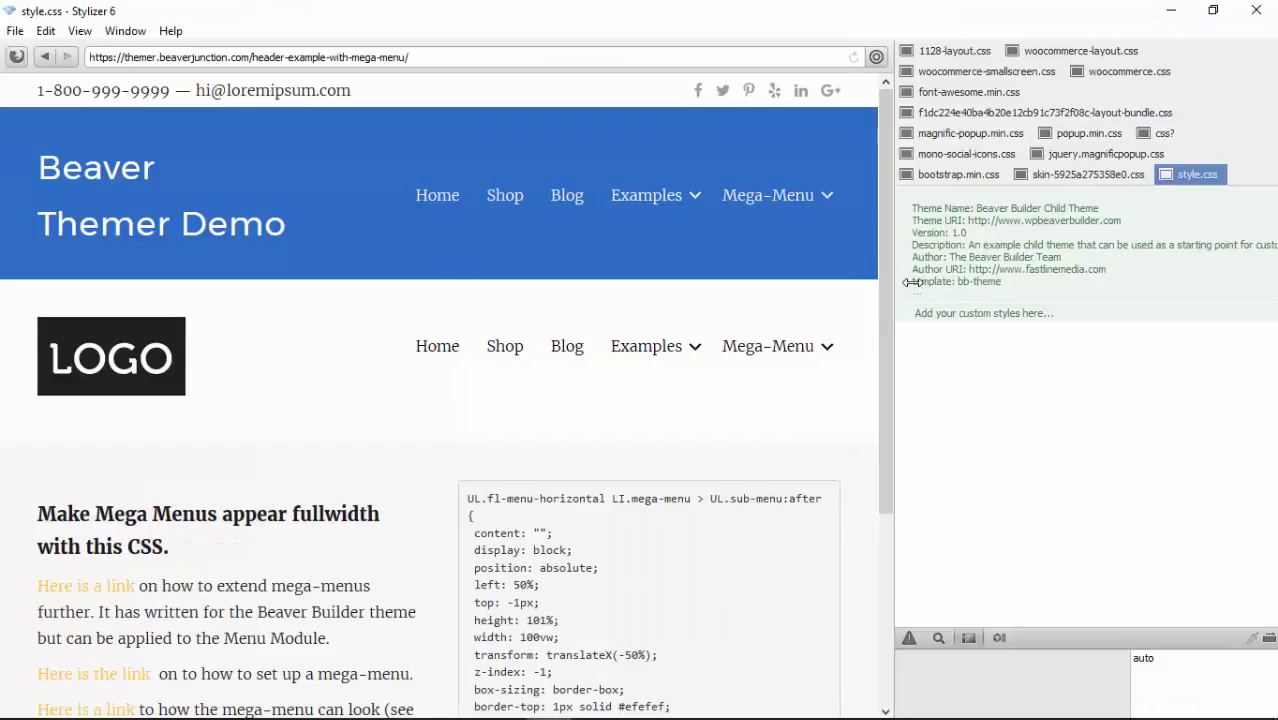
Start a new custom style entry in the style.css pane
{"action": "scroll", "scroll_direction": "down", "scroll_amount": 3}
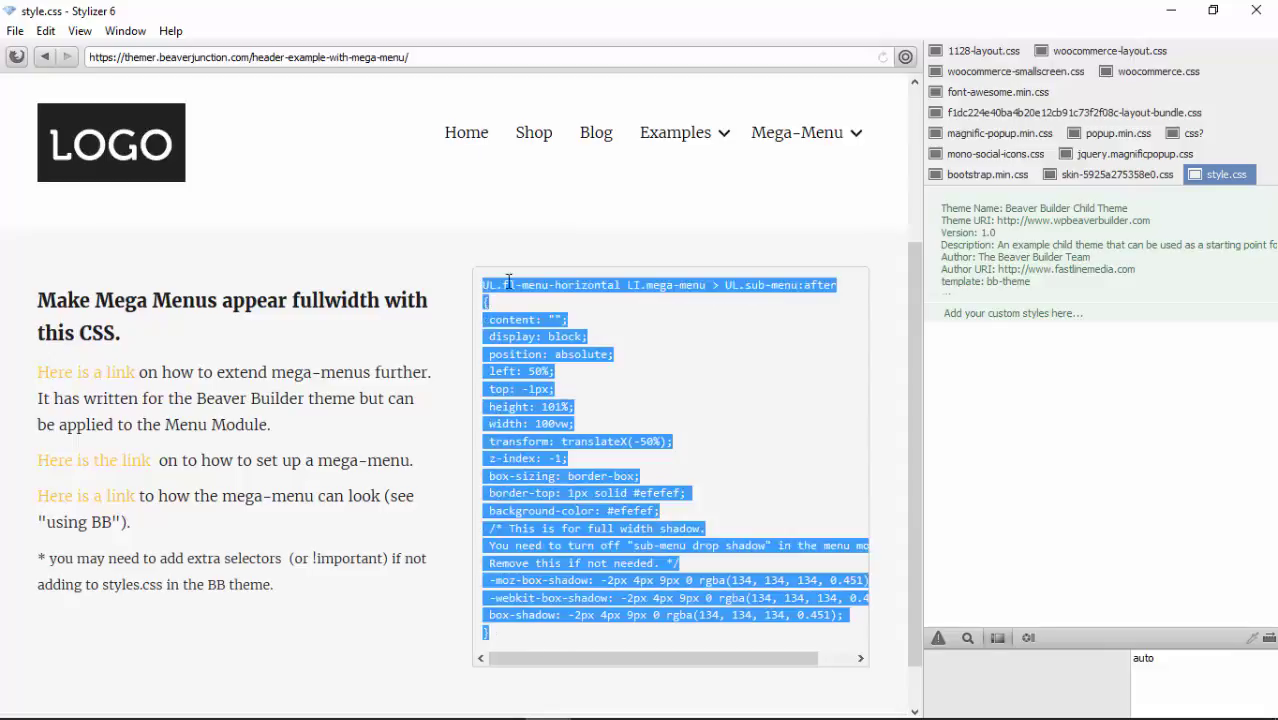
{"action": "left_click", "coordinate": [1010, 313]}
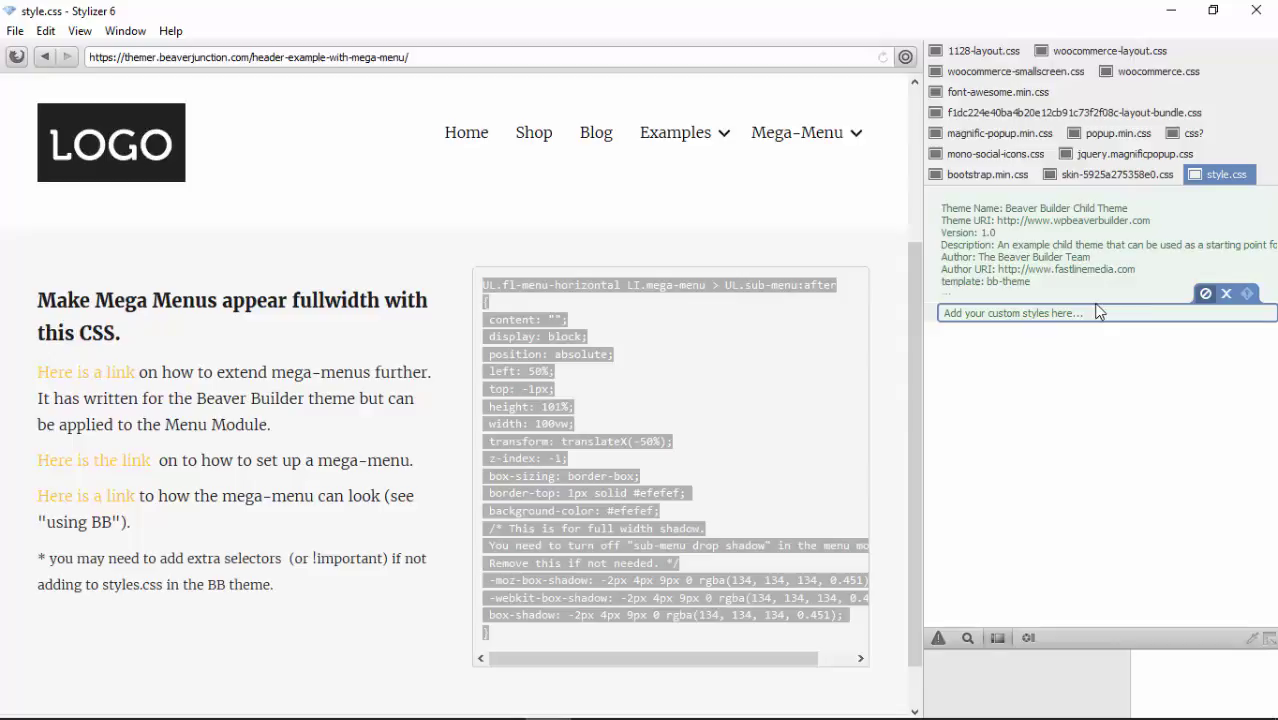
{"action": "mouse_move", "coordinate": [1225, 189]}
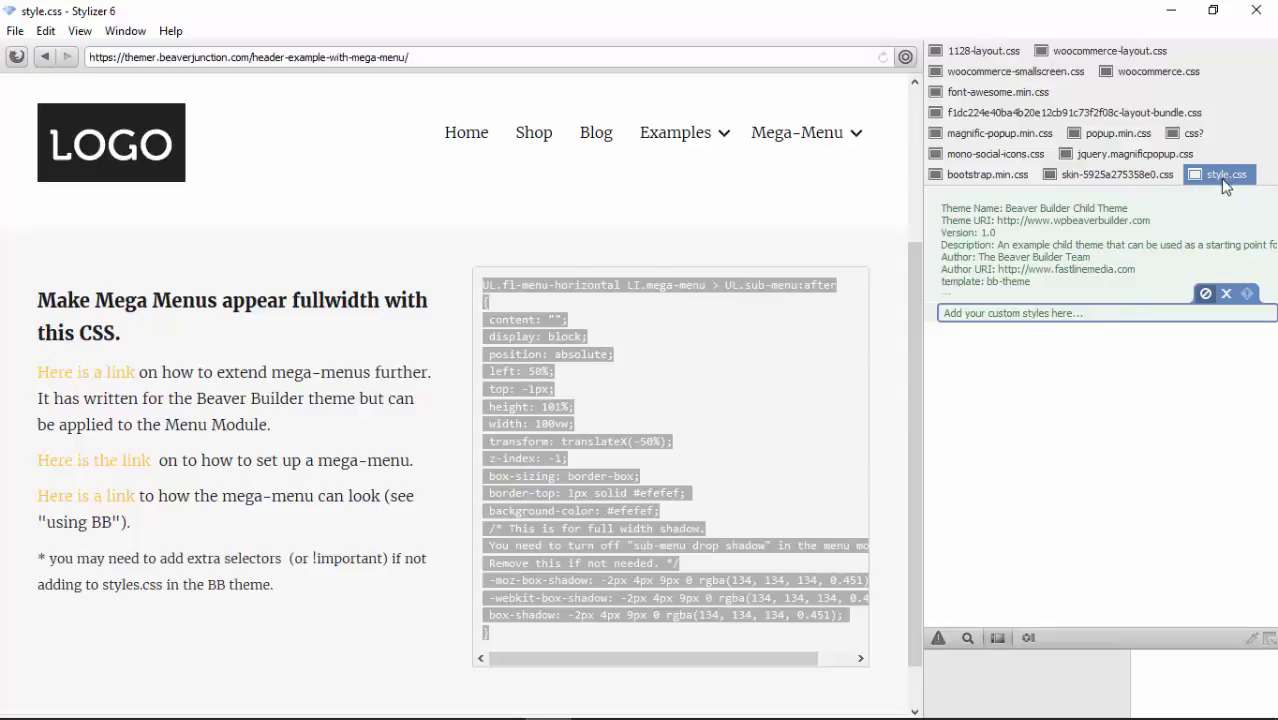
{"action": "mouse_move", "coordinate": [1003, 308]}
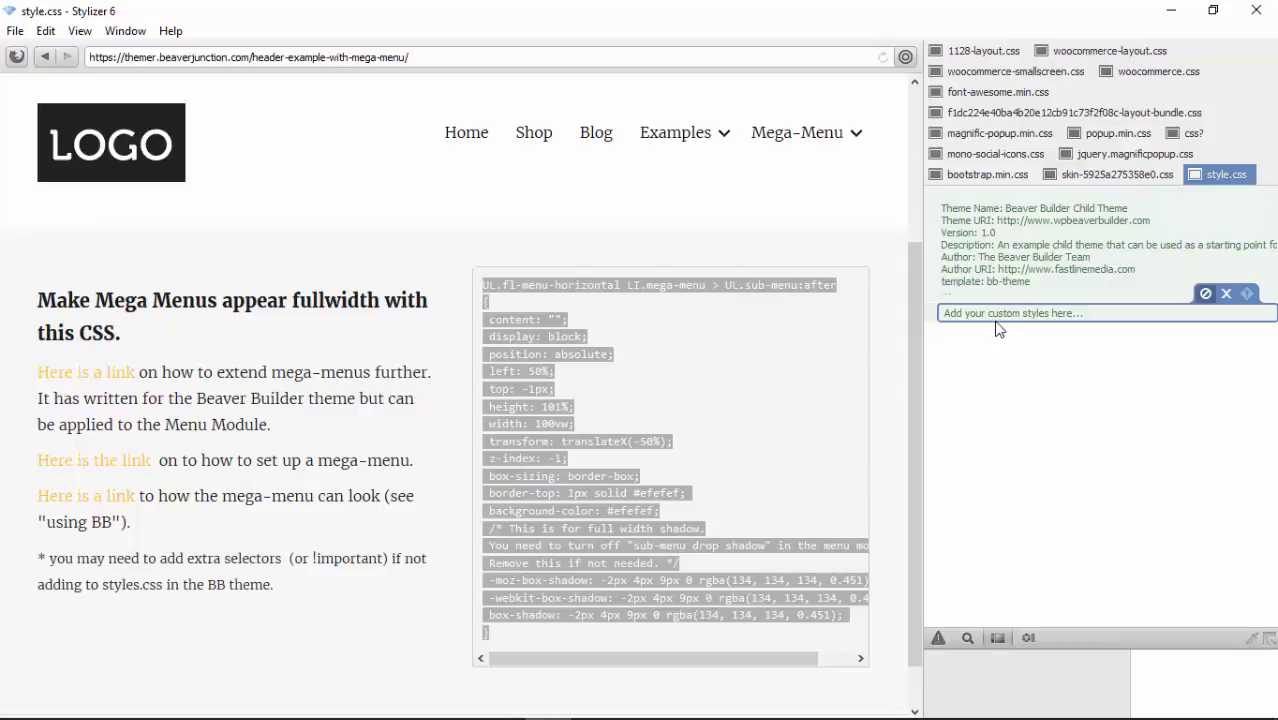
{"action": "mouse_move", "coordinate": [911, 210]}
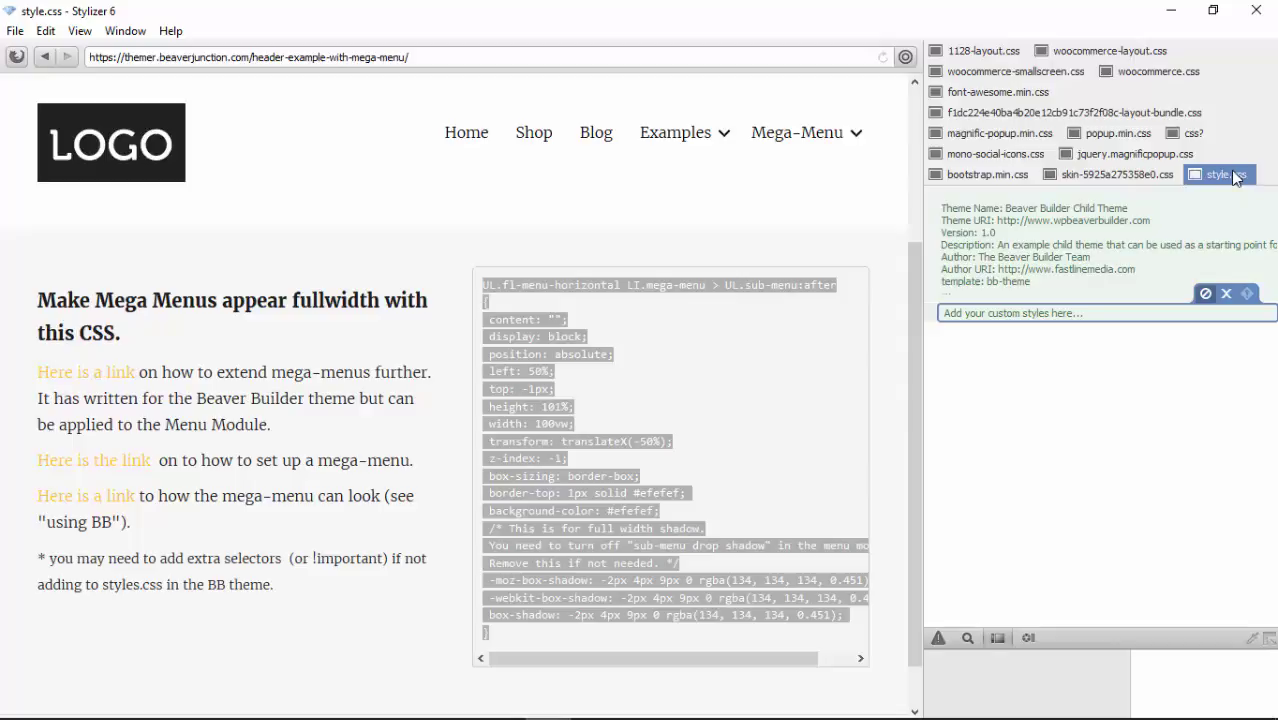
{"action": "mouse_move", "coordinate": [1138, 325]}
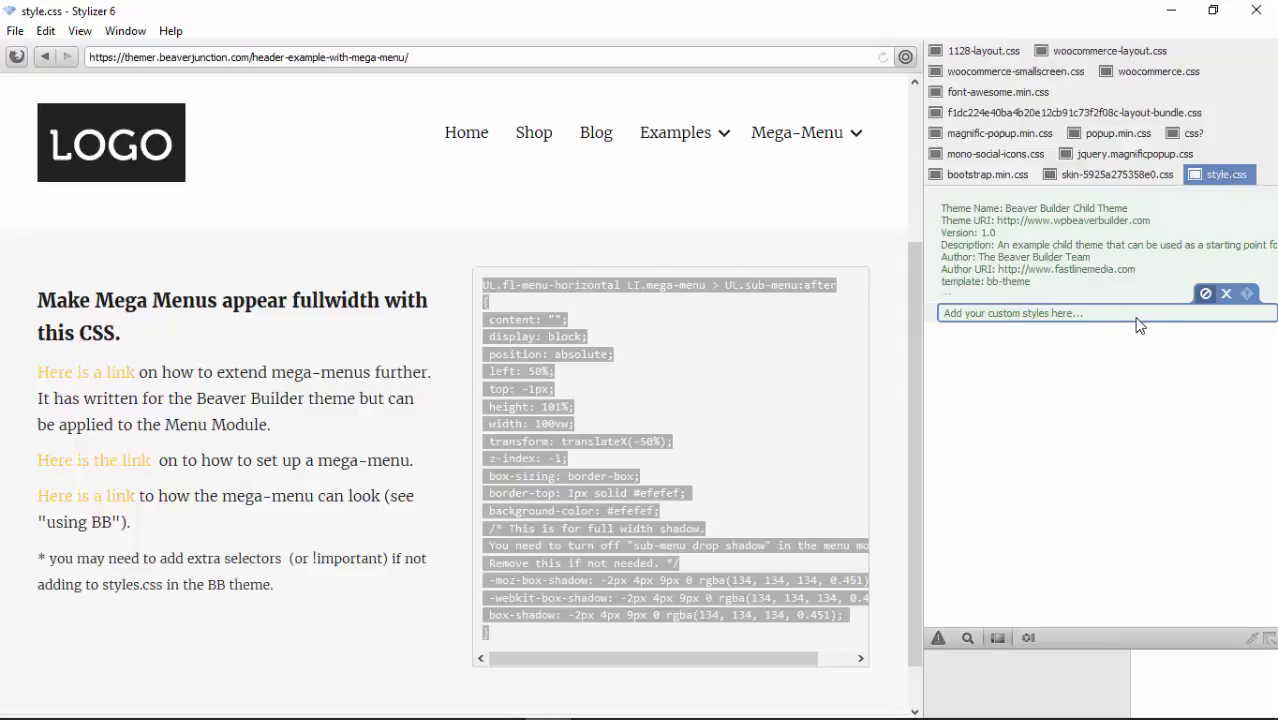
Add the rule 'UL.fl-menu-horizontal LI.mega-menu > UL.sub-menu:after' with its height and other properties
{"action": "type", "text": "UL.fl-menu-horizontal LI.mega-menu > UL.sub-menu:after"}
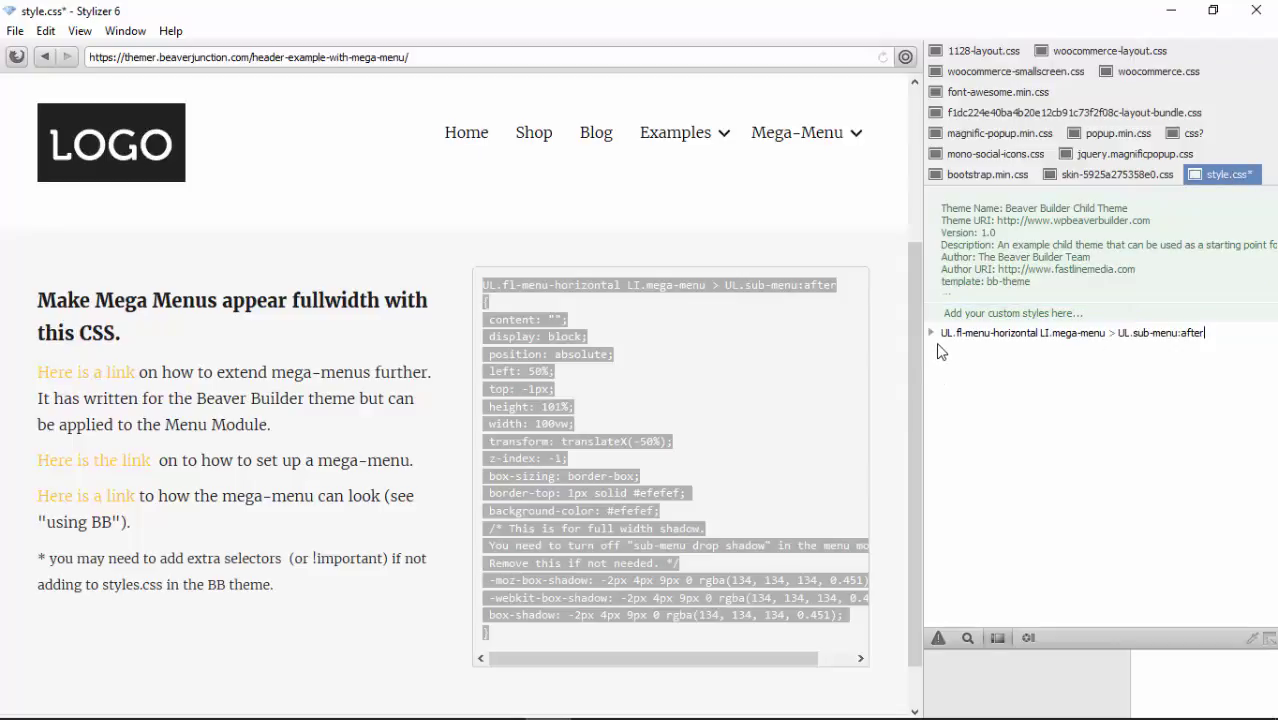
{"action": "left_click", "coordinate": [931, 332]}
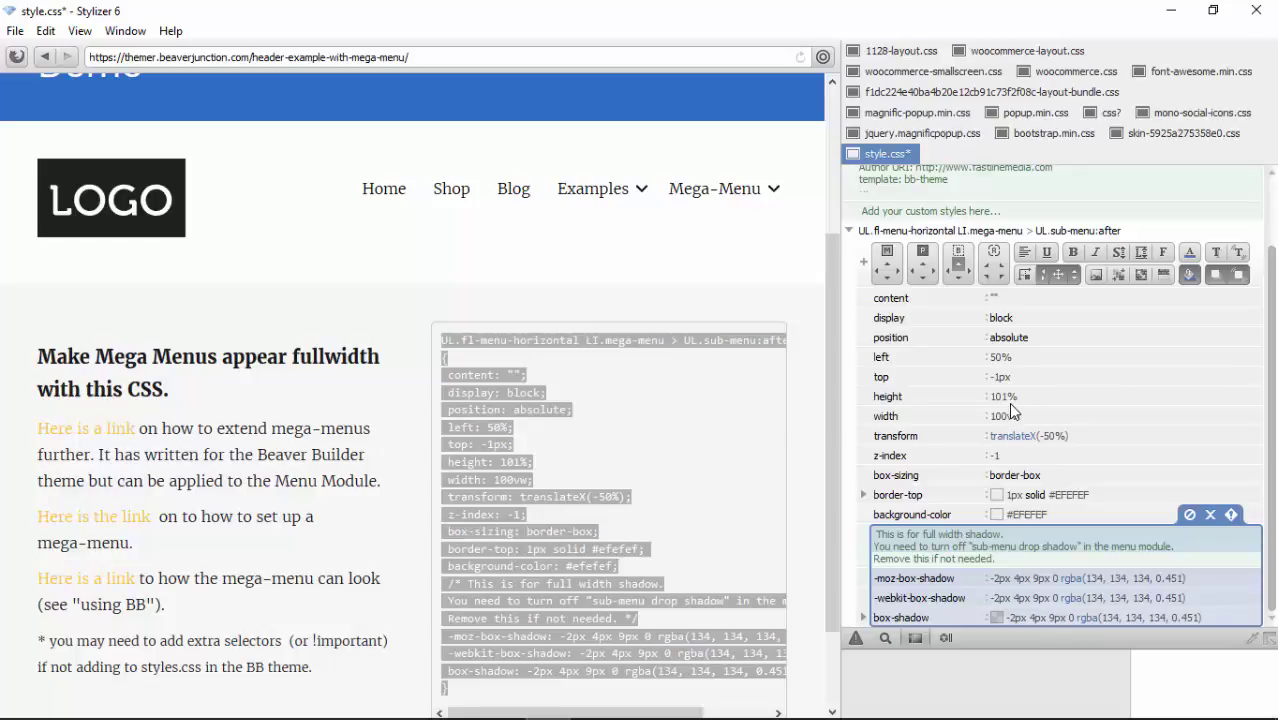
{"action": "left_click", "coordinate": [888, 396]}
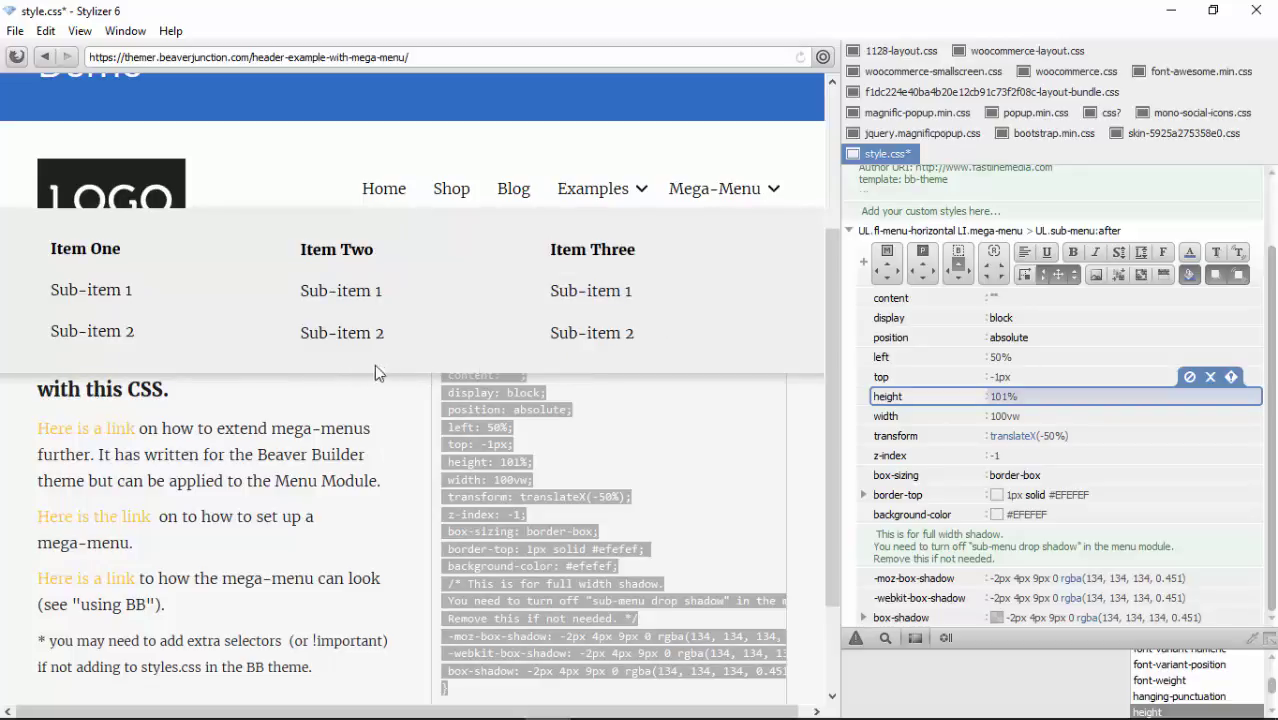
{"action": "mouse_move", "coordinate": [703, 263]}
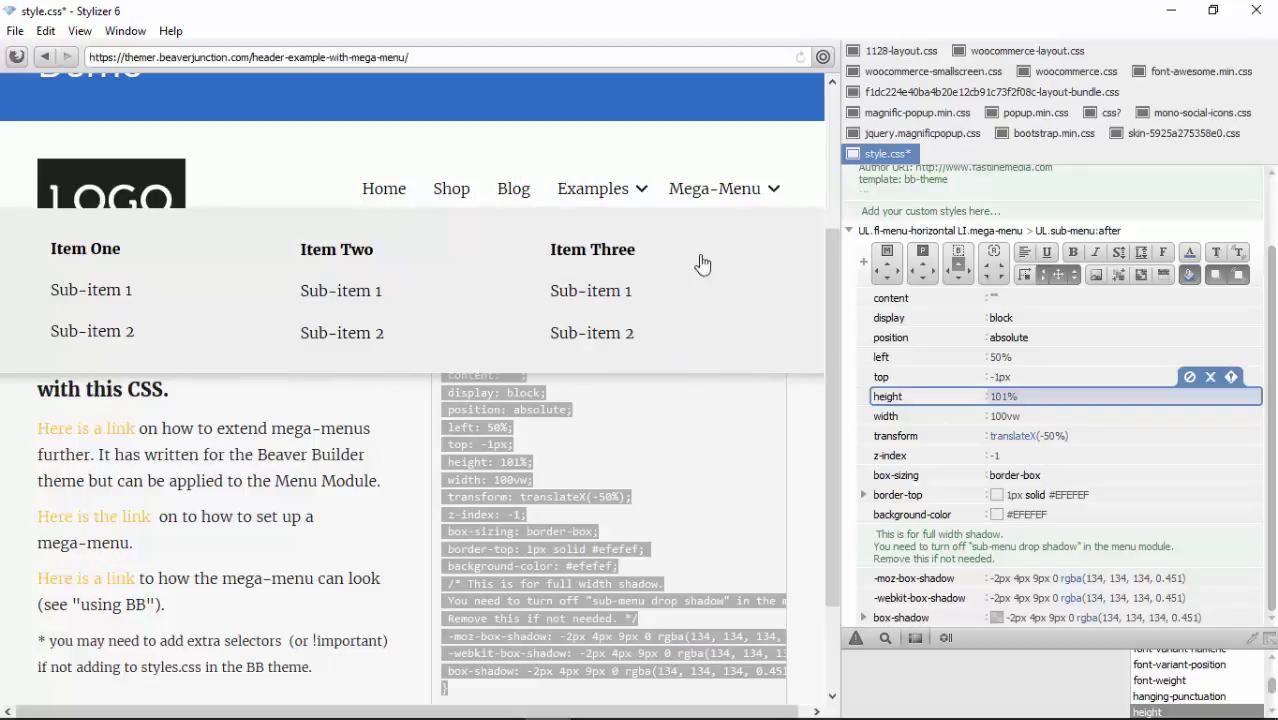
{"action": "mouse_move", "coordinate": [692, 314]}
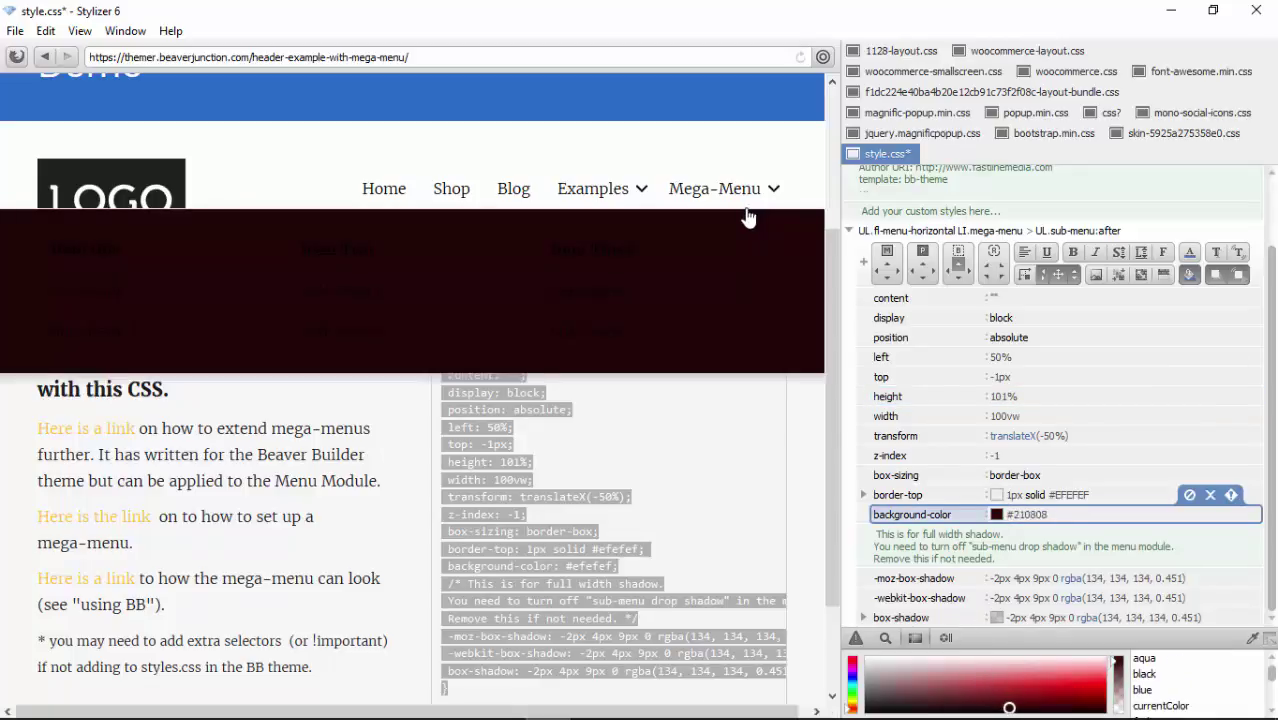
{"action": "mouse_move", "coordinate": [724, 193]}
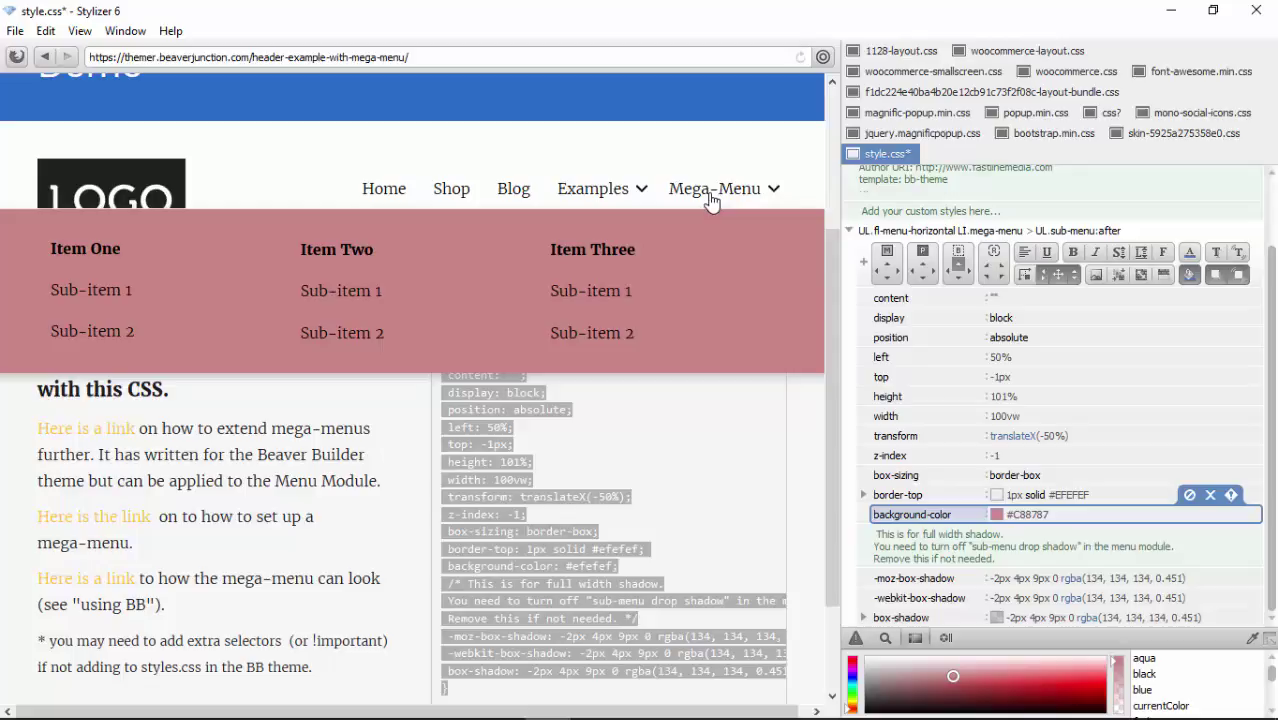
{"action": "mouse_move", "coordinate": [710, 213]}
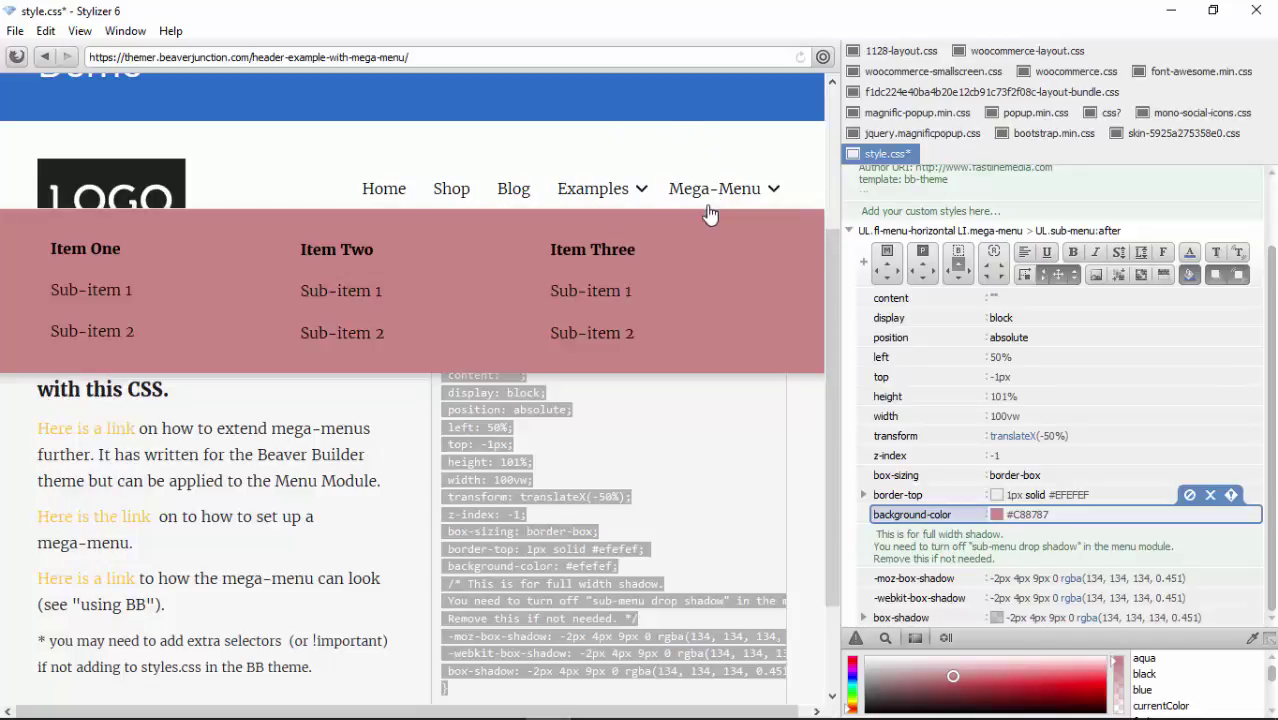
{"action": "mouse_move", "coordinate": [713, 200]}
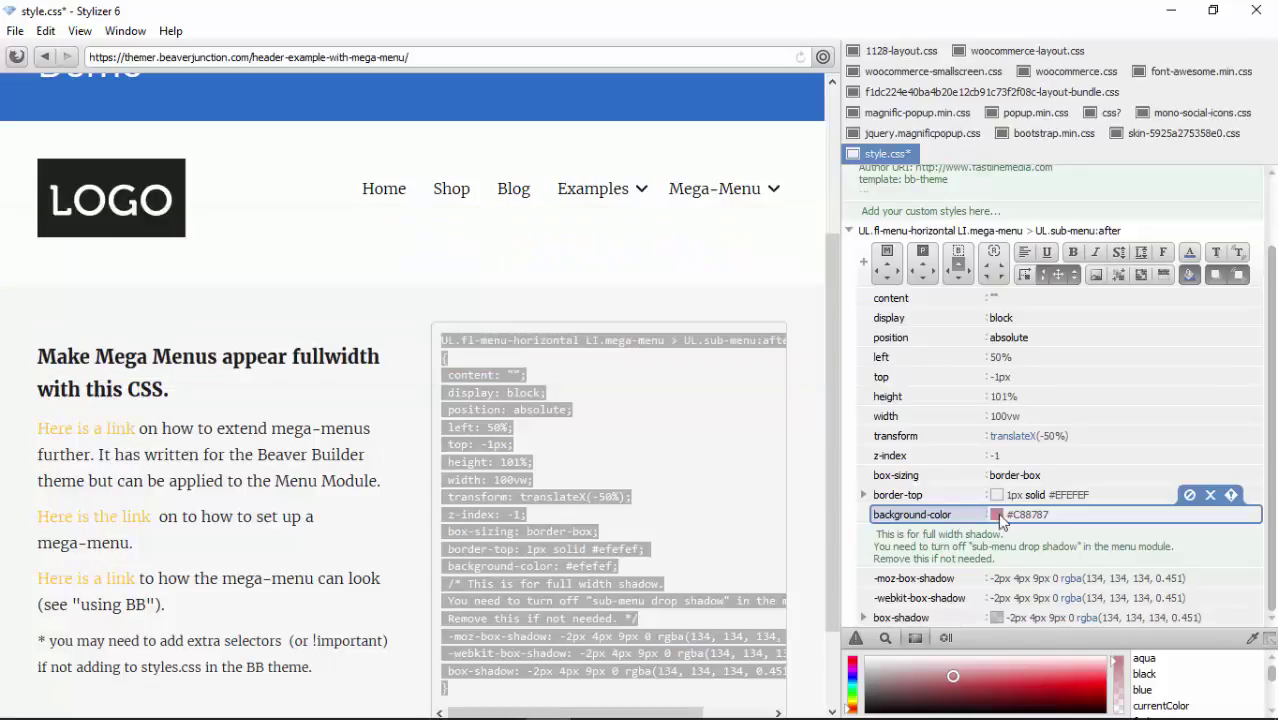
{"action": "mouse_move", "coordinate": [762, 207]}
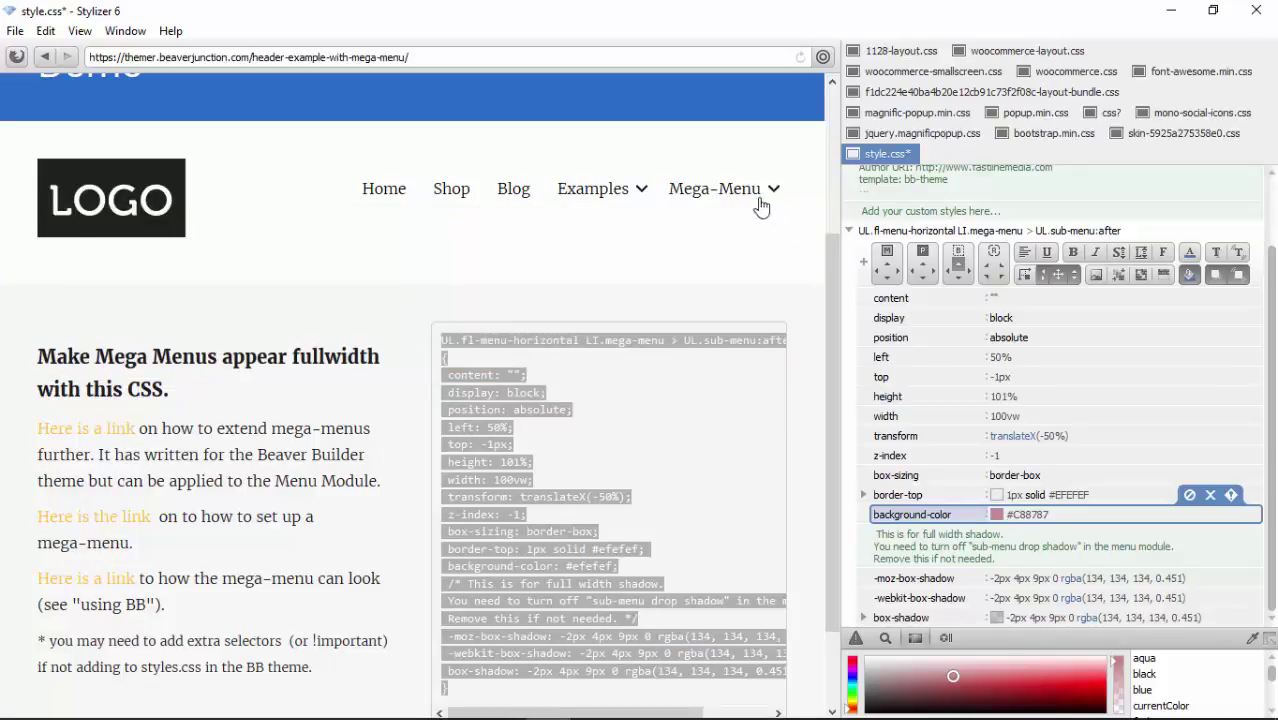
Reveal the Mega-Menu dropdown to confirm the new #C88787 dusty pink background
{"action": "left_click", "coordinate": [714, 188]}
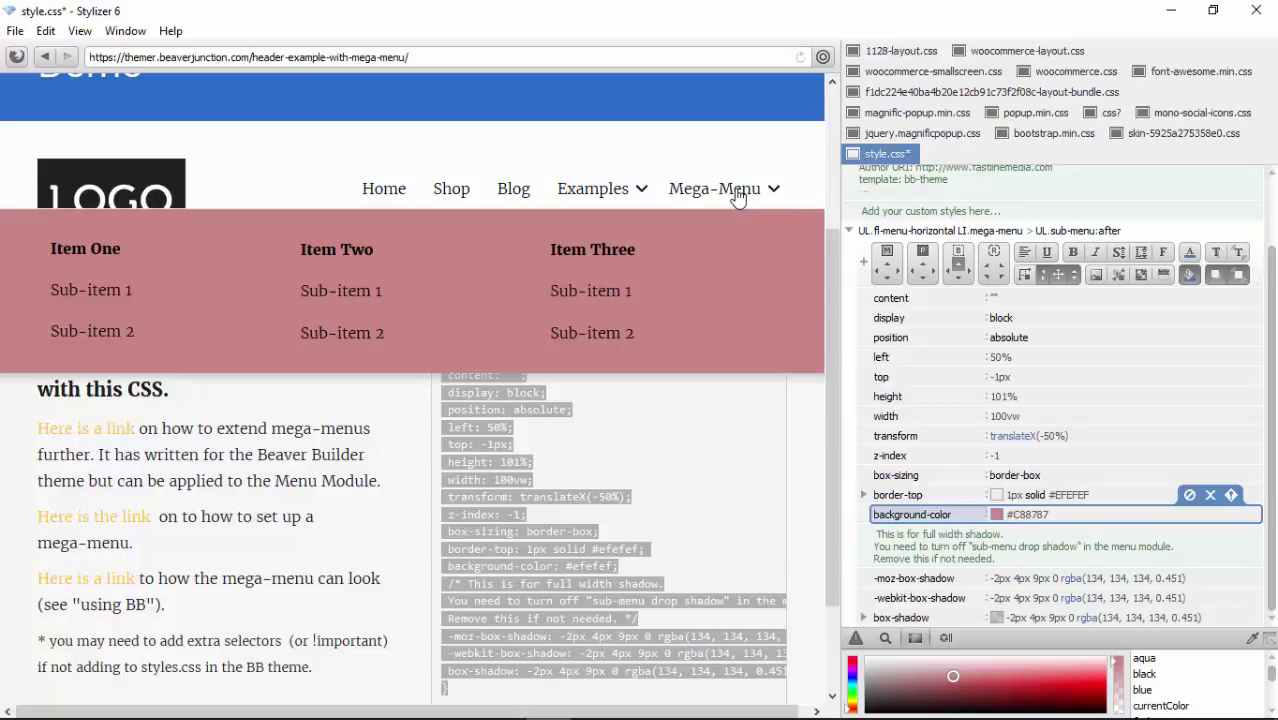
{"action": "mouse_move", "coordinate": [670, 224]}
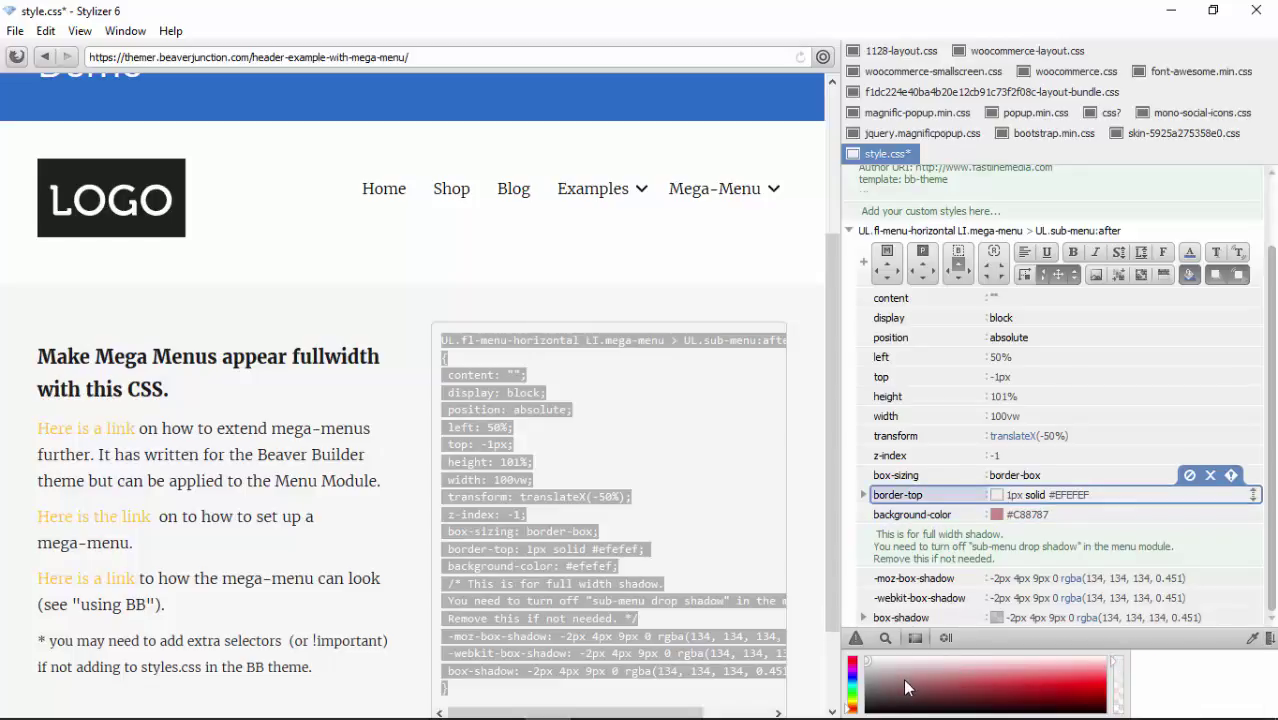
Set the mega-menu border-top colour to near-black #0F0A0A, keeping 1px solid
{"action": "left_click", "coordinate": [863, 494]}
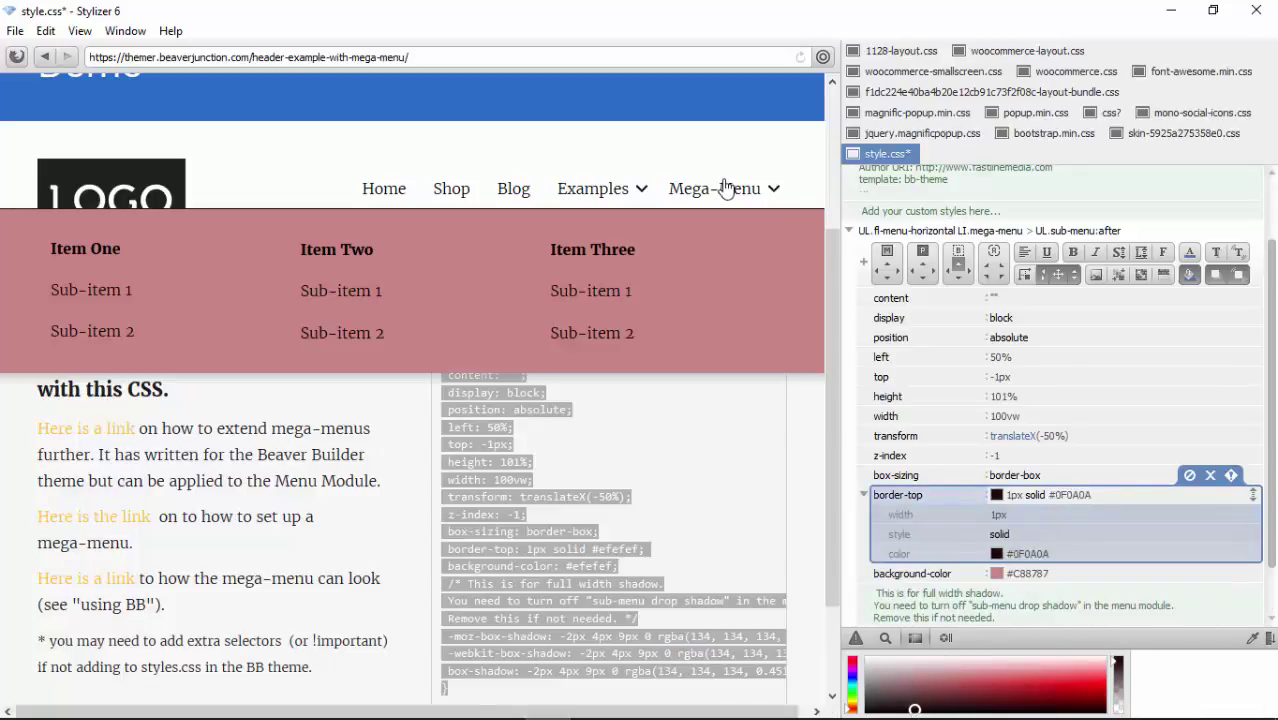
{"action": "mouse_move", "coordinate": [738, 216]}
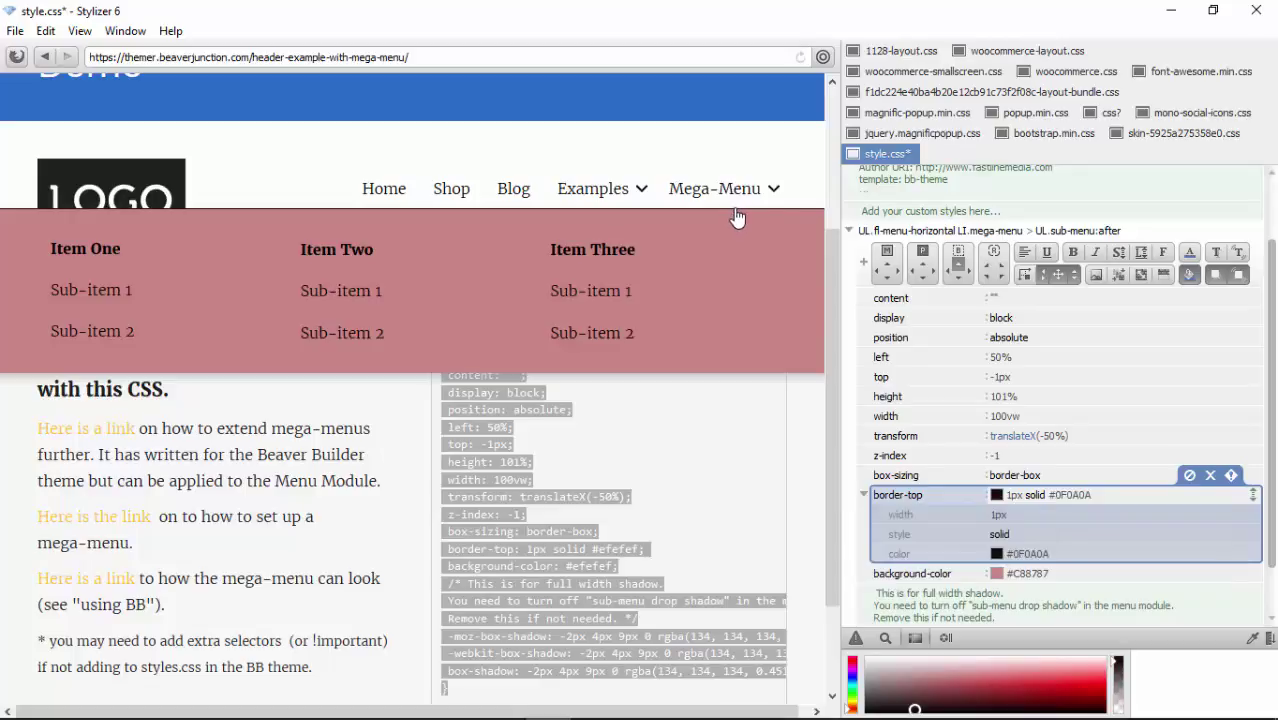